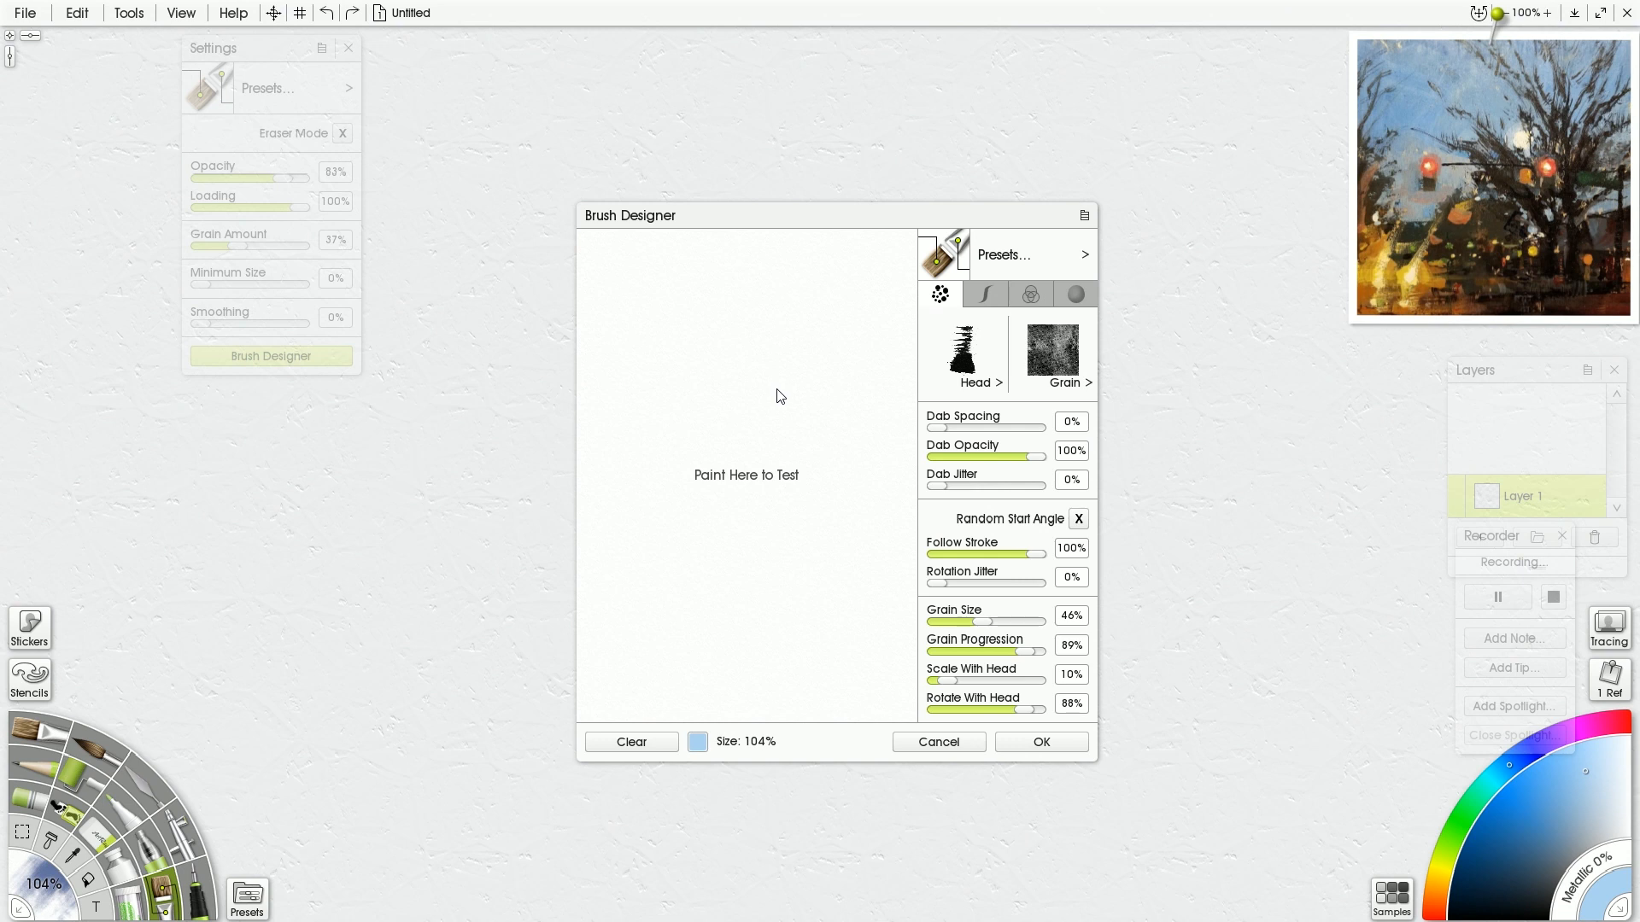
{"action": "mouse_move", "coordinate": [960, 361]}
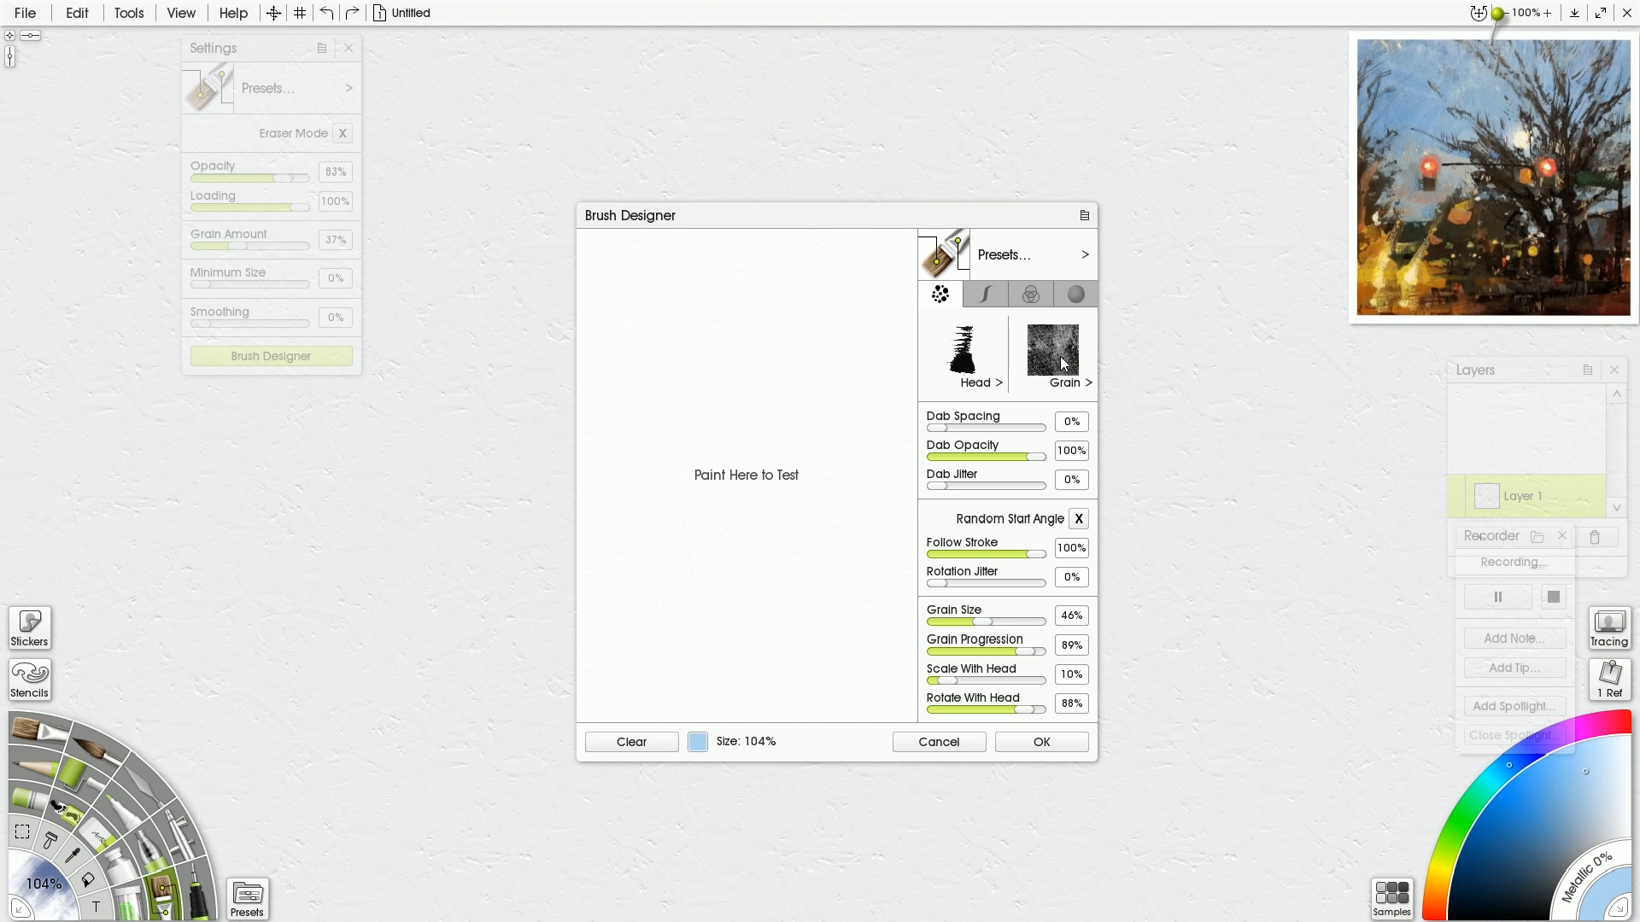
- Open the Brush Images collection from the Grain preview, showing the Nature group
{"action": "left_click", "coordinate": [1052, 351]}
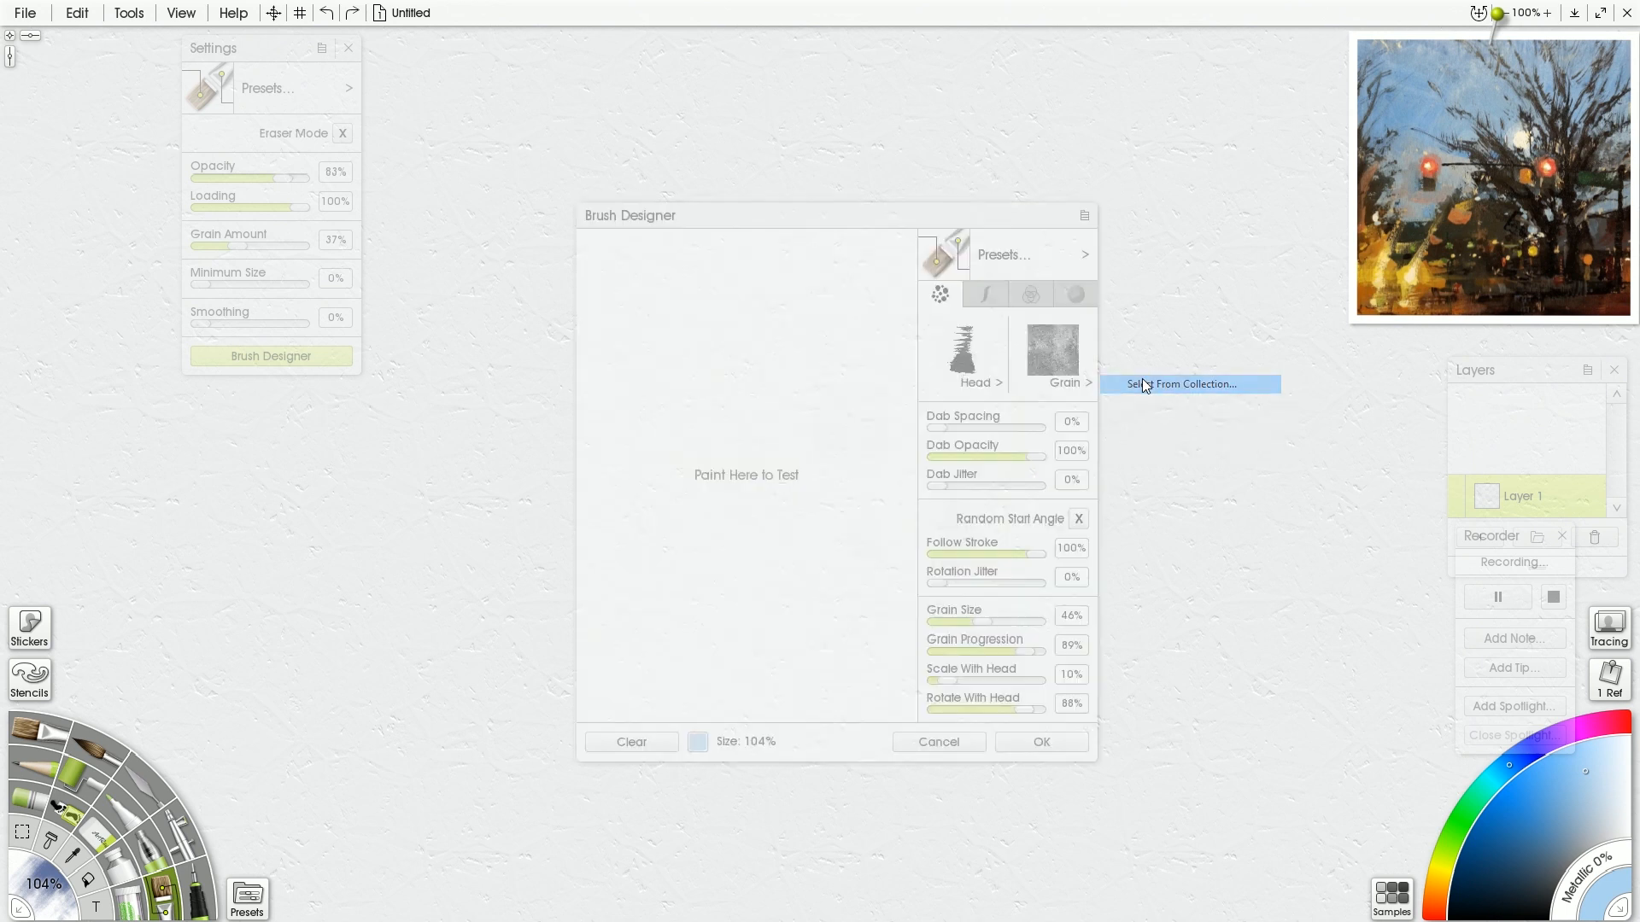
{"action": "left_click", "coordinate": [1183, 384]}
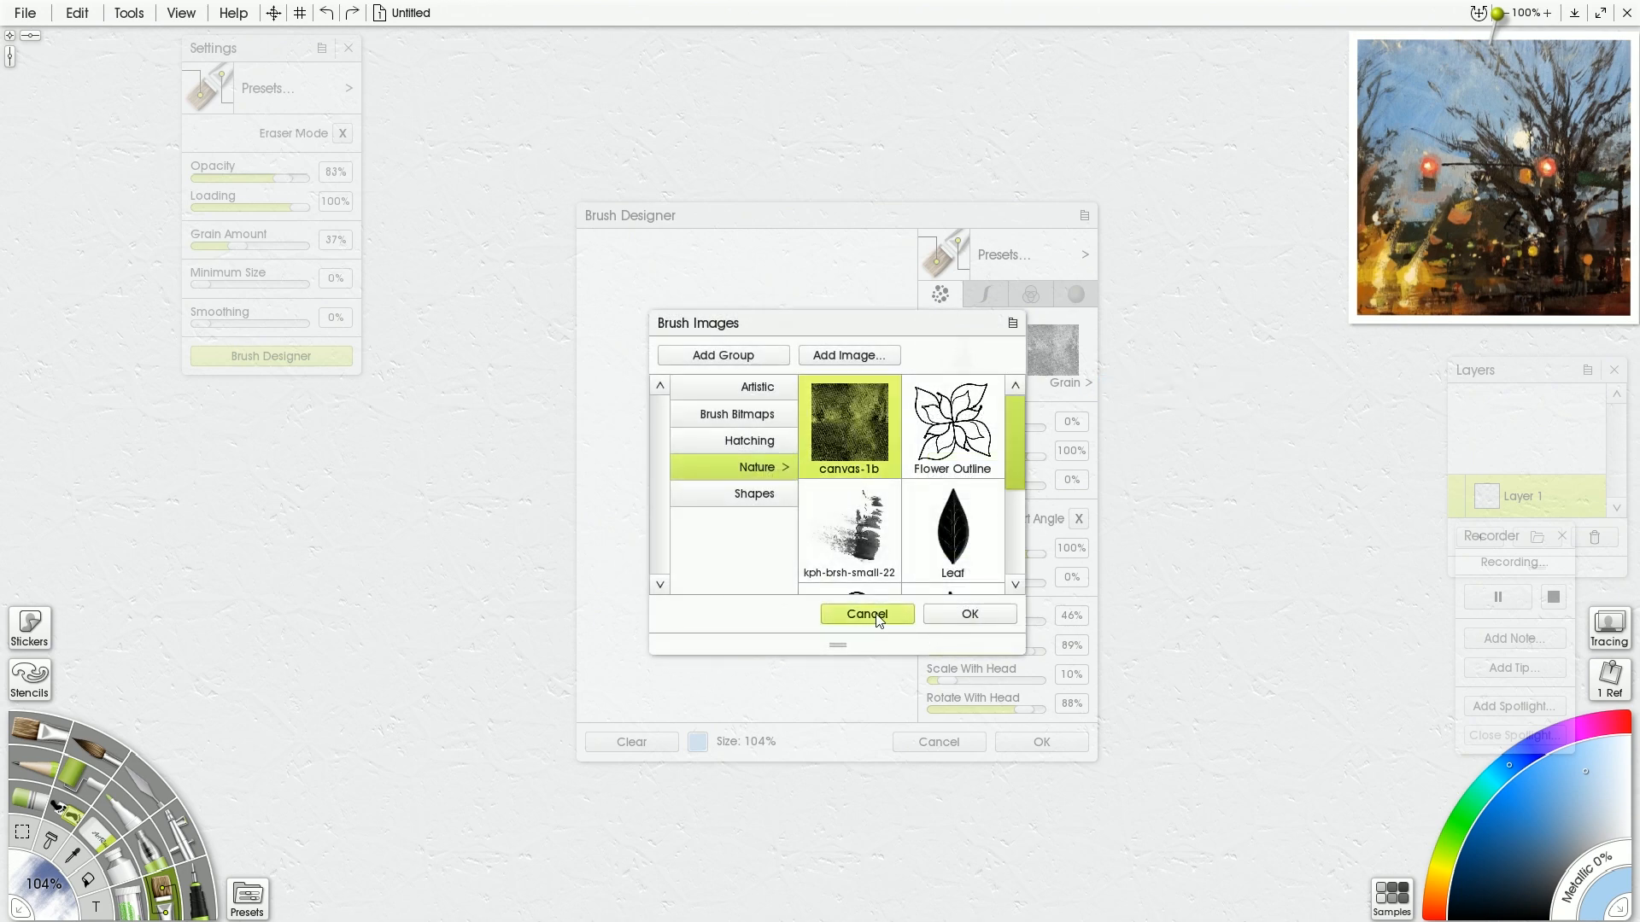
- Cancel the Brush Images collection without choosing a grain image
{"action": "left_click", "coordinate": [867, 614]}
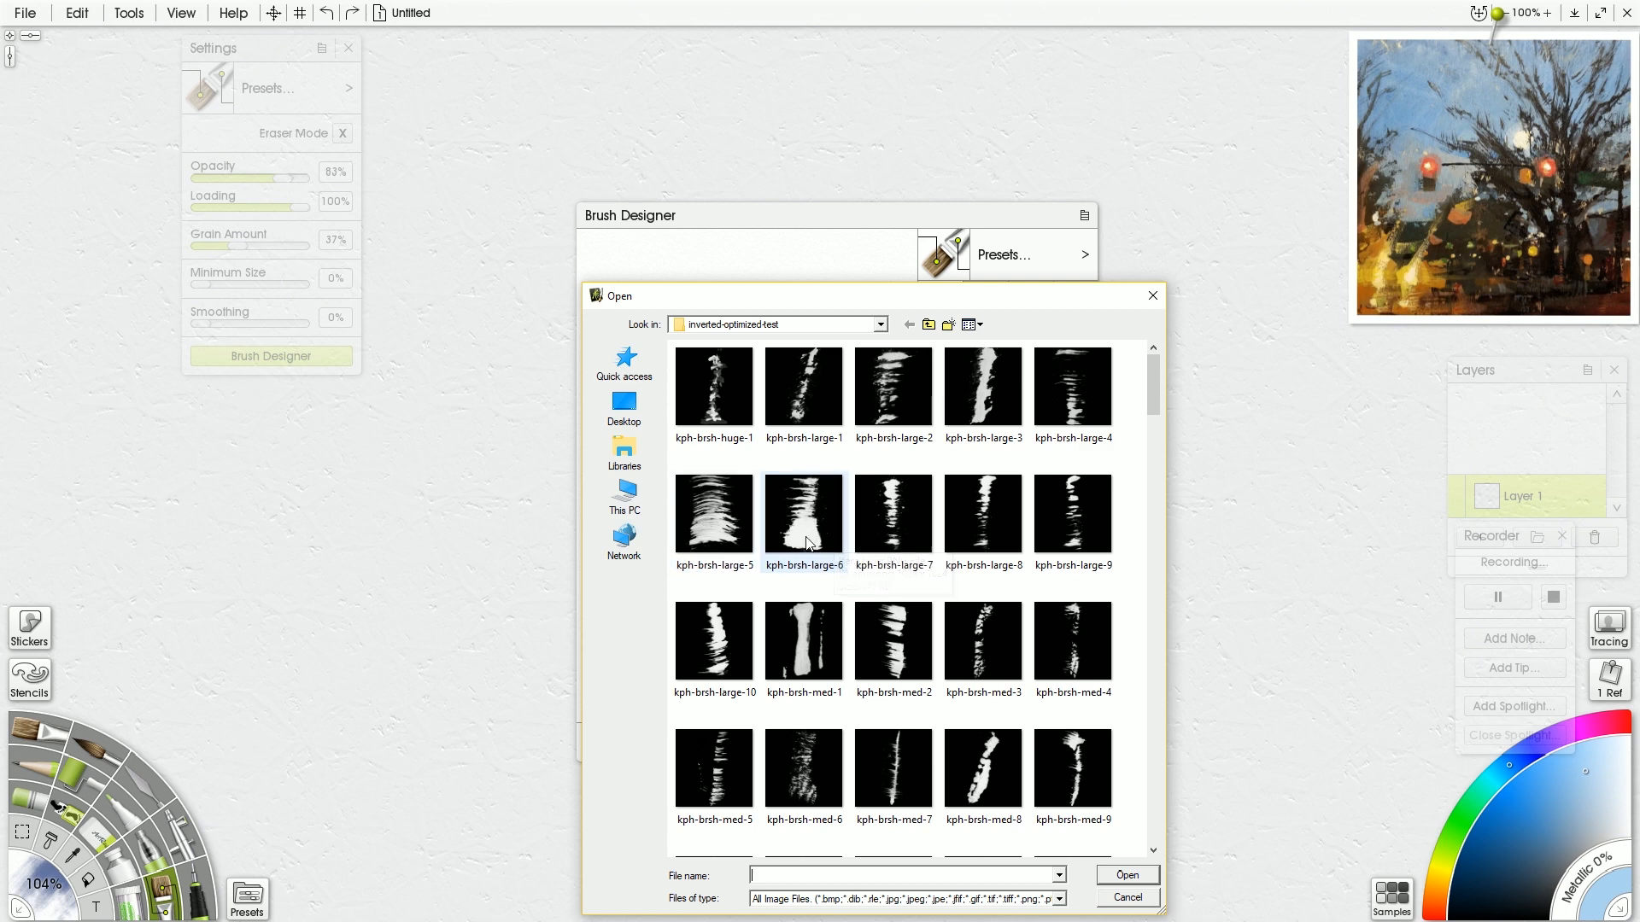
{"action": "mouse_move", "coordinate": [812, 516]}
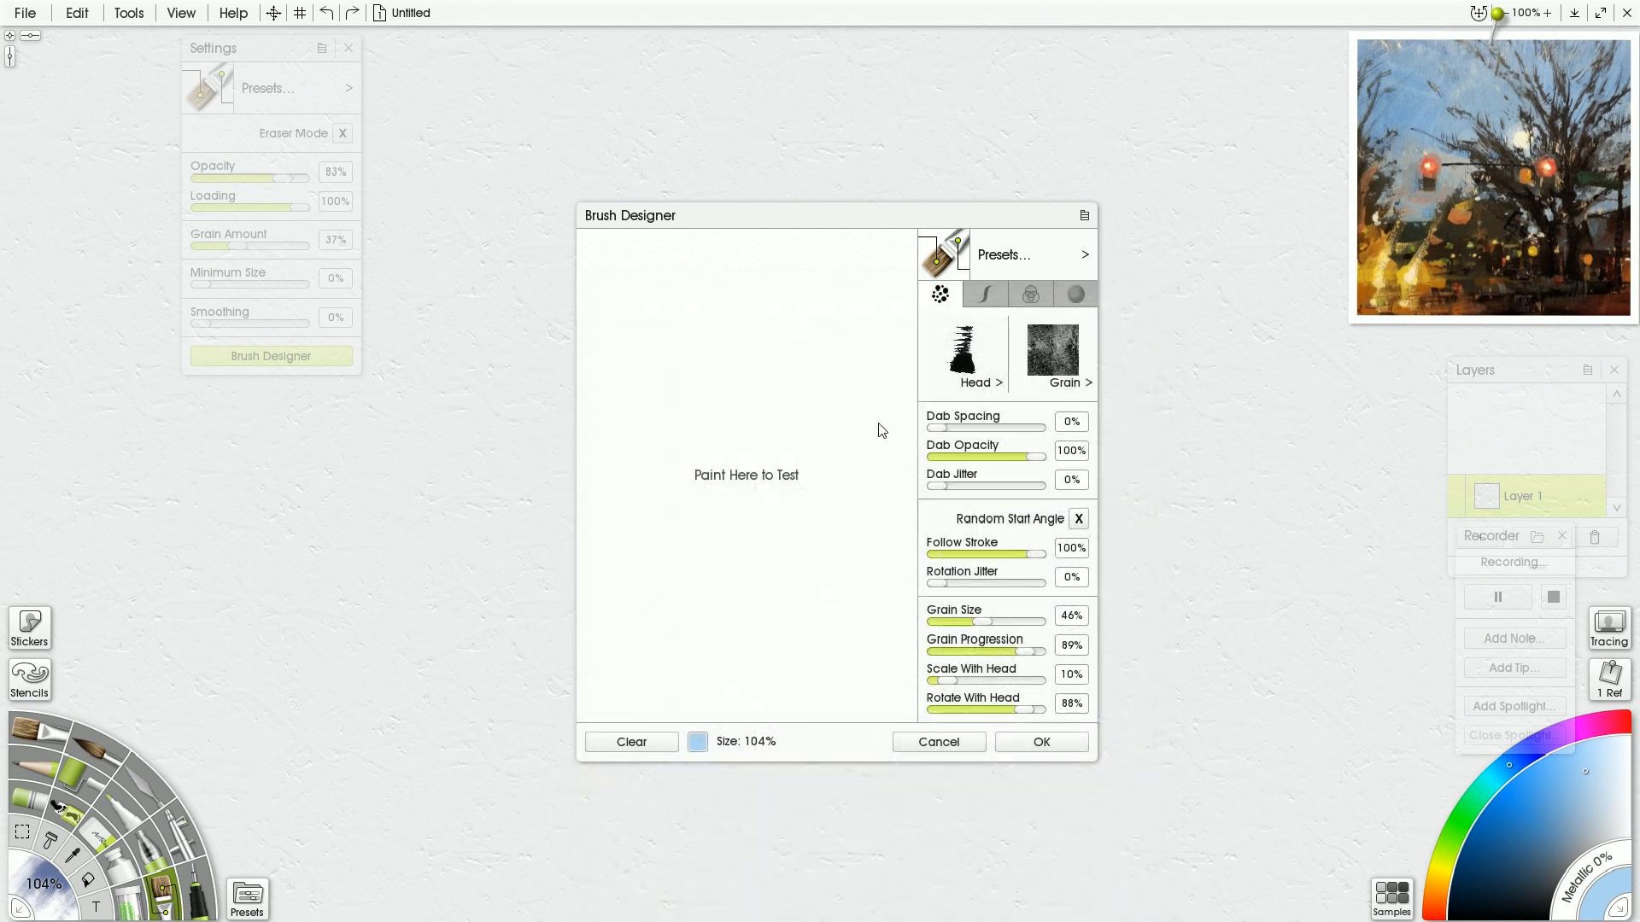
- Test spaced dabs with a streaky blue stroke, then return Dab Spacing to 0%
{"action": "left_click_drag", "start_coordinate": [947, 428], "coordinate": [954, 428]}
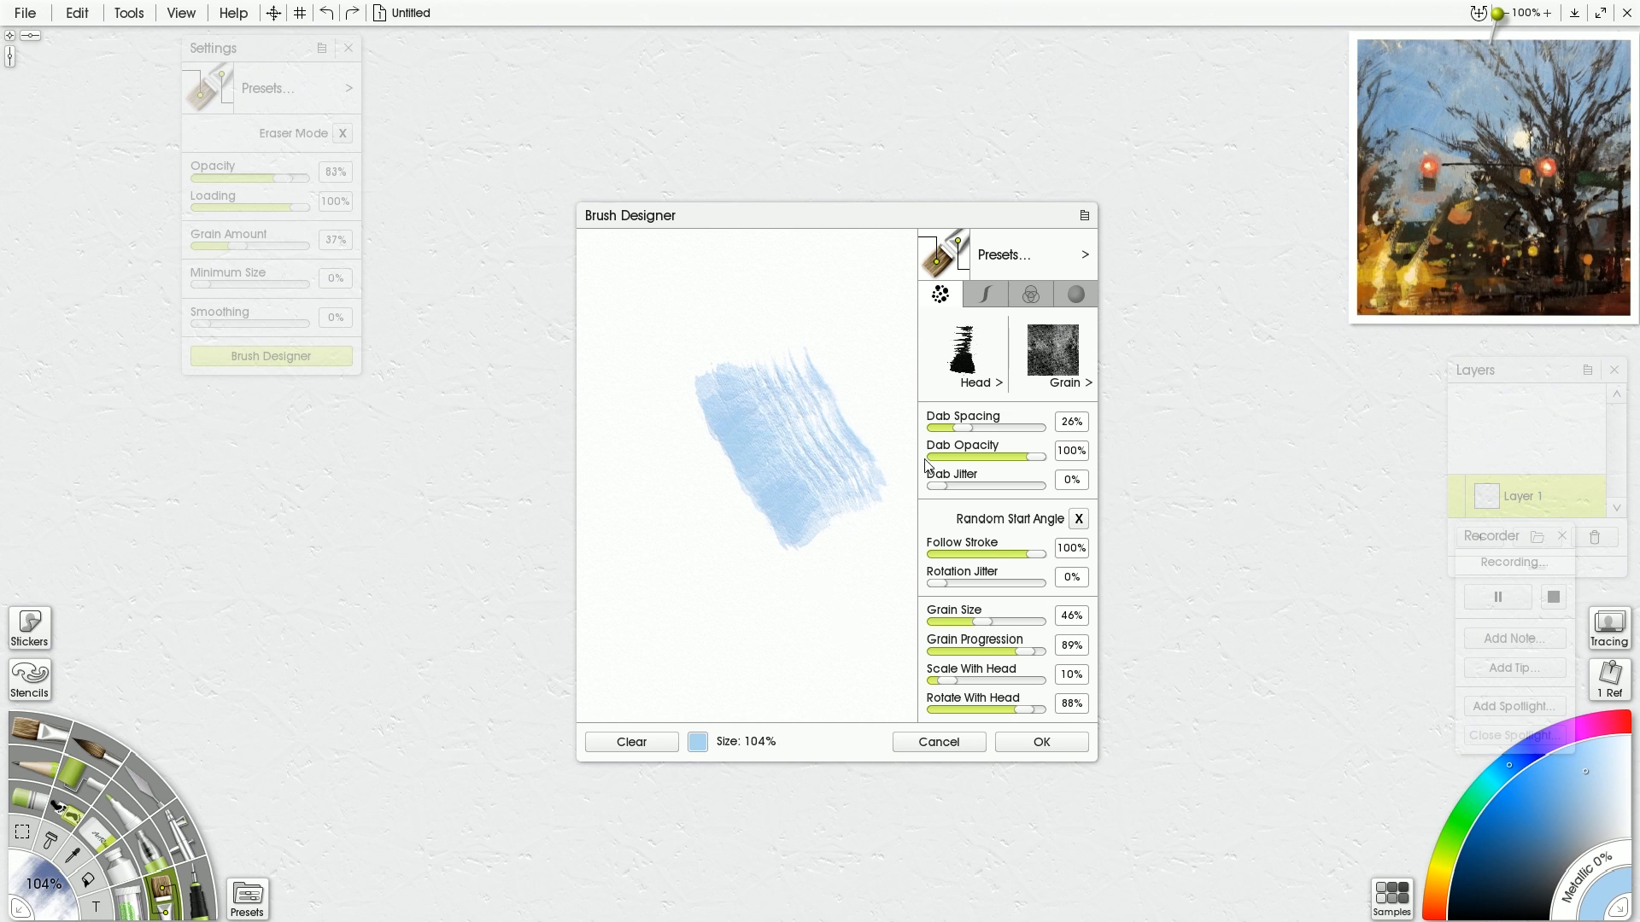
{"action": "left_click_drag", "start_coordinate": [952, 429], "coordinate": [928, 428]}
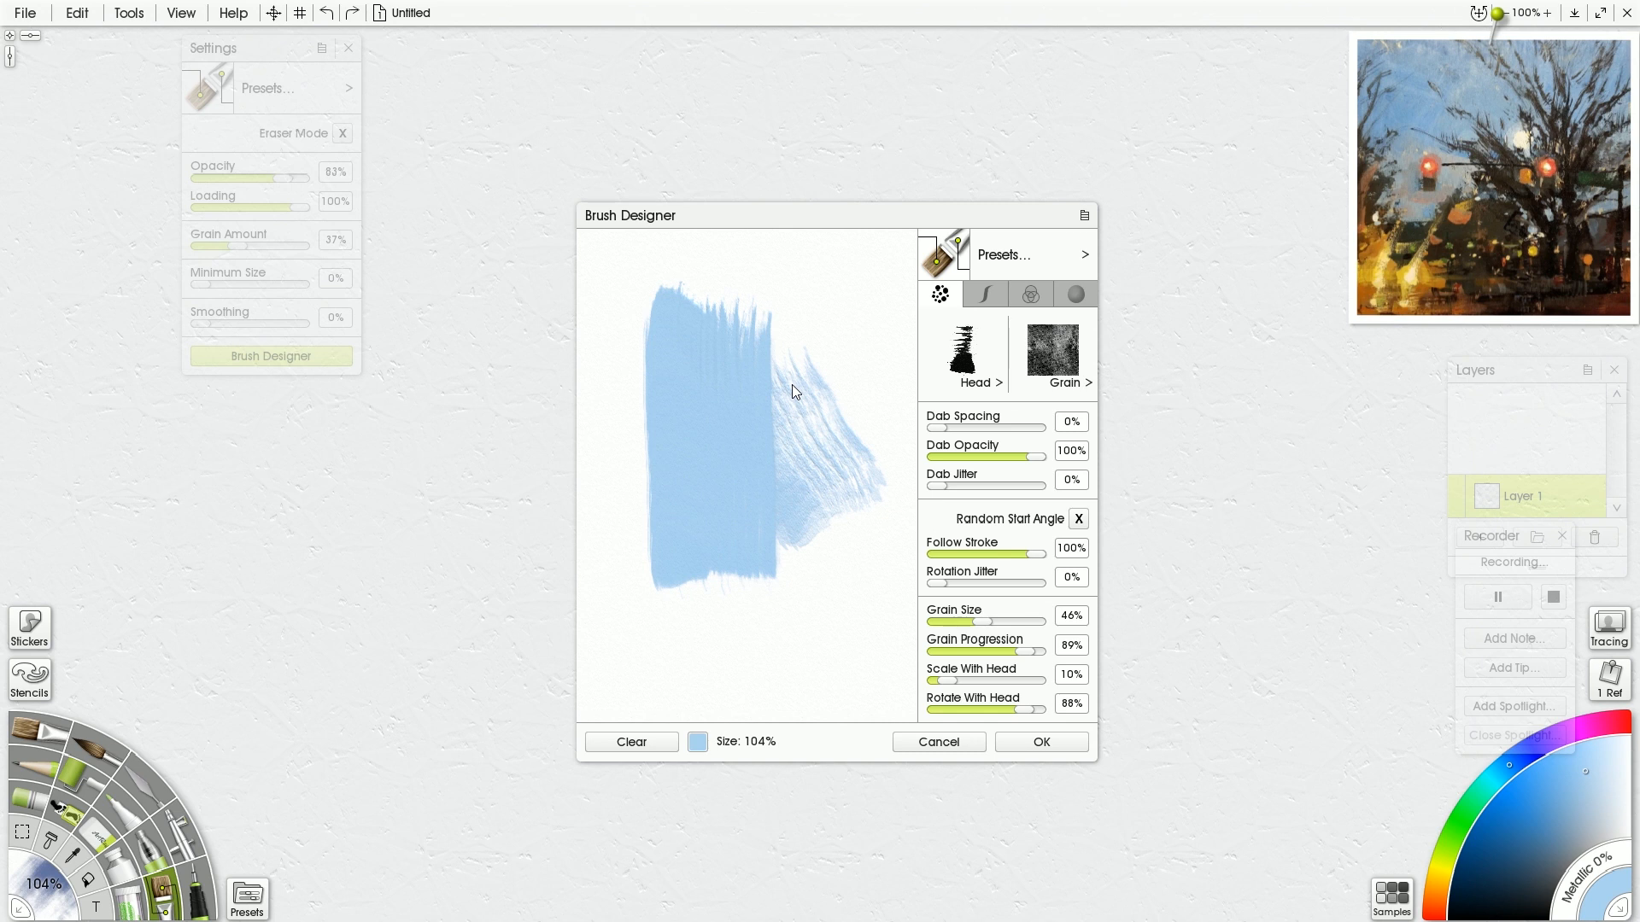
{"action": "mouse_move", "coordinate": [756, 421]}
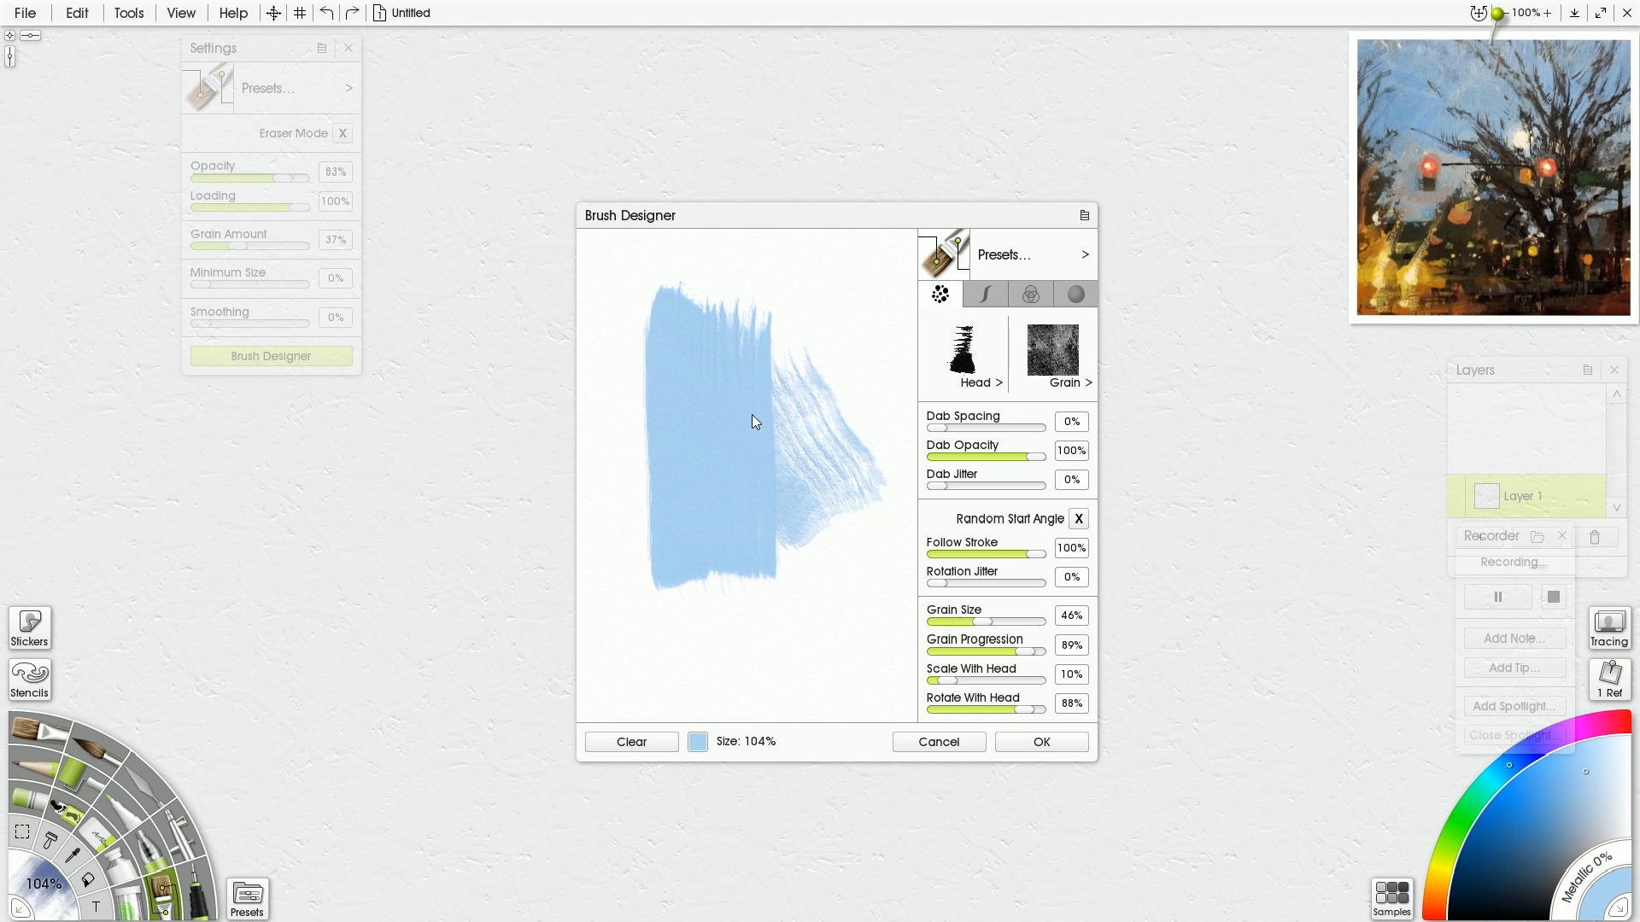
{"action": "mouse_move", "coordinate": [745, 394]}
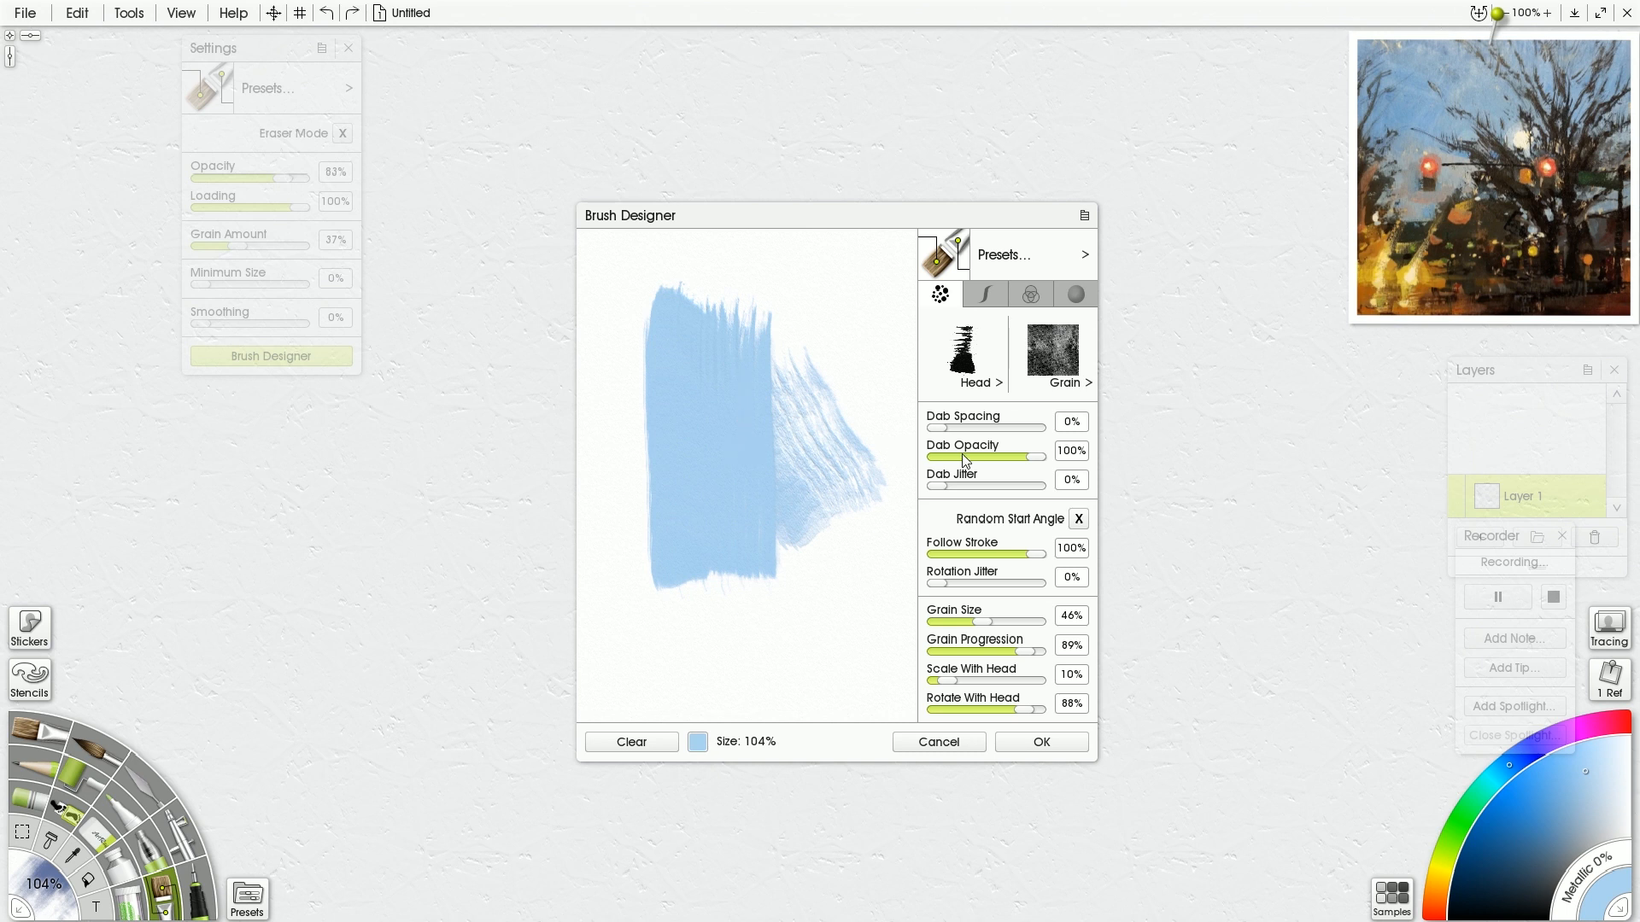
{"action": "mouse_move", "coordinate": [1030, 463]}
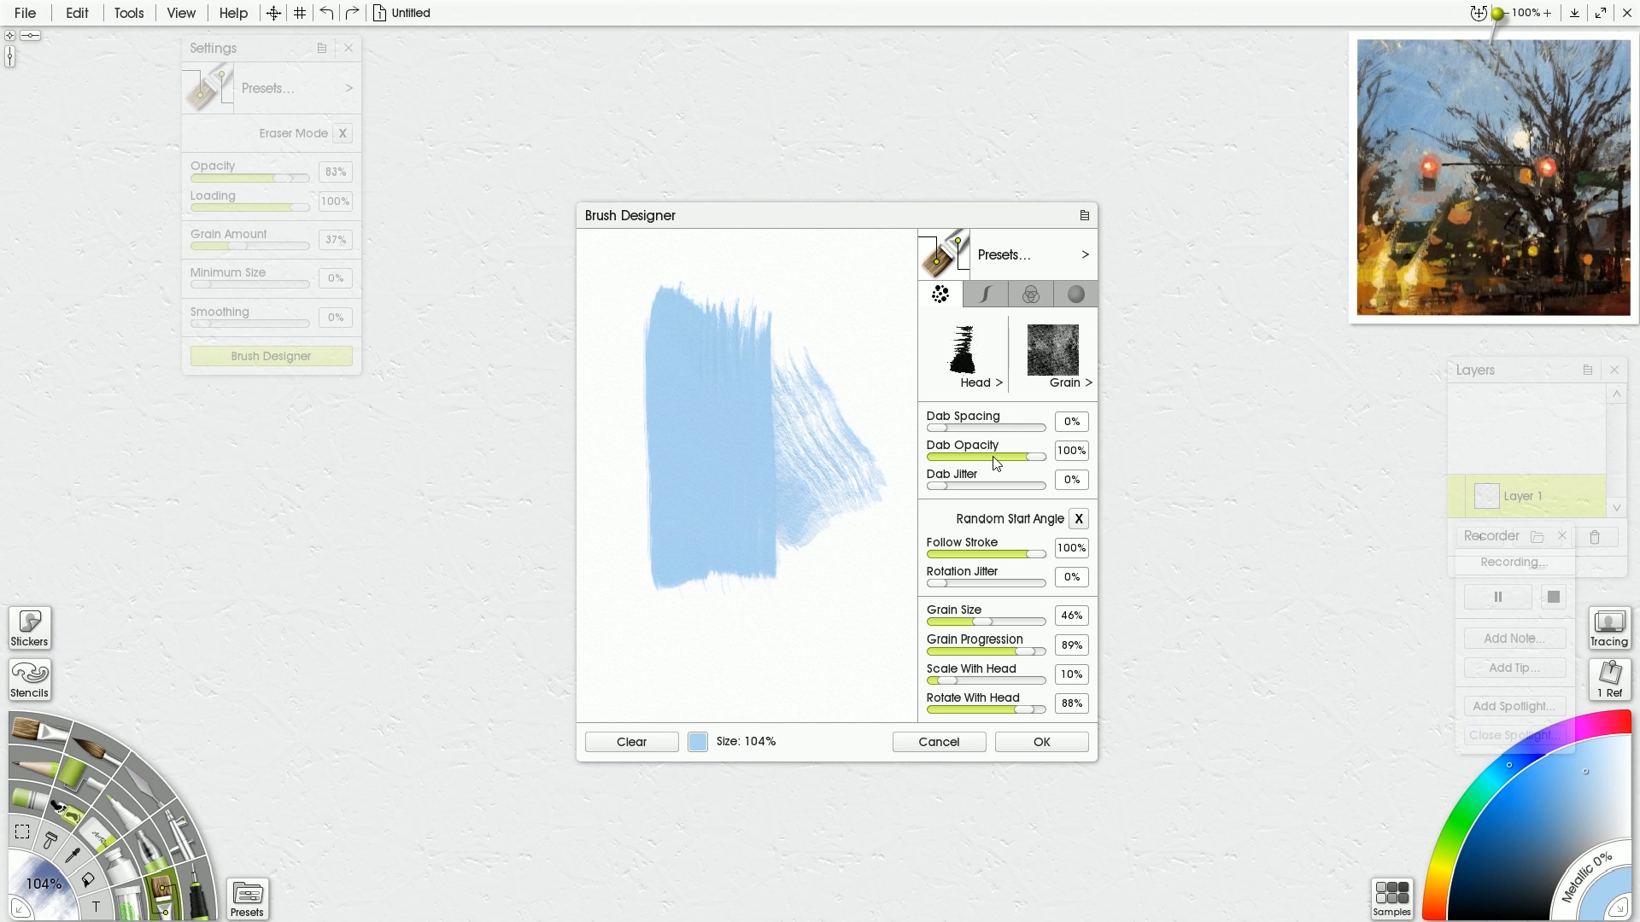
- Try Dab Jitter at several values with broad blue test strokes, ending at 0%
{"action": "left_click_drag", "start_coordinate": [947, 488], "coordinate": [975, 488]}
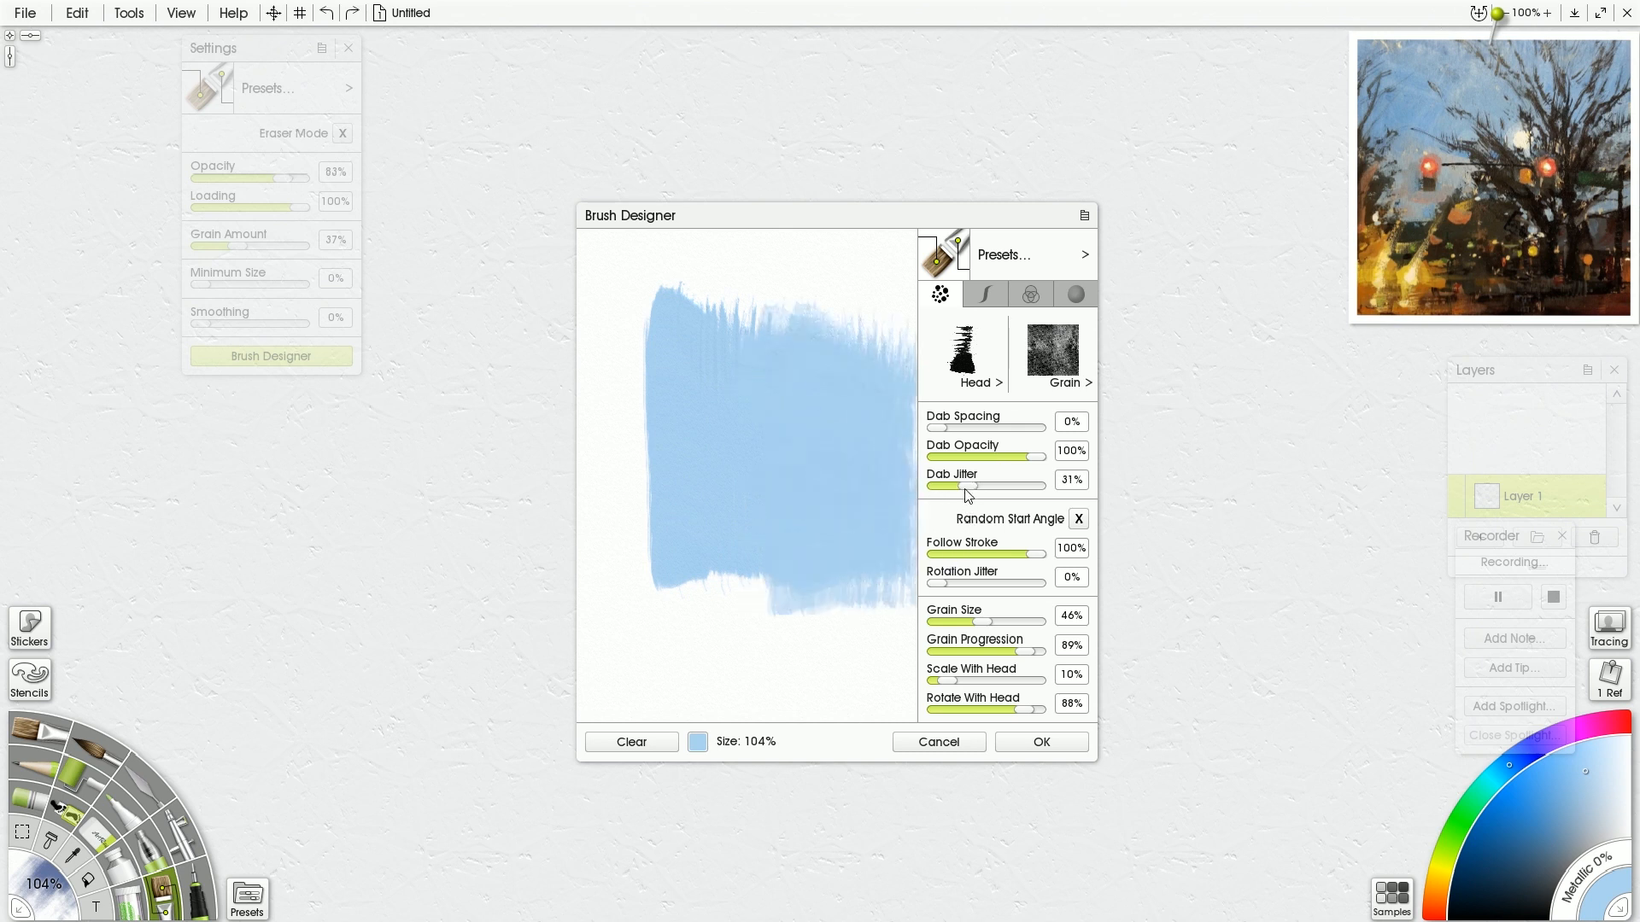
{"action": "left_click_drag", "start_coordinate": [960, 485], "coordinate": [926, 485]}
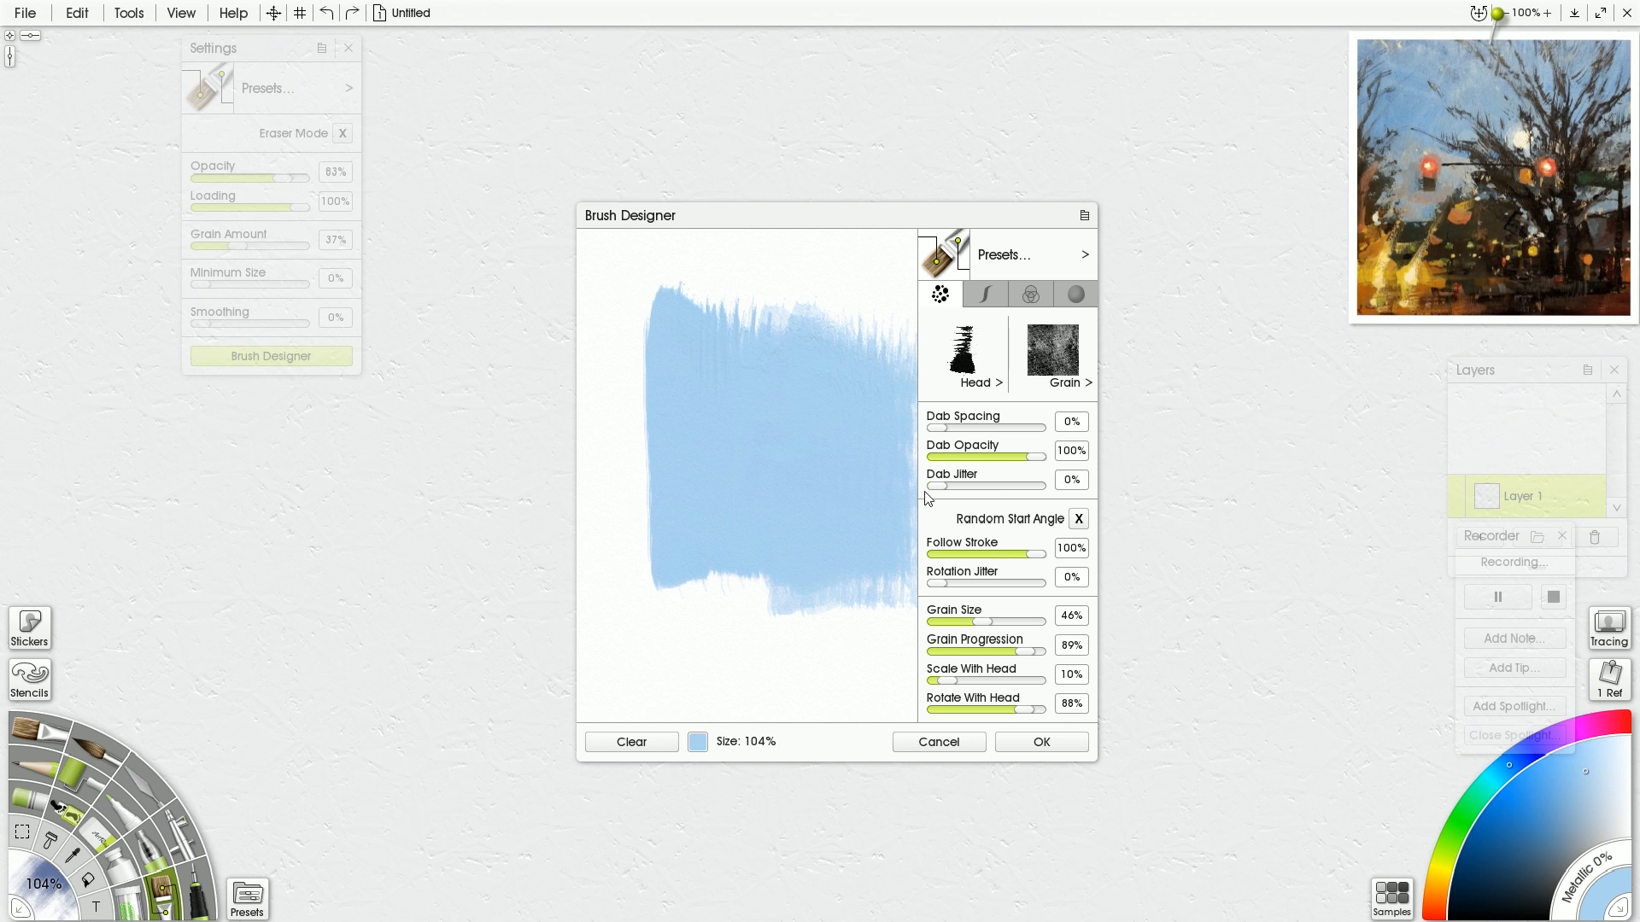
{"action": "mouse_move", "coordinate": [953, 502]}
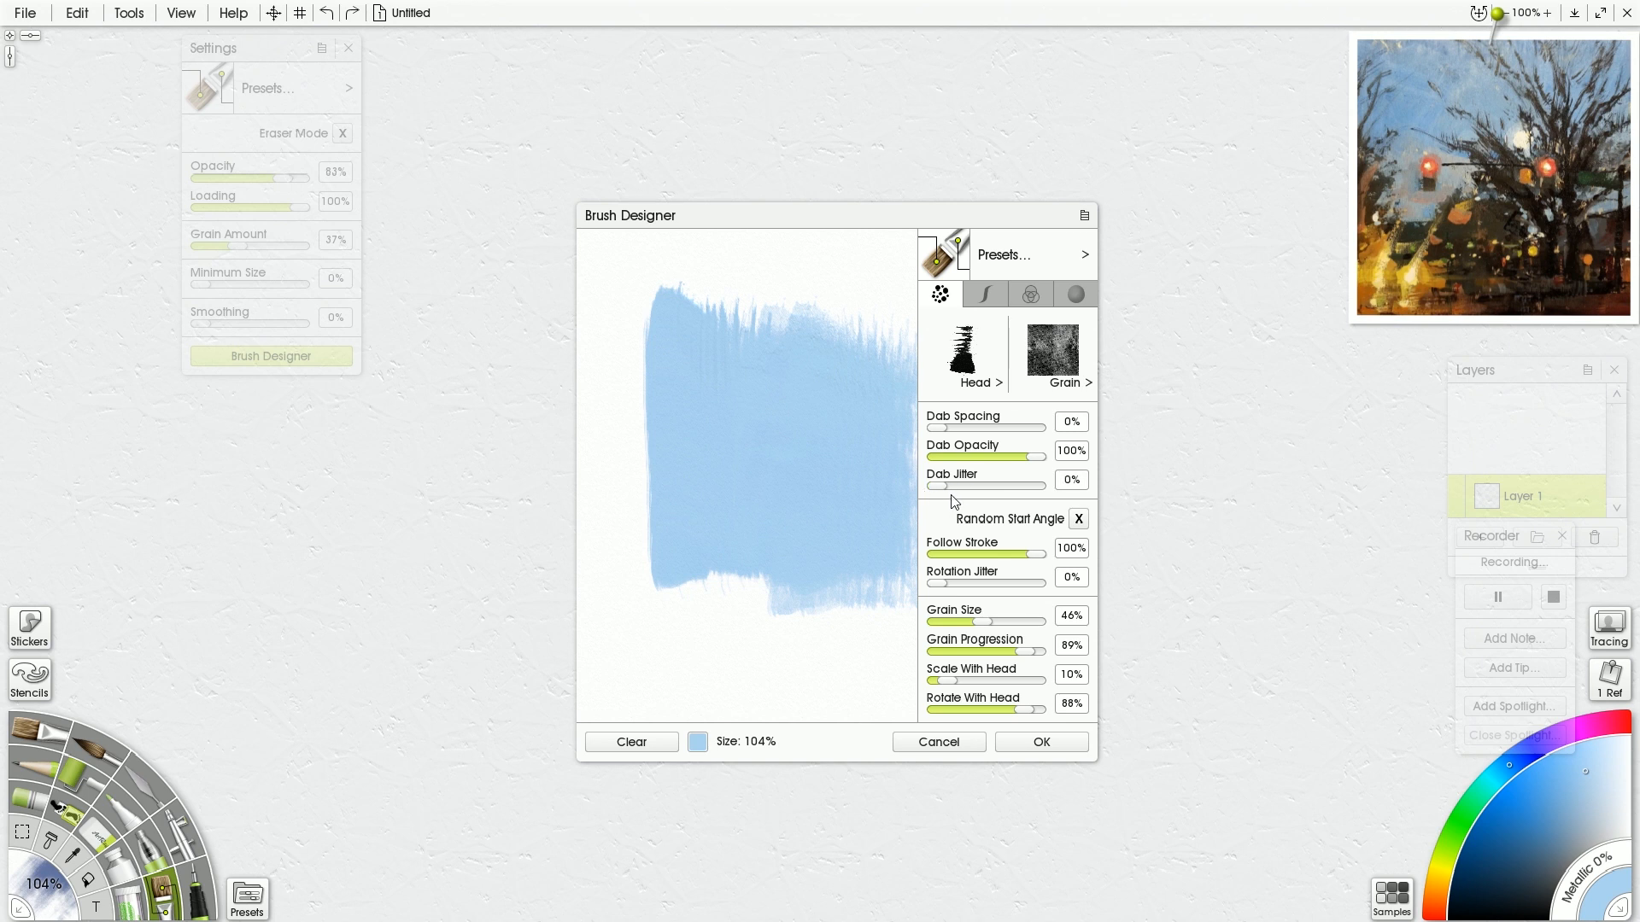
{"action": "left_click_drag", "start_coordinate": [937, 485], "coordinate": [974, 485]}
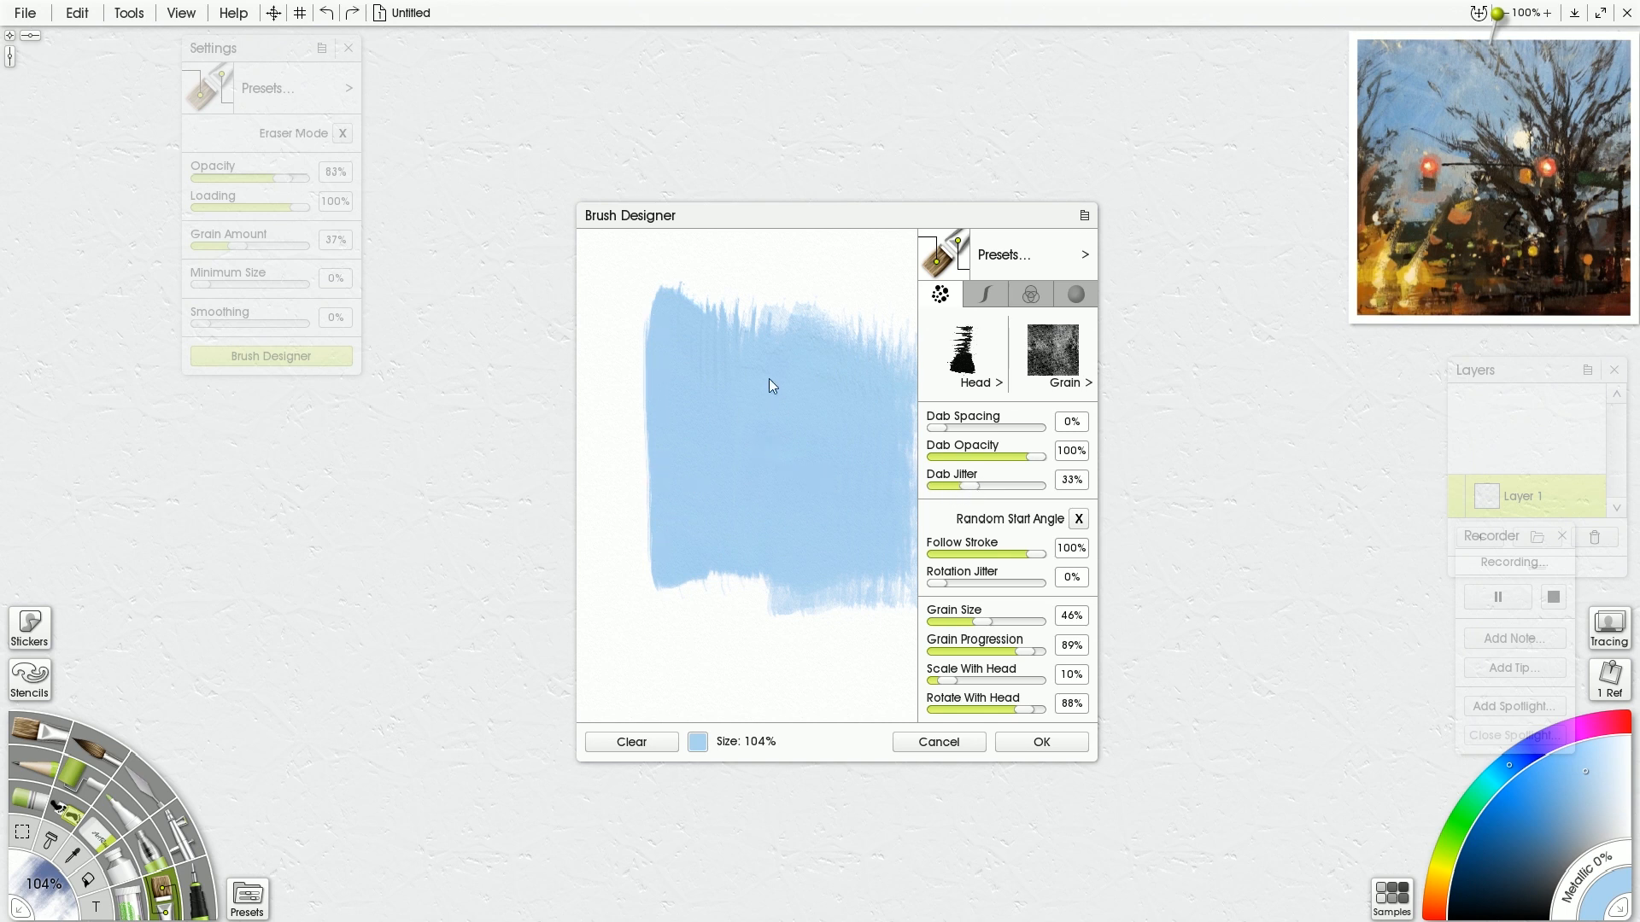
{"action": "mouse_move", "coordinate": [900, 417]}
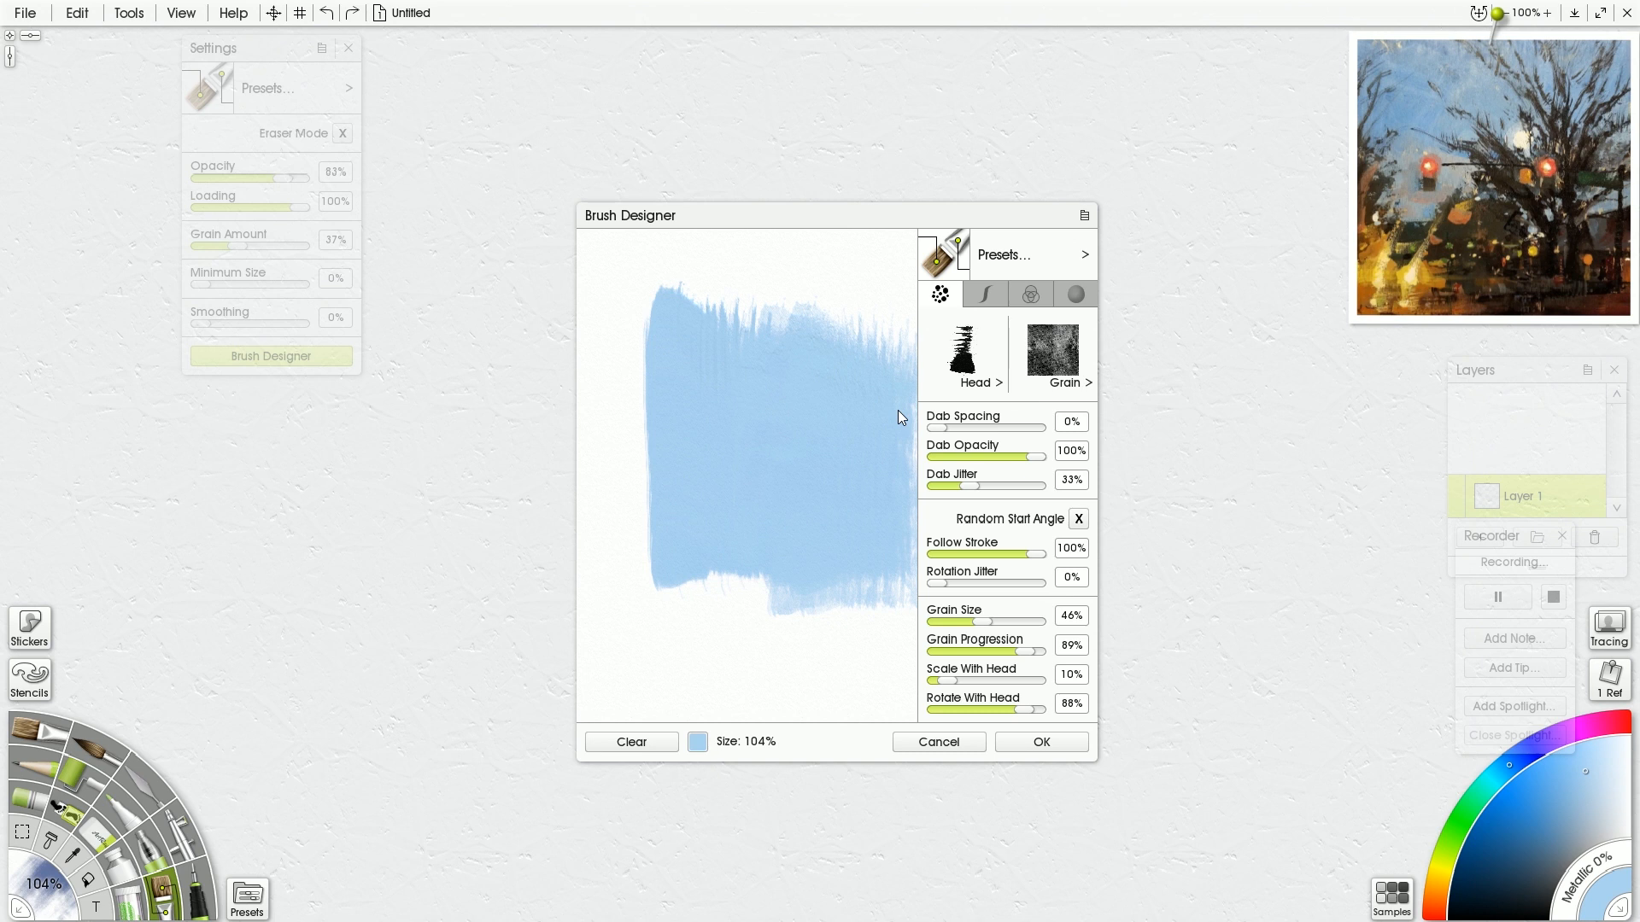
{"action": "mouse_move", "coordinate": [971, 491]}
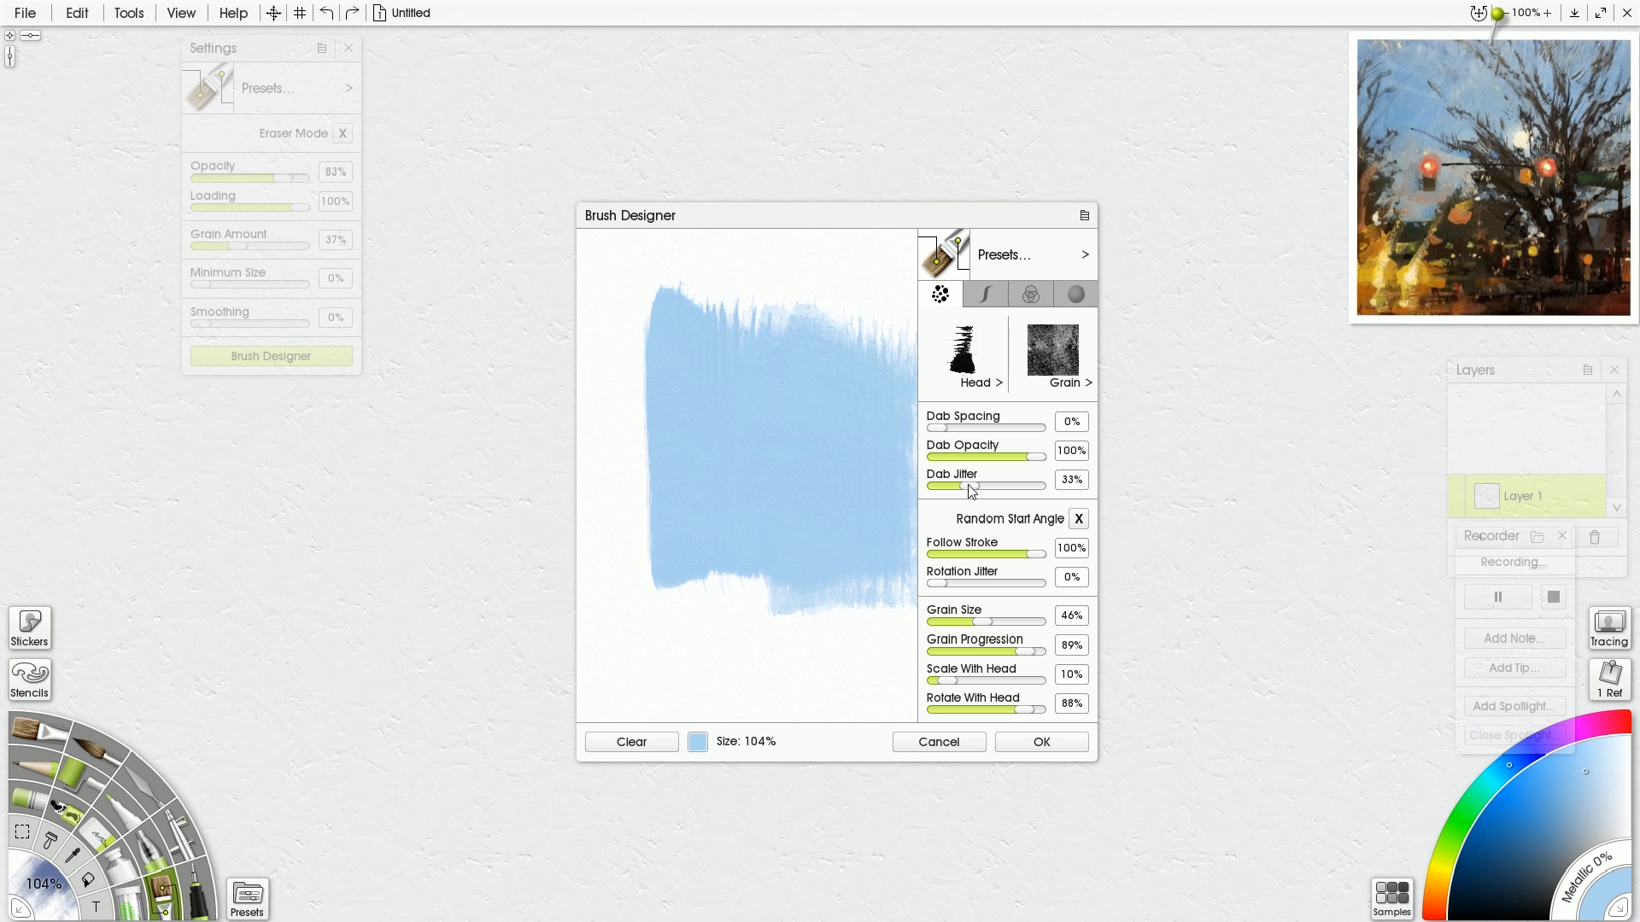
{"action": "left_click_drag", "start_coordinate": [968, 485], "coordinate": [936, 485]}
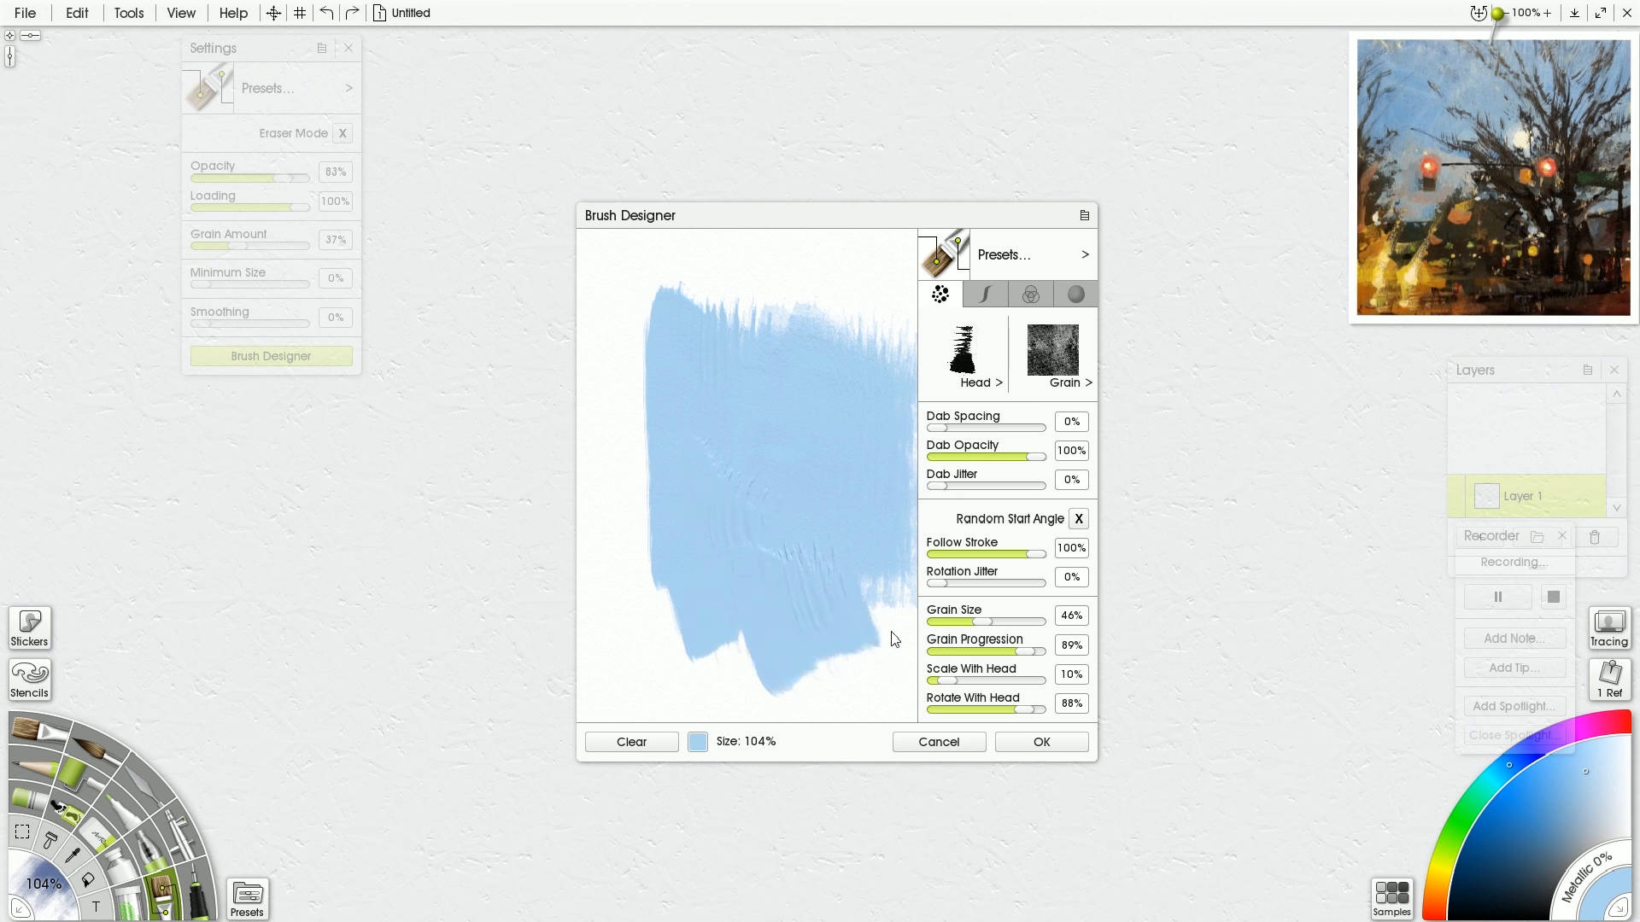
{"action": "mouse_move", "coordinate": [903, 590]}
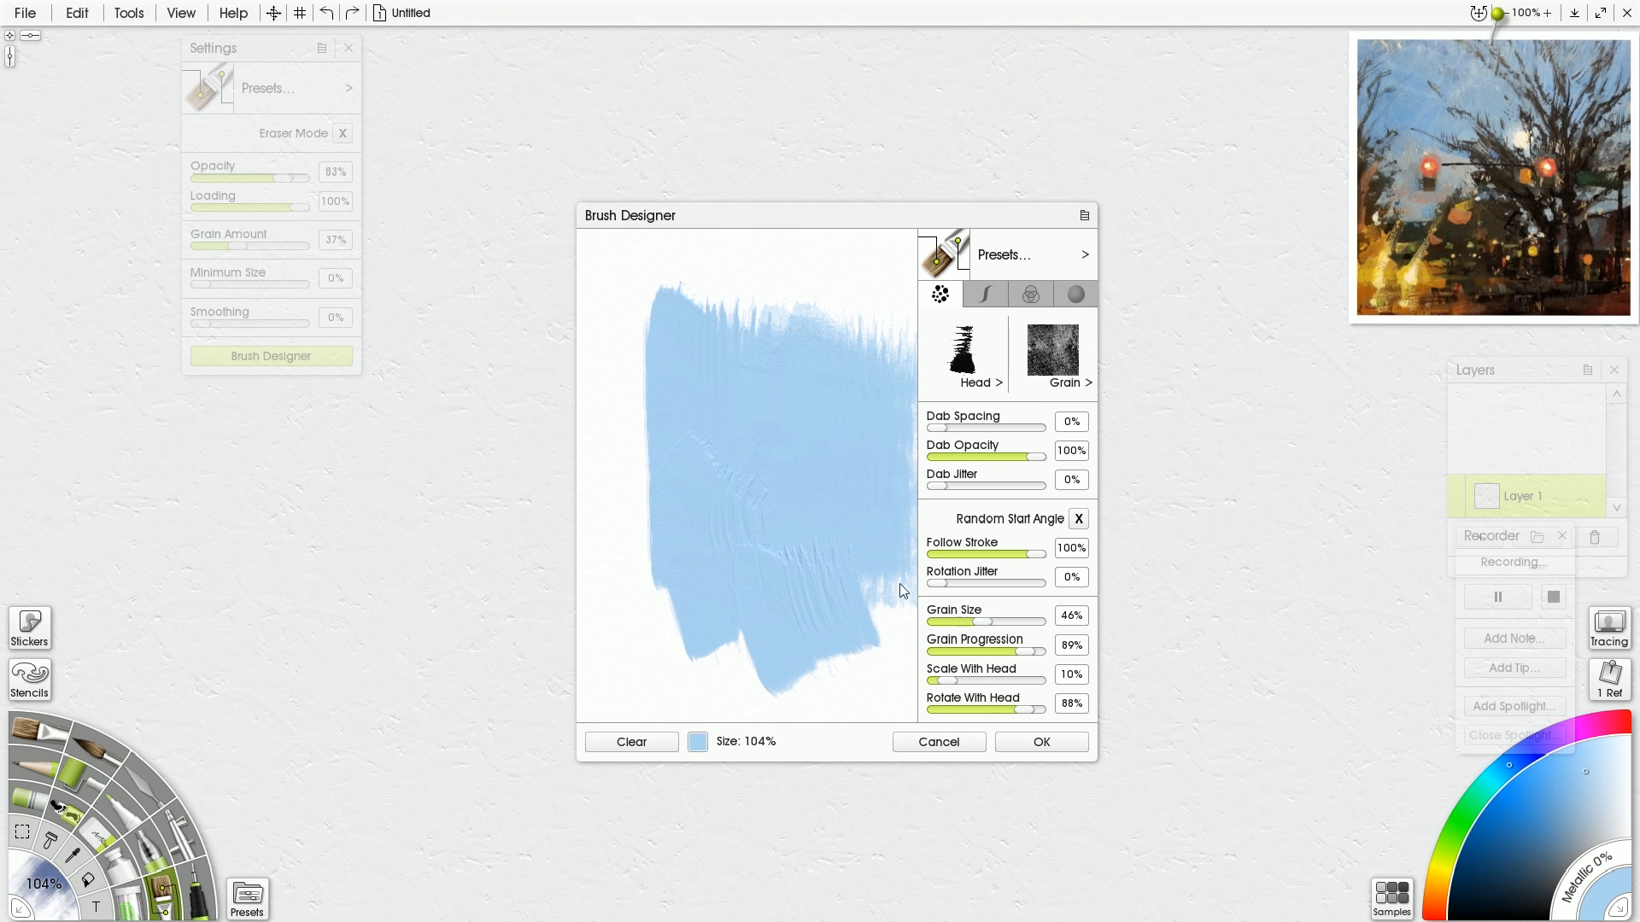
{"action": "mouse_move", "coordinate": [956, 575]}
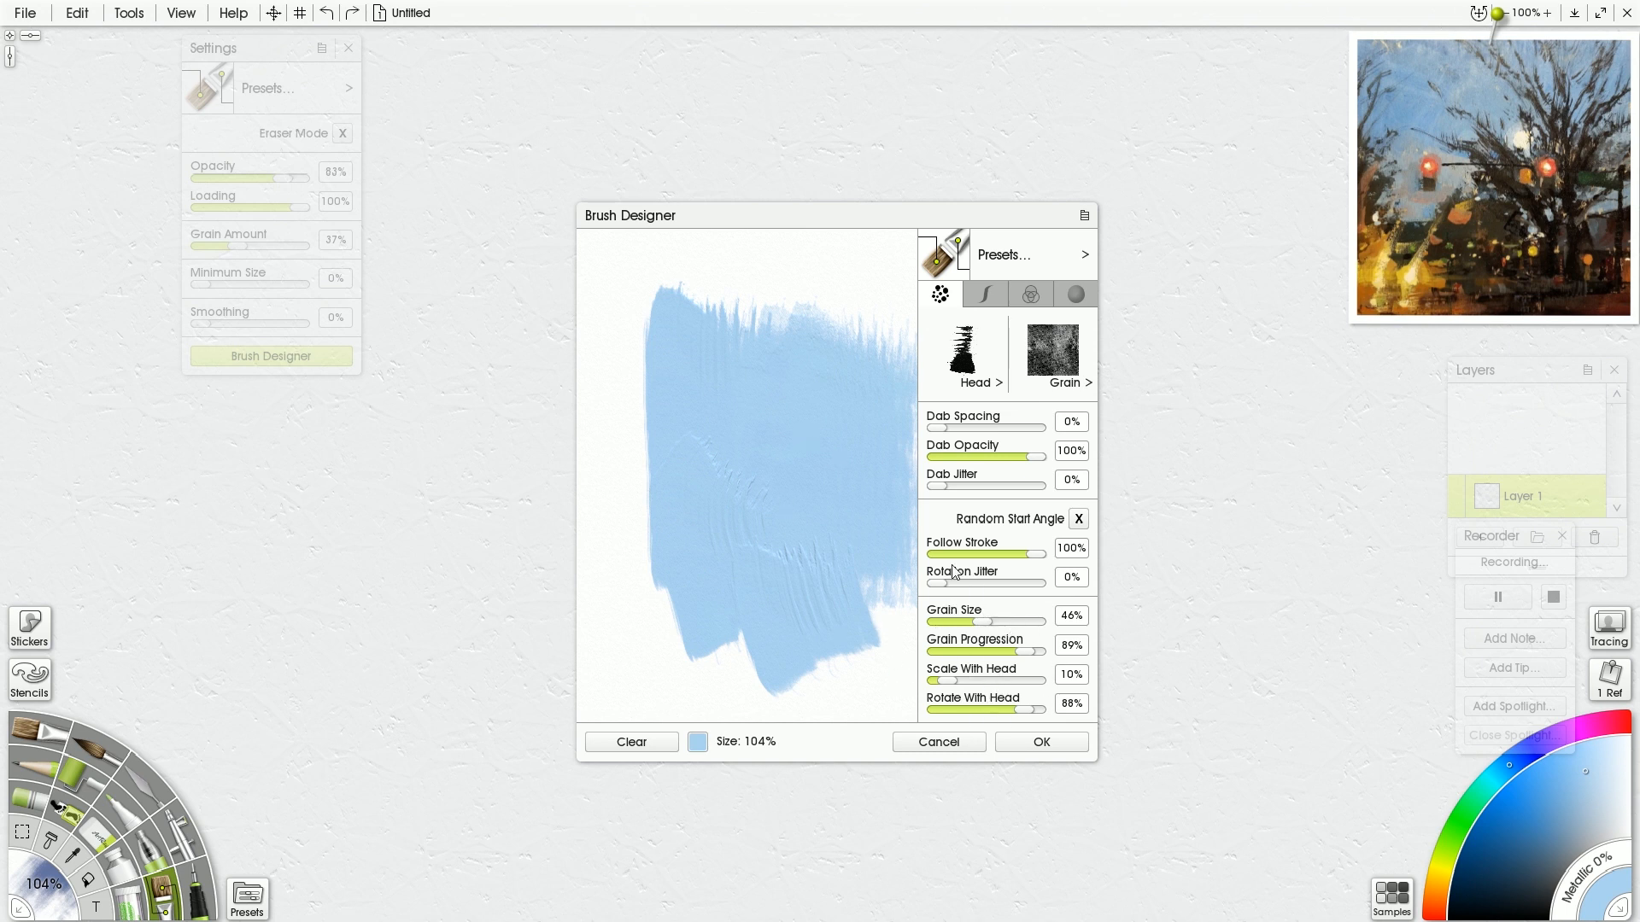
- Review the Stroke tab, then the Color tab showing pick-up 9% and refresh 94%
{"action": "left_click", "coordinate": [986, 294]}
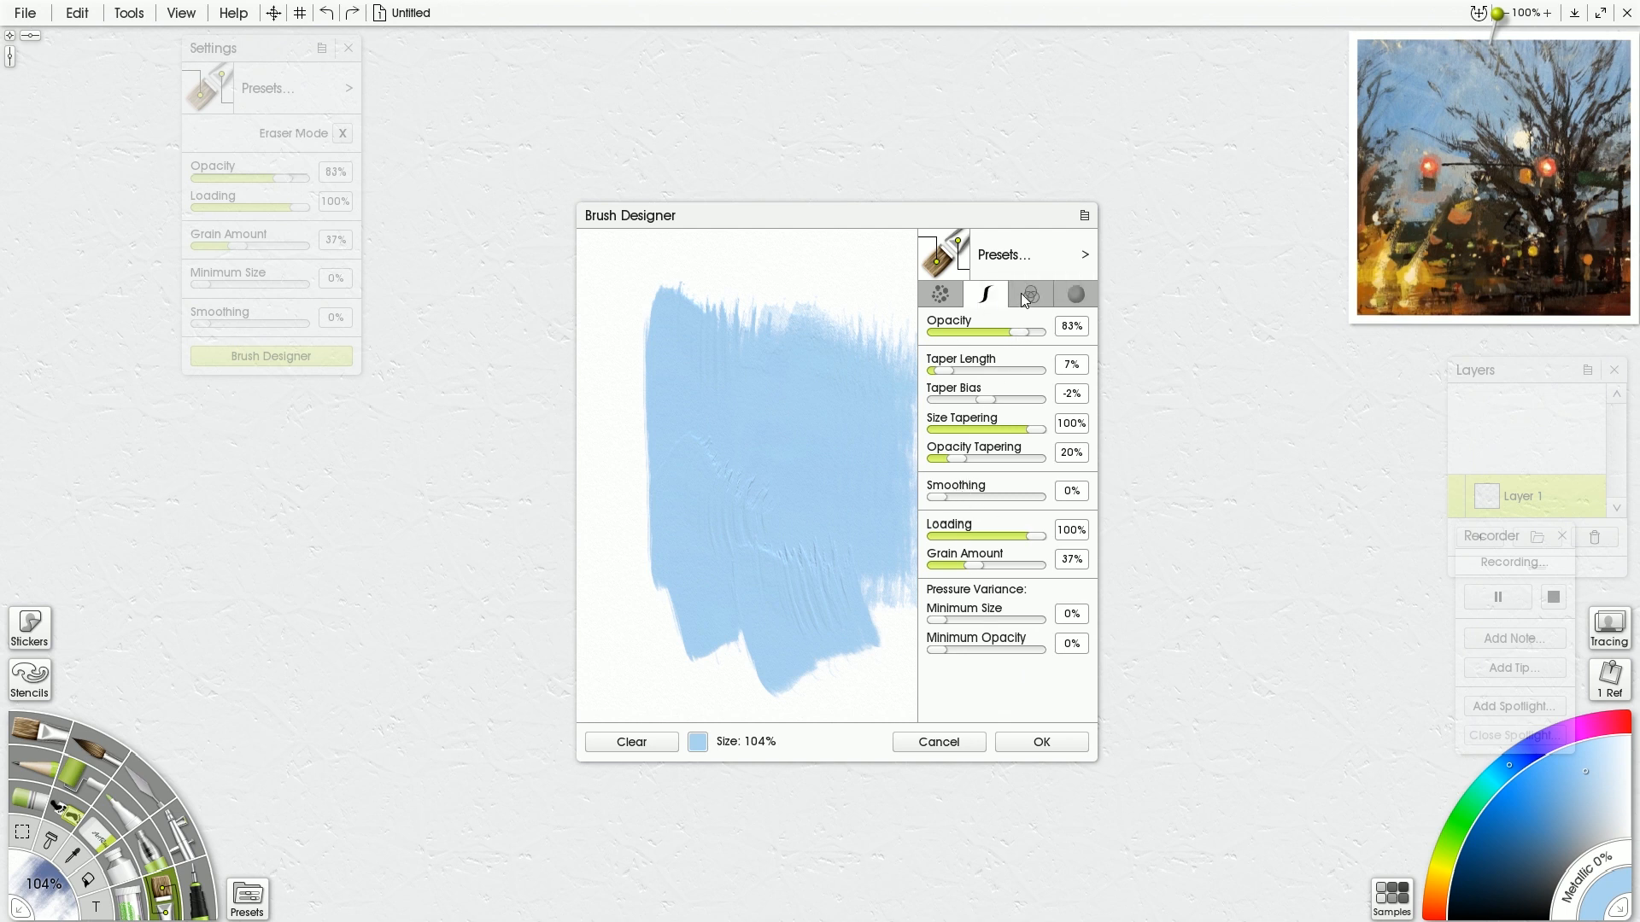
{"action": "left_click", "coordinate": [1031, 294]}
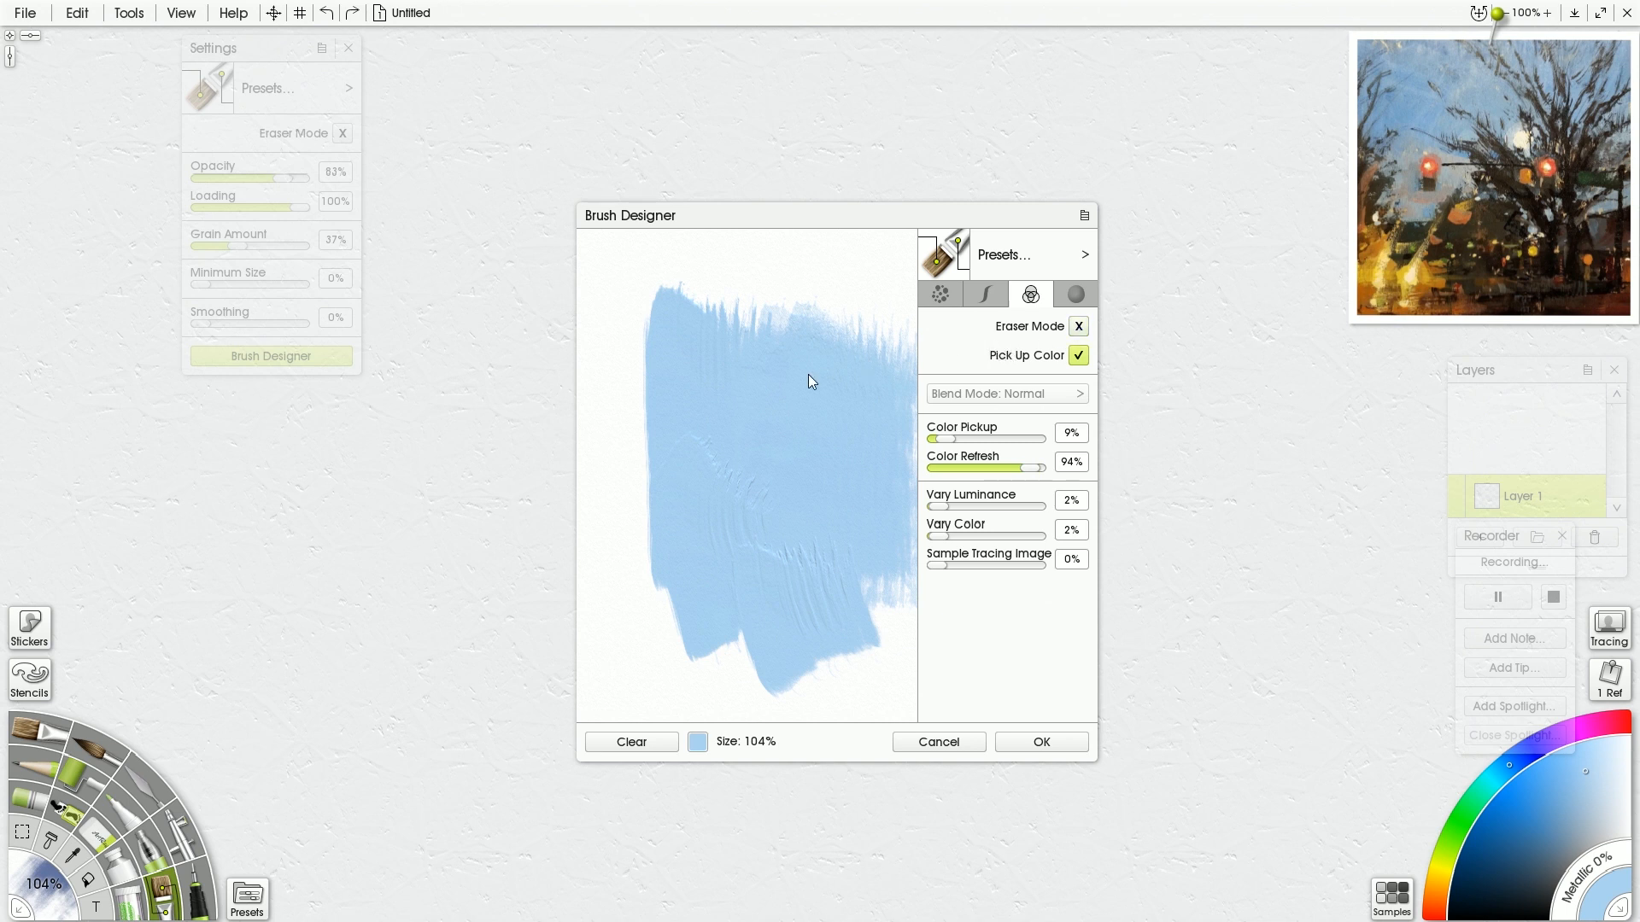
{"action": "mouse_move", "coordinate": [802, 392]}
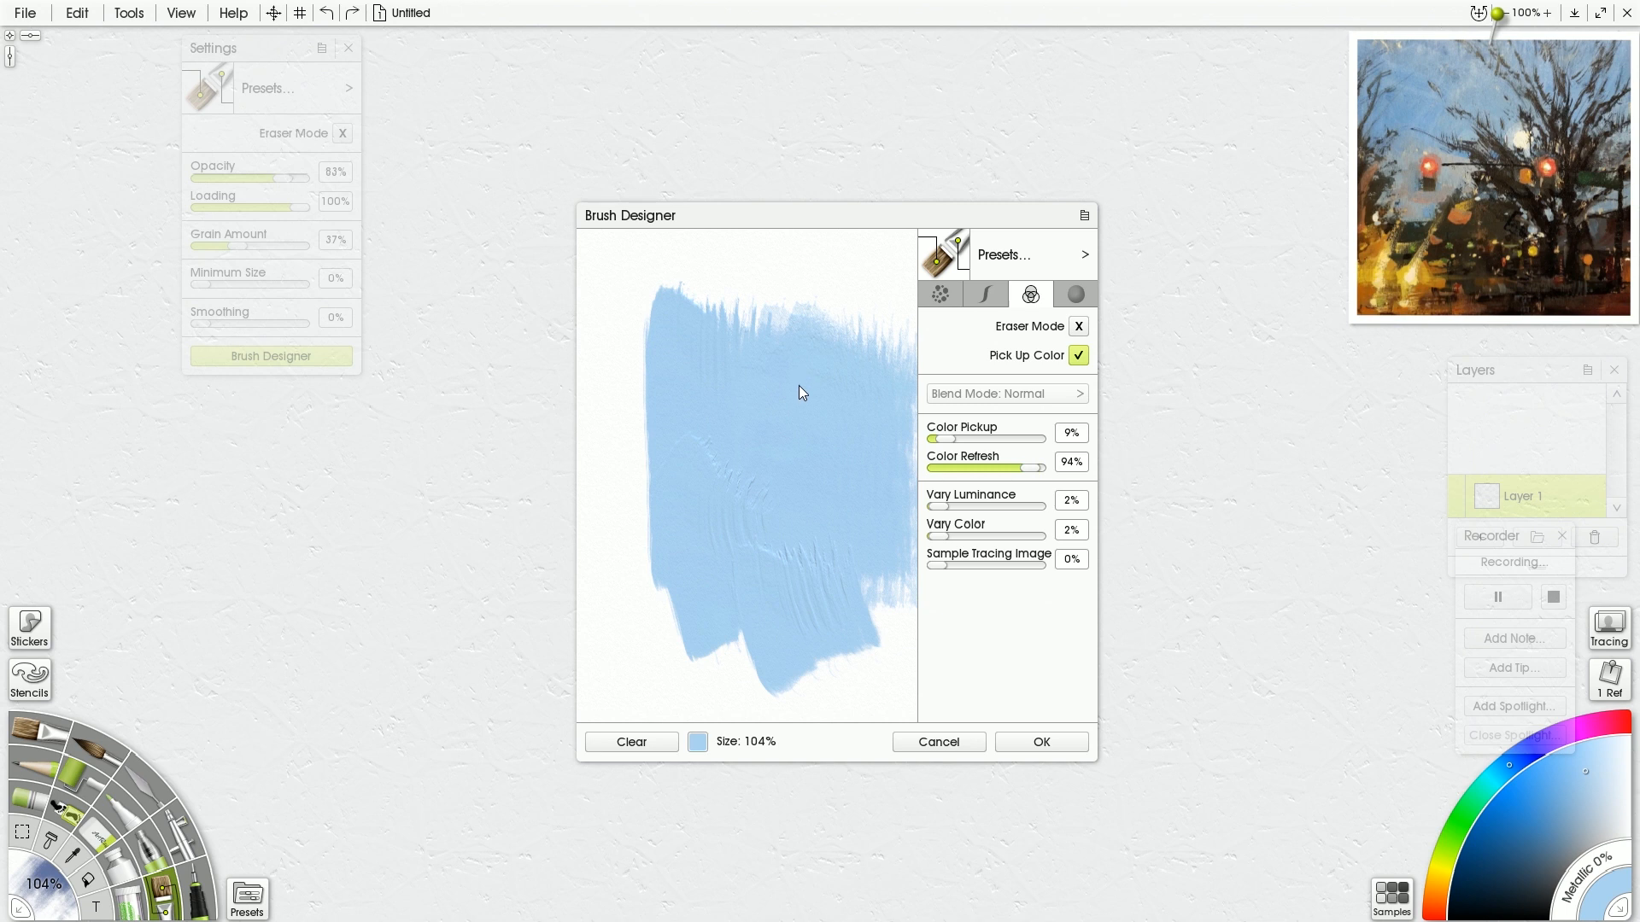
{"action": "mouse_move", "coordinate": [1094, 311]}
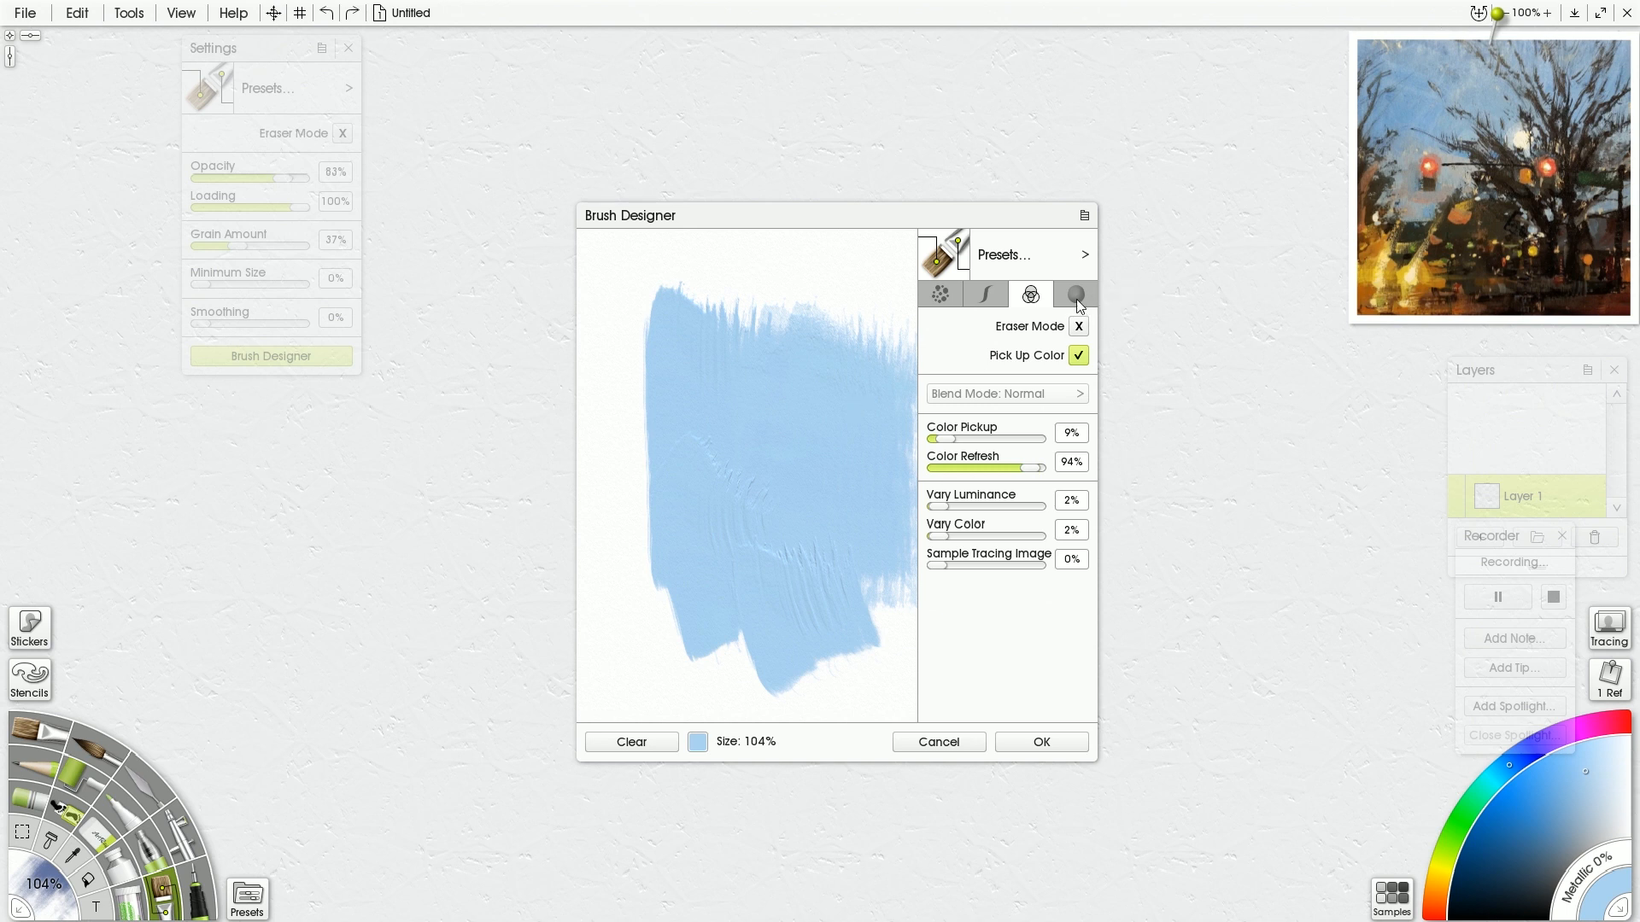
- Raise paint texture Loading to 37% and paint a dark streaky test stroke
{"action": "left_click", "coordinate": [1076, 293]}
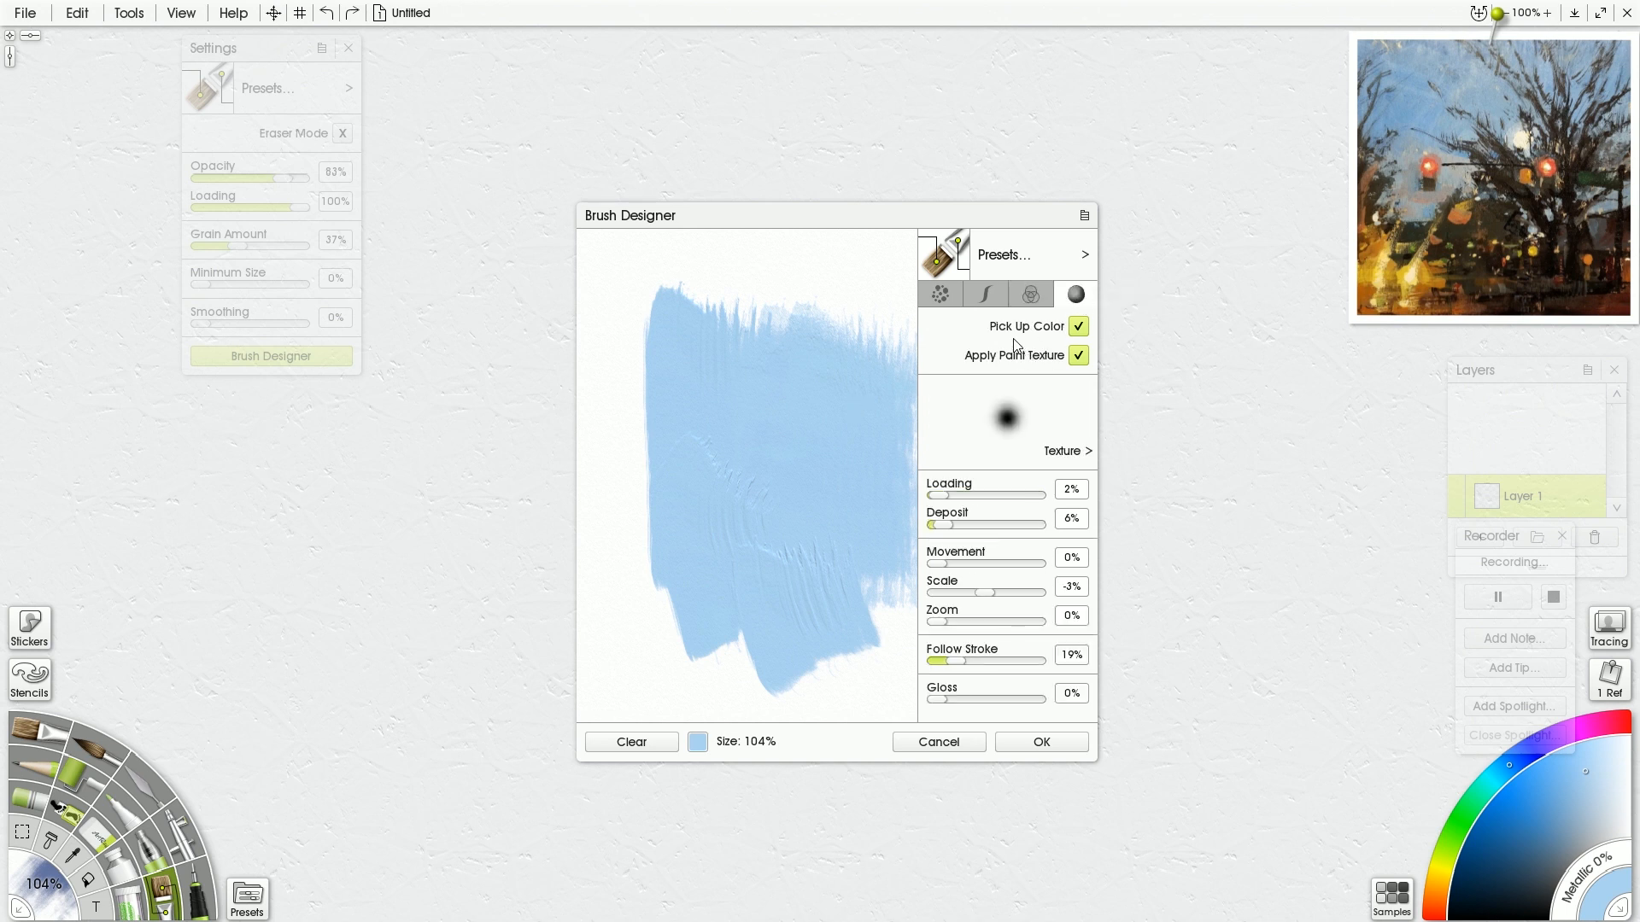
{"action": "mouse_move", "coordinate": [1075, 295]}
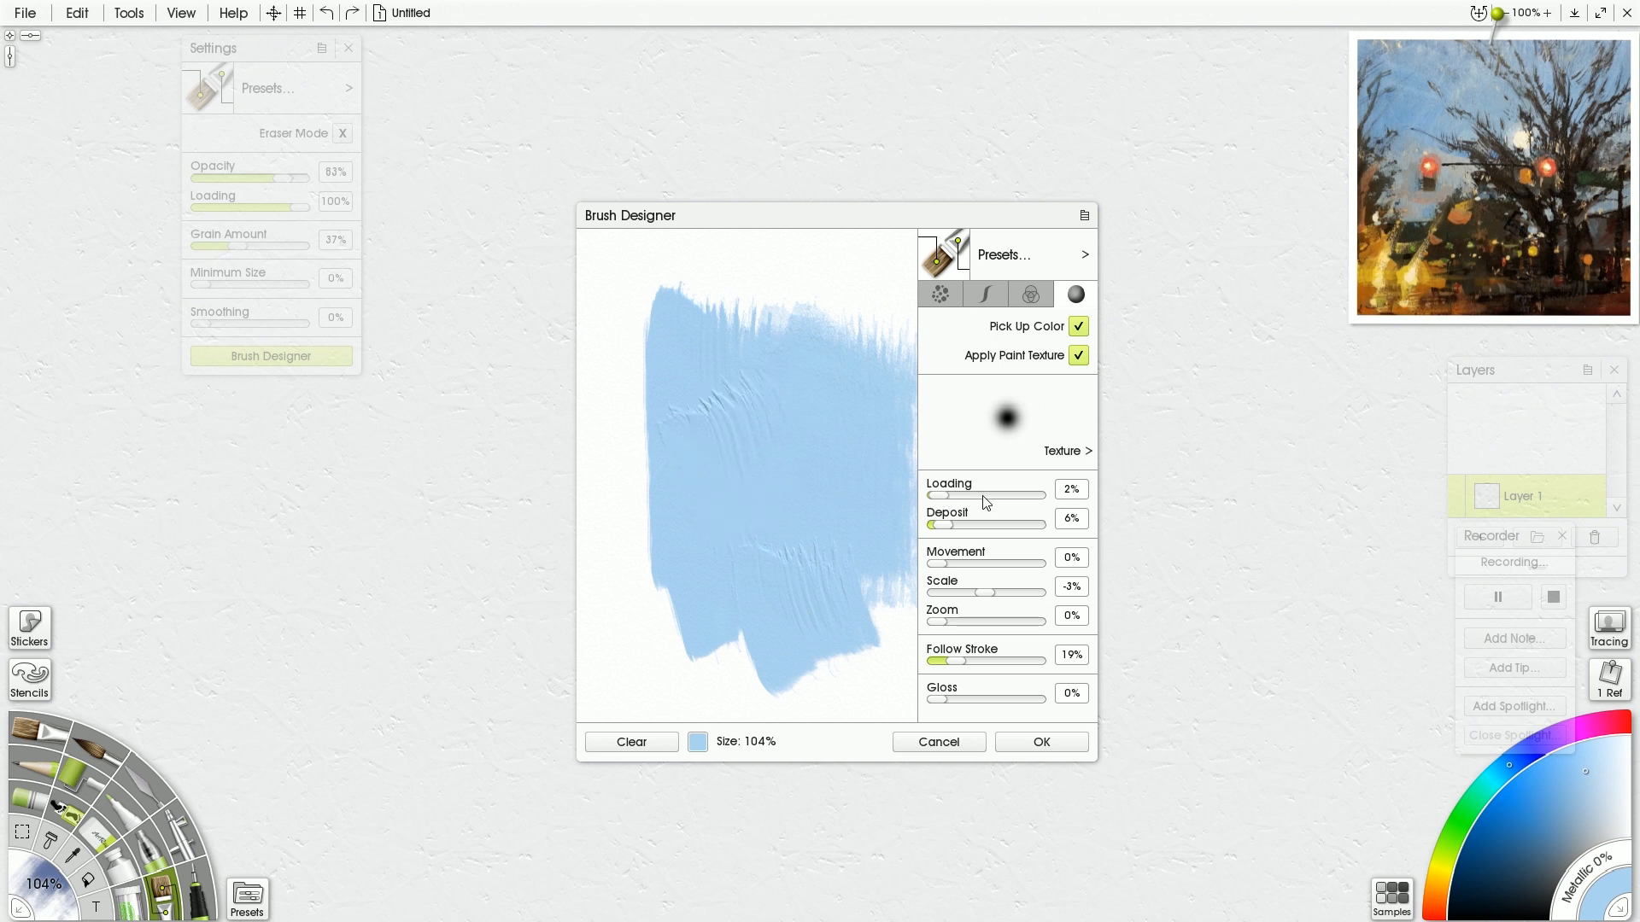
{"action": "left_click_drag", "start_coordinate": [933, 495], "coordinate": [983, 494]}
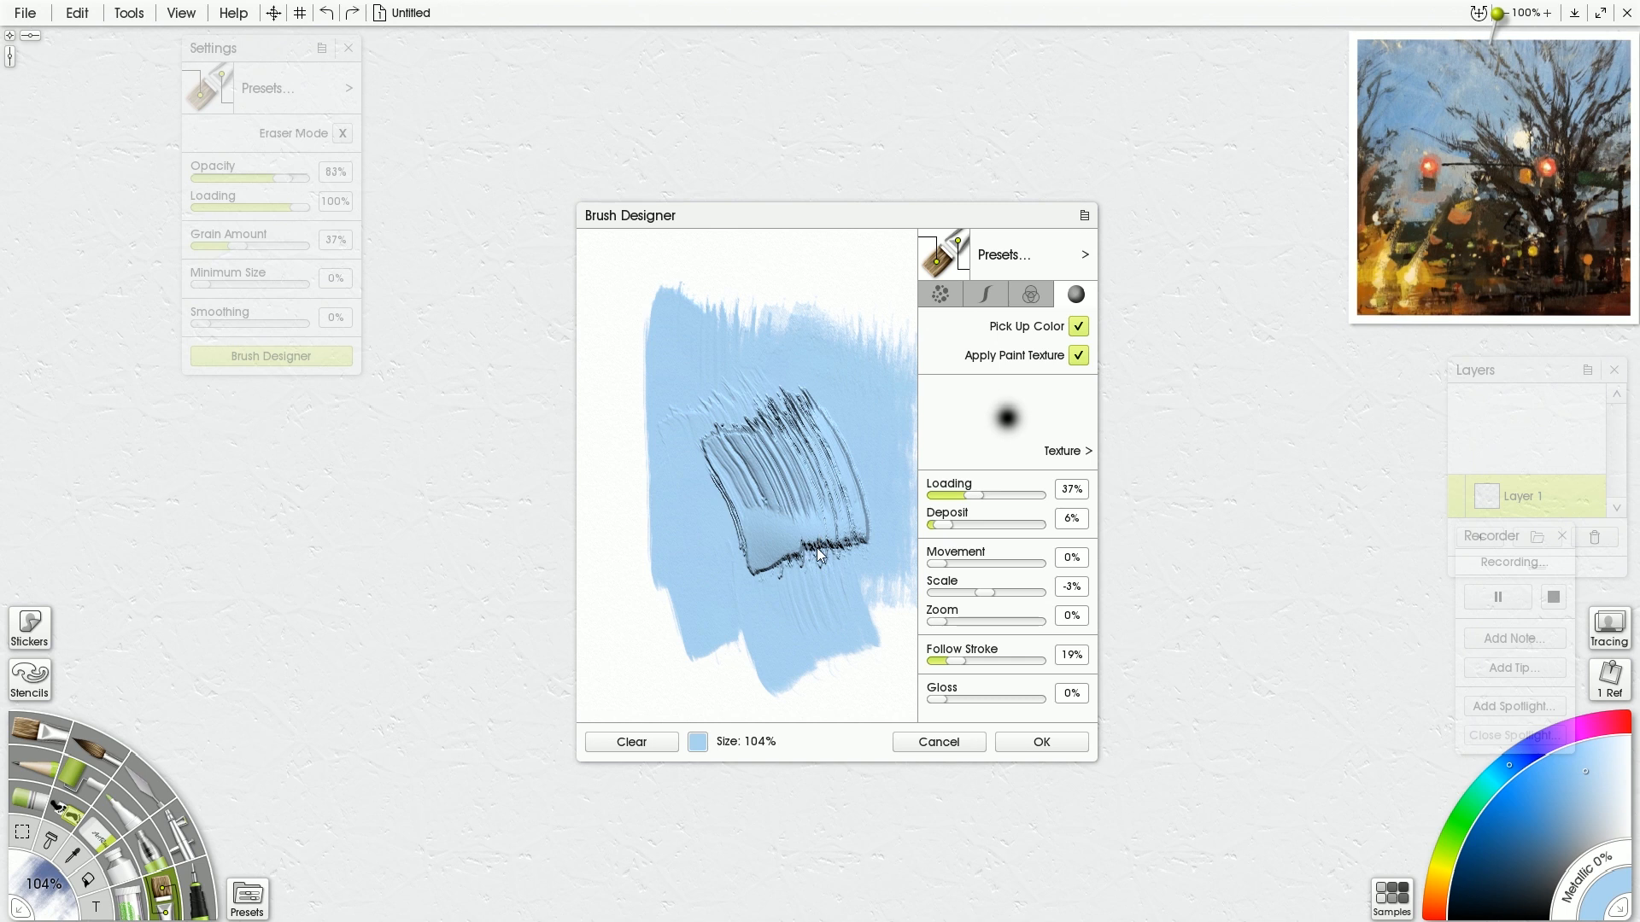
{"action": "mouse_move", "coordinate": [822, 542]}
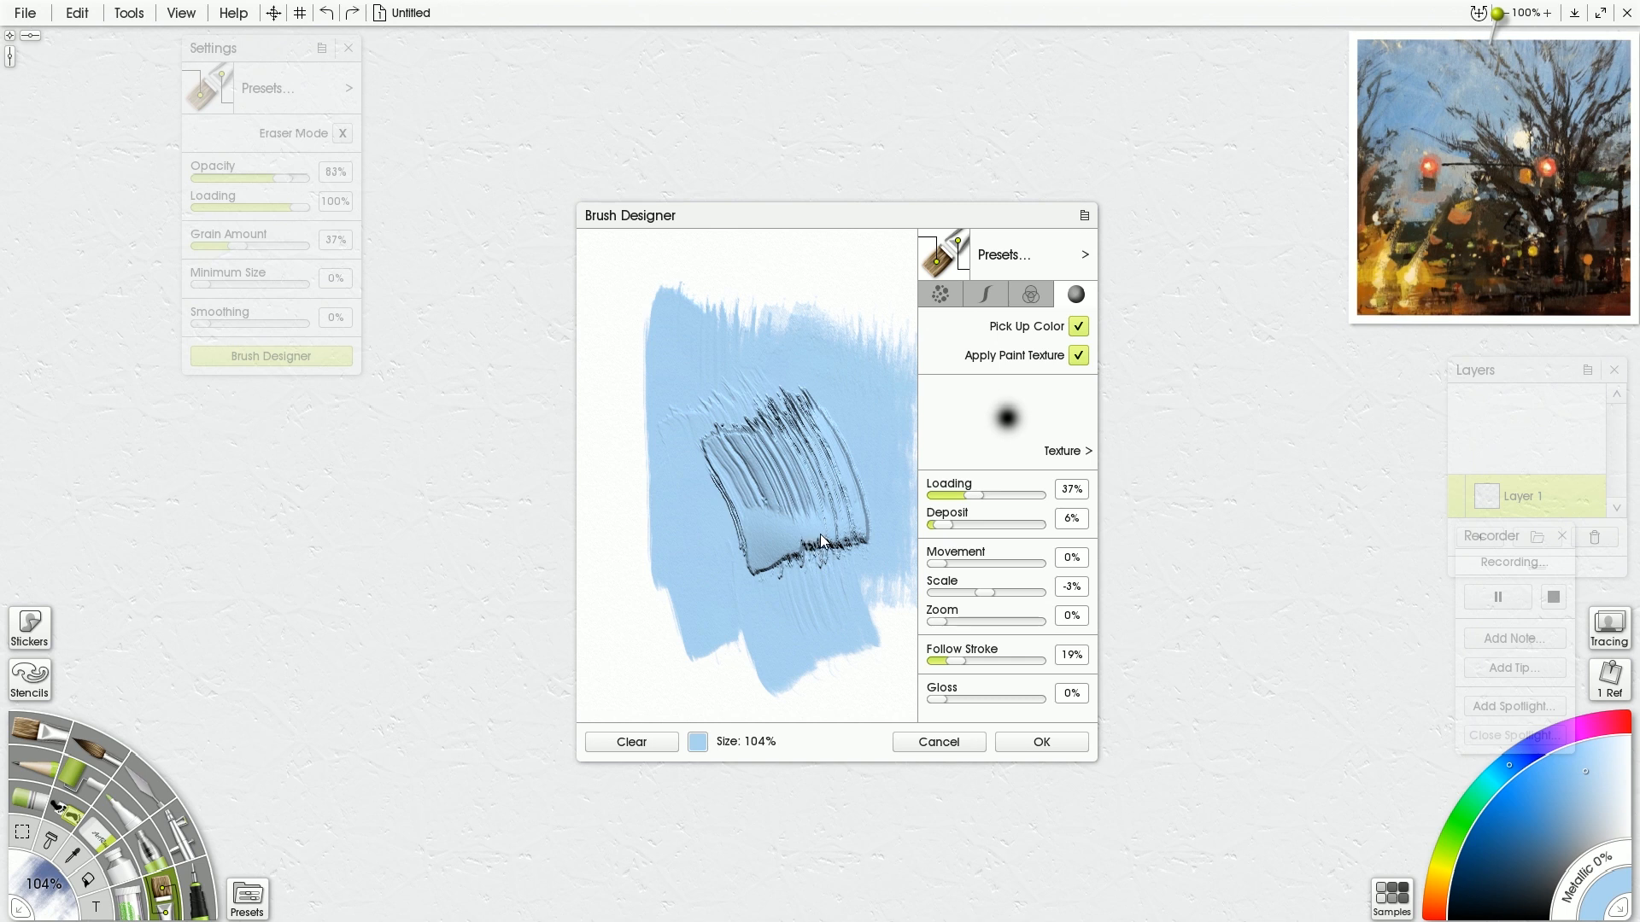
{"action": "mouse_move", "coordinate": [34, 815]}
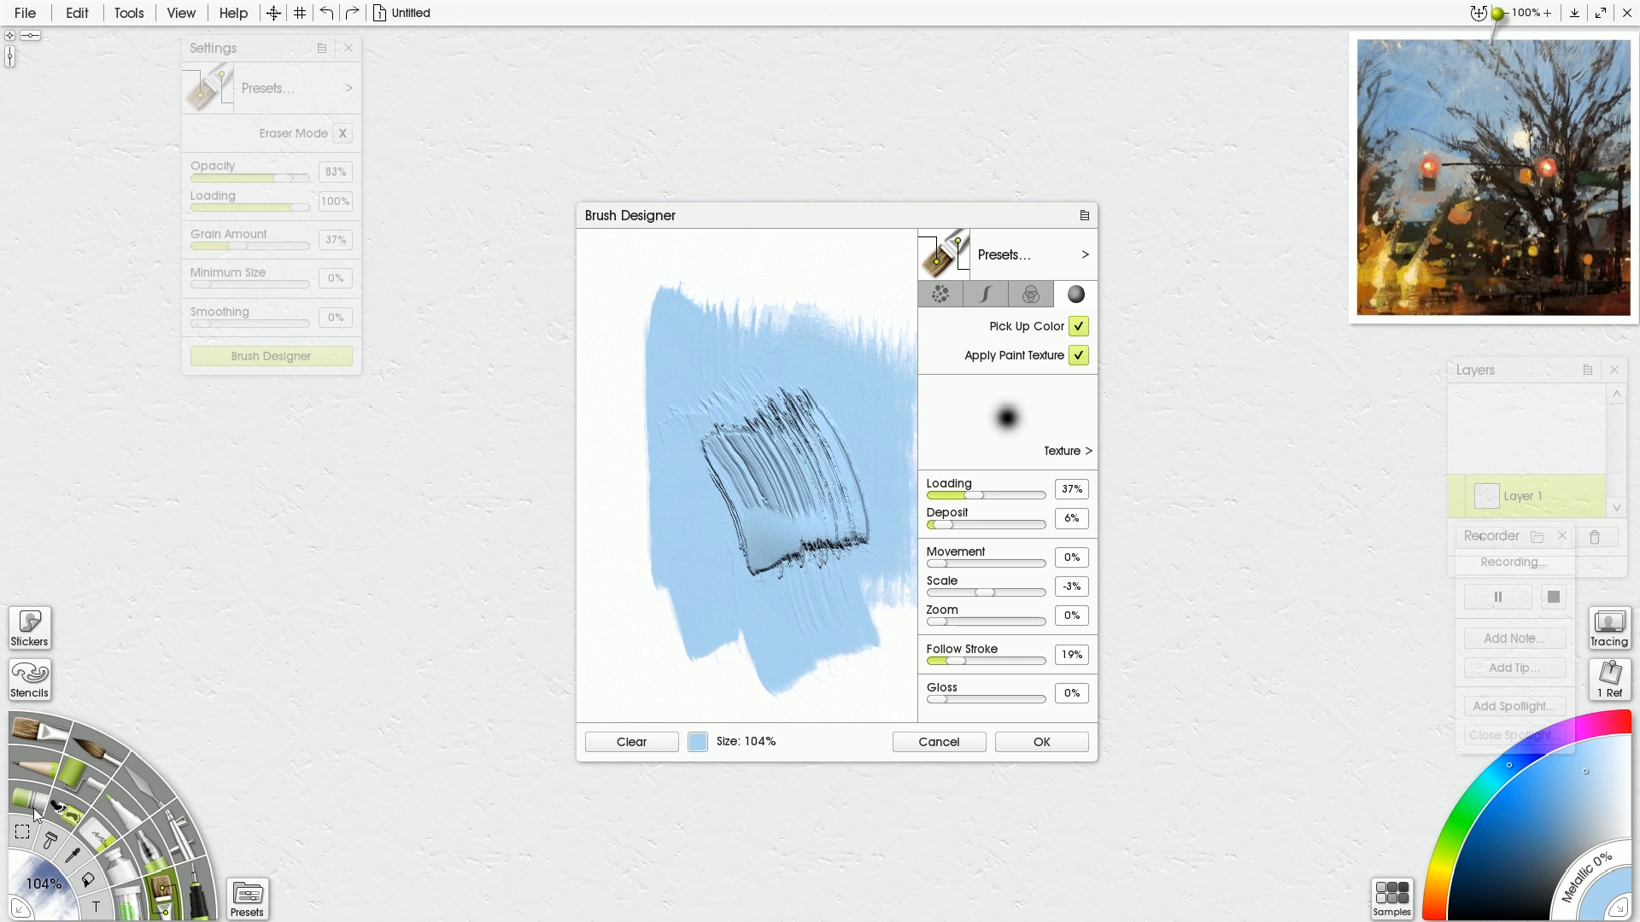
{"action": "mouse_move", "coordinate": [775, 562]}
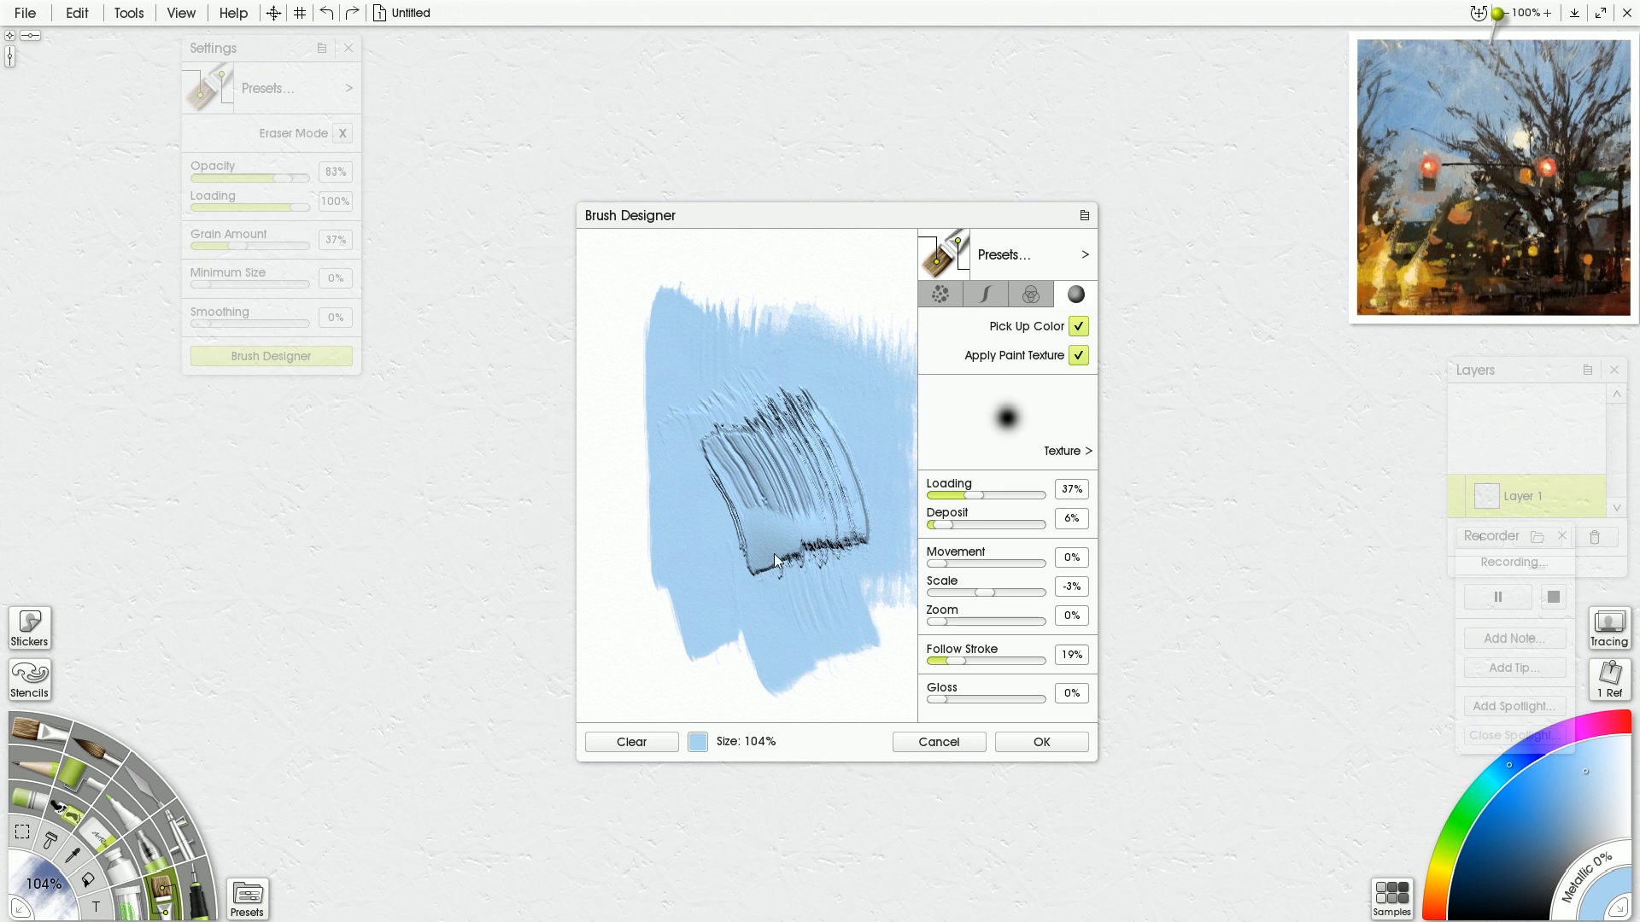
{"action": "mouse_move", "coordinate": [789, 539]}
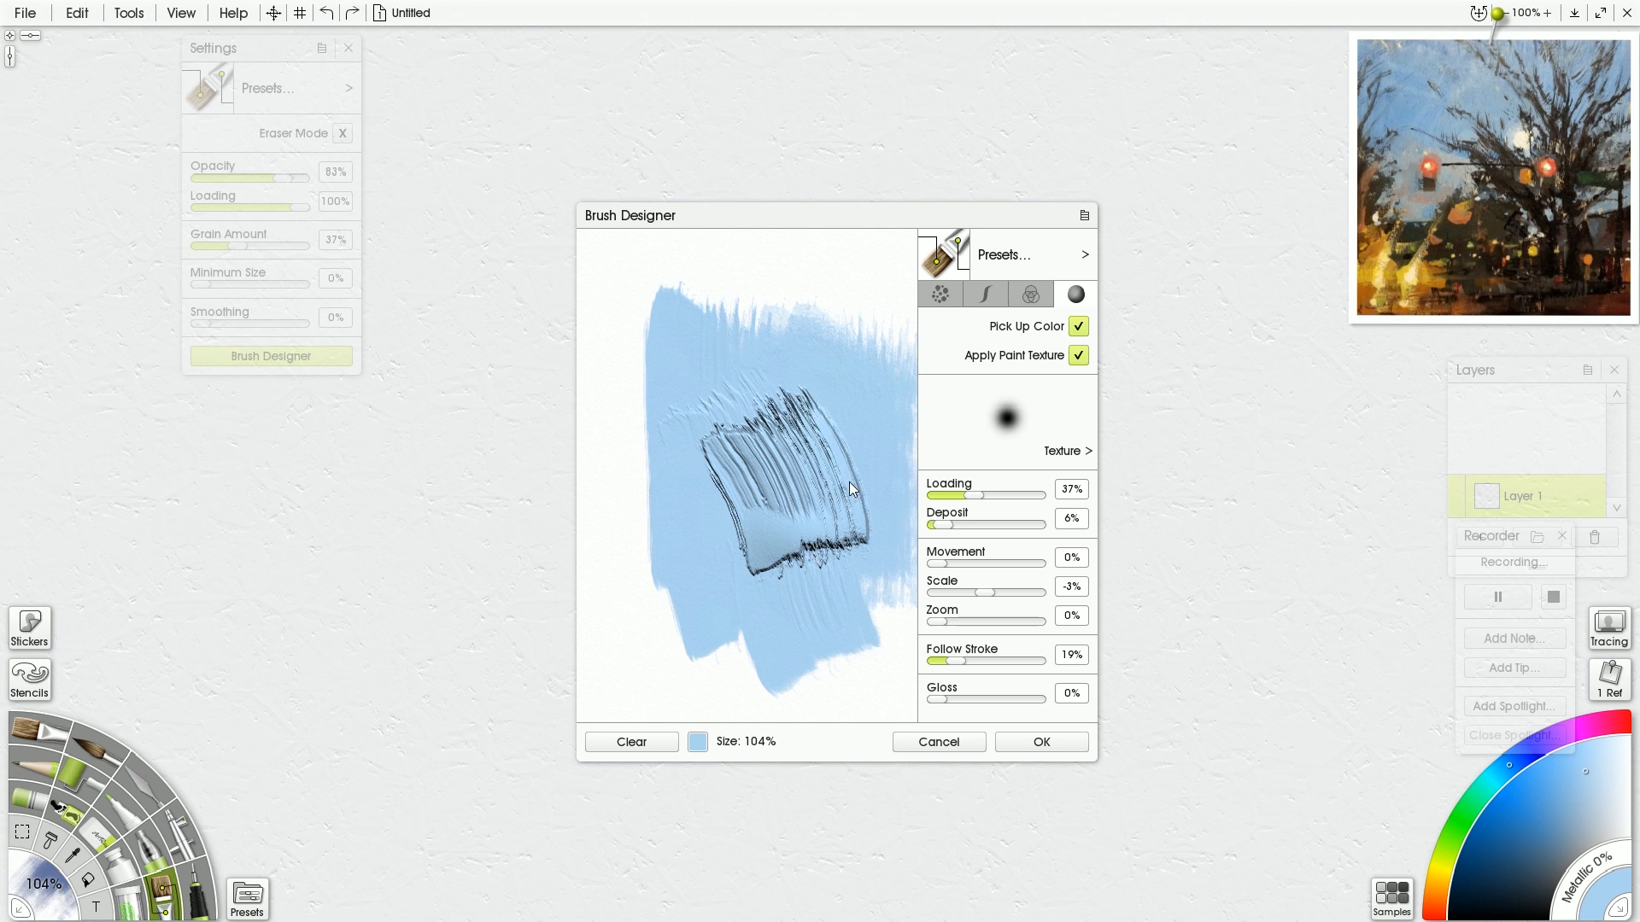
{"action": "left_click", "coordinate": [940, 293]}
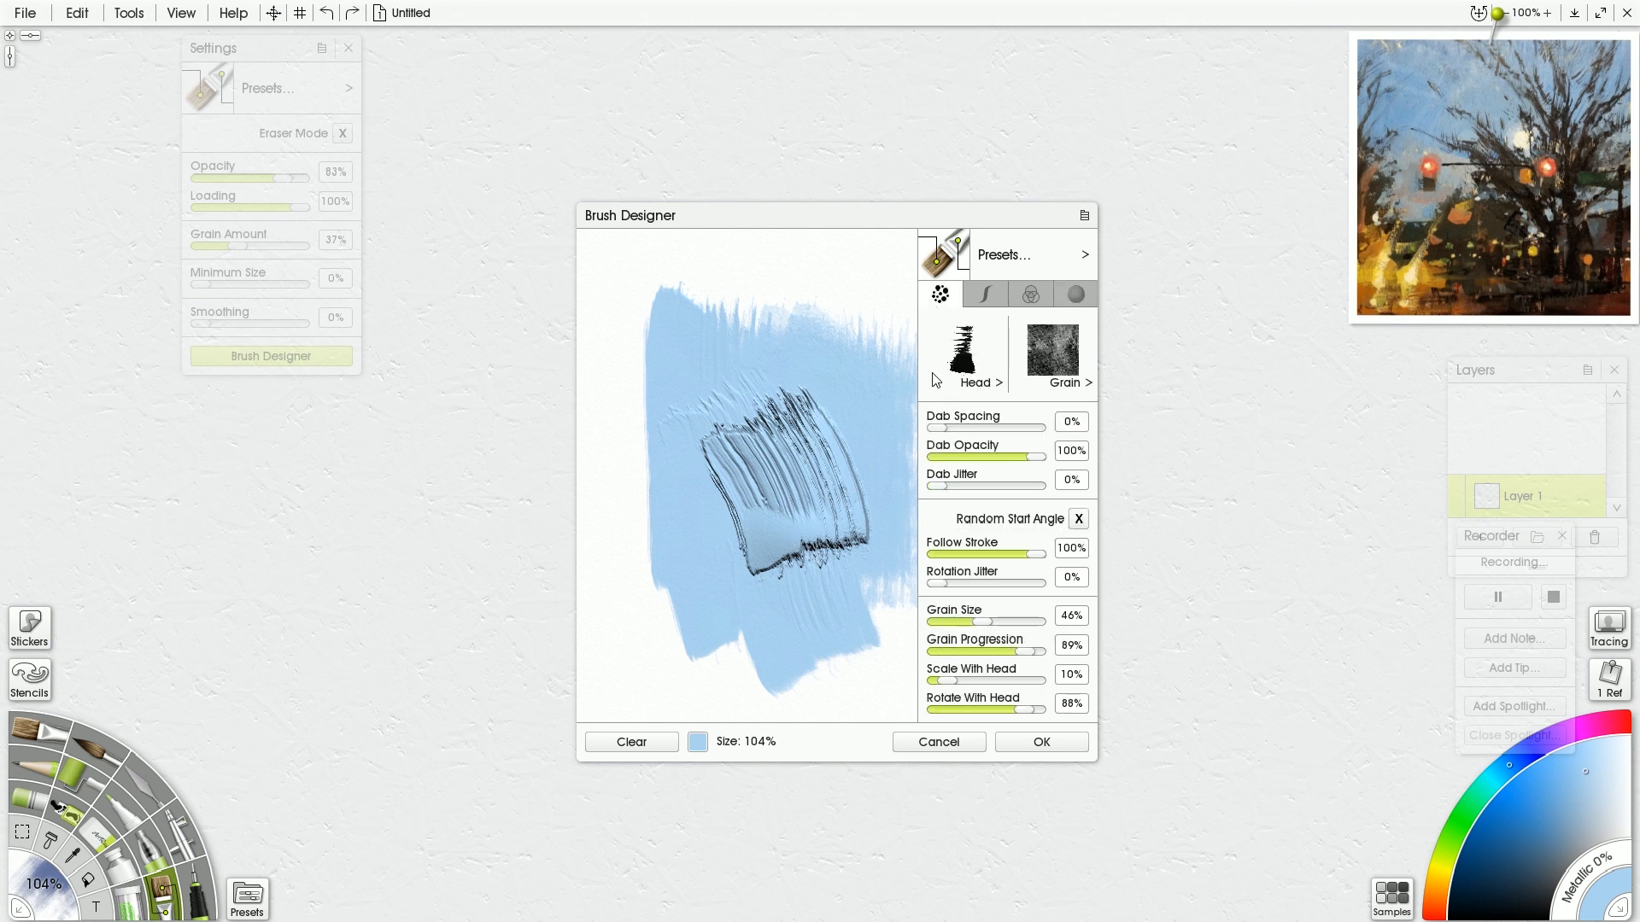
{"action": "mouse_move", "coordinate": [774, 528]}
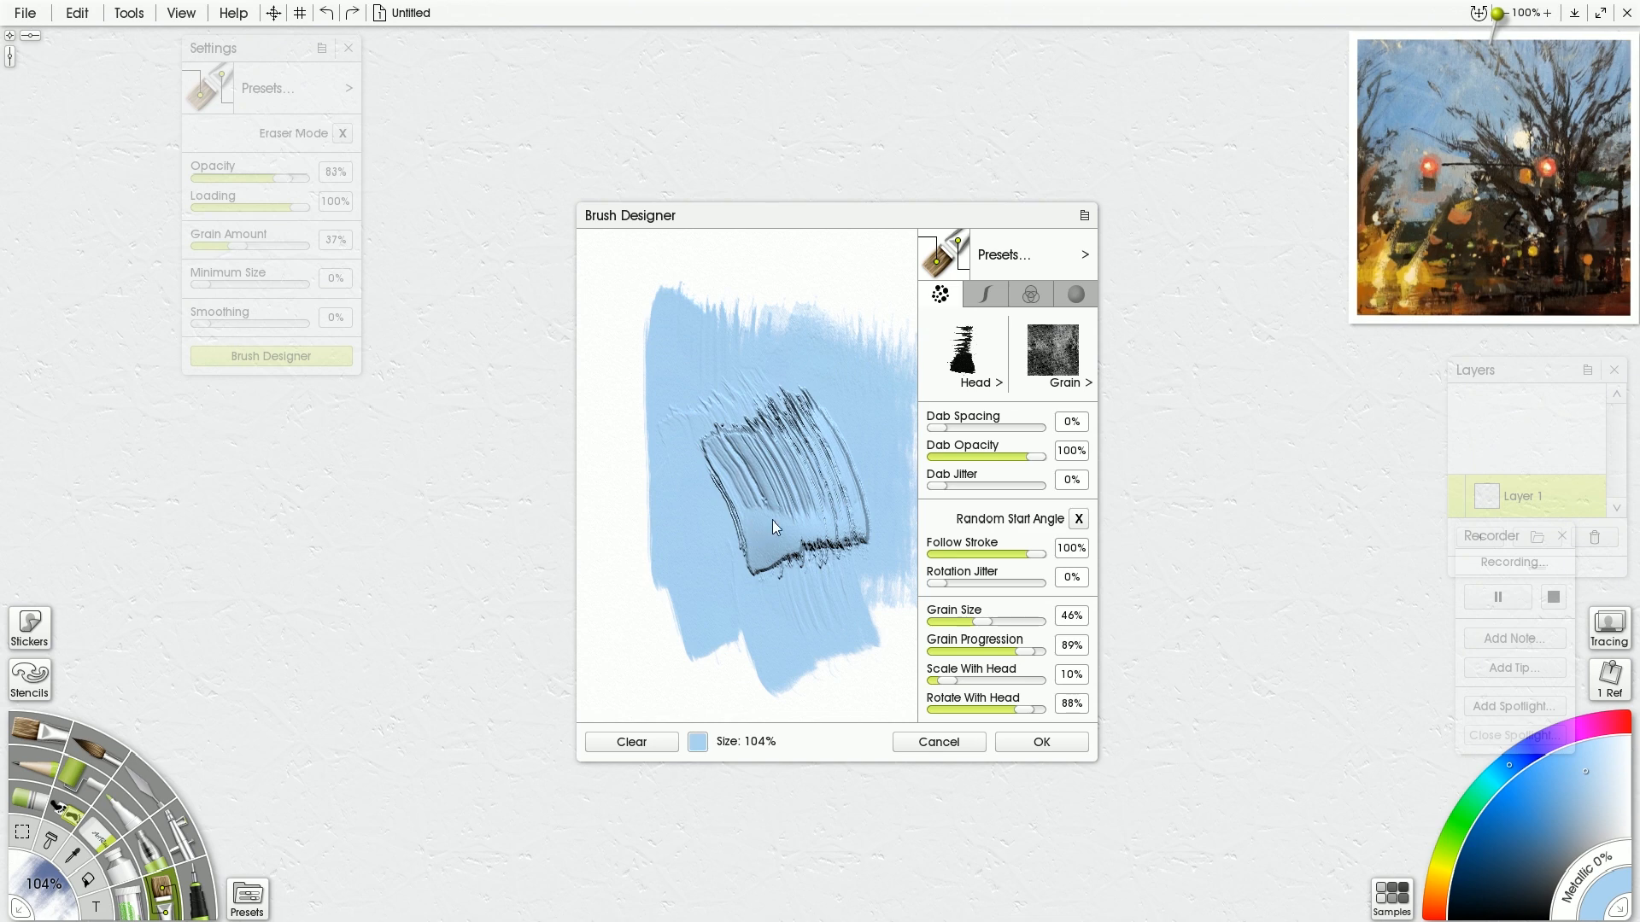
{"action": "mouse_move", "coordinate": [811, 440]}
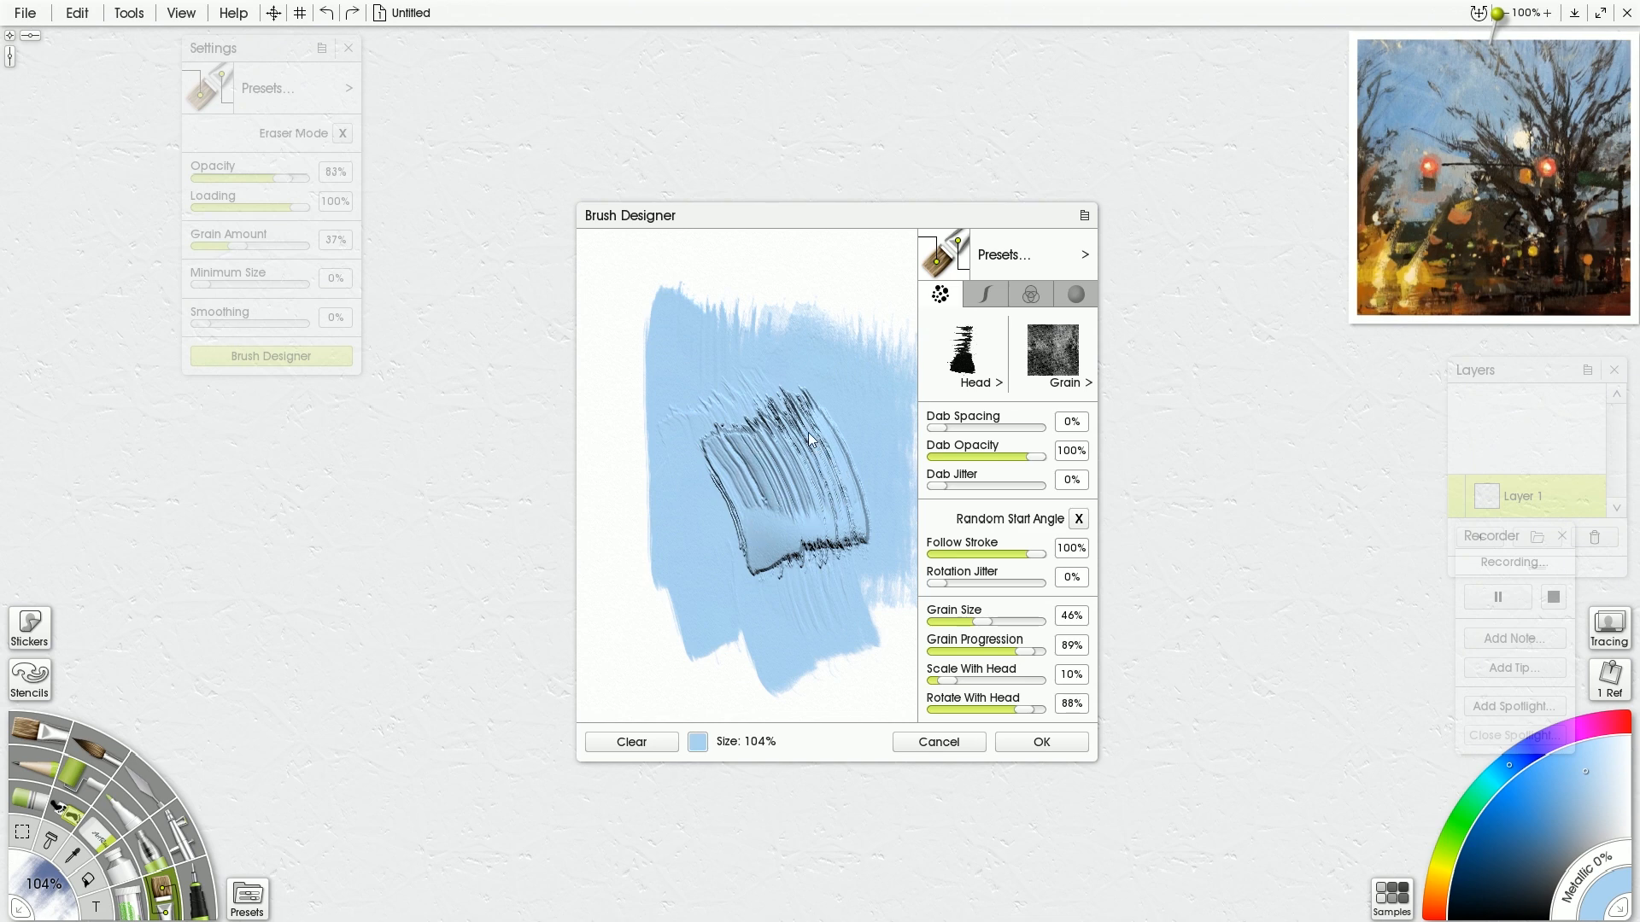
{"action": "left_click", "coordinate": [1075, 294]}
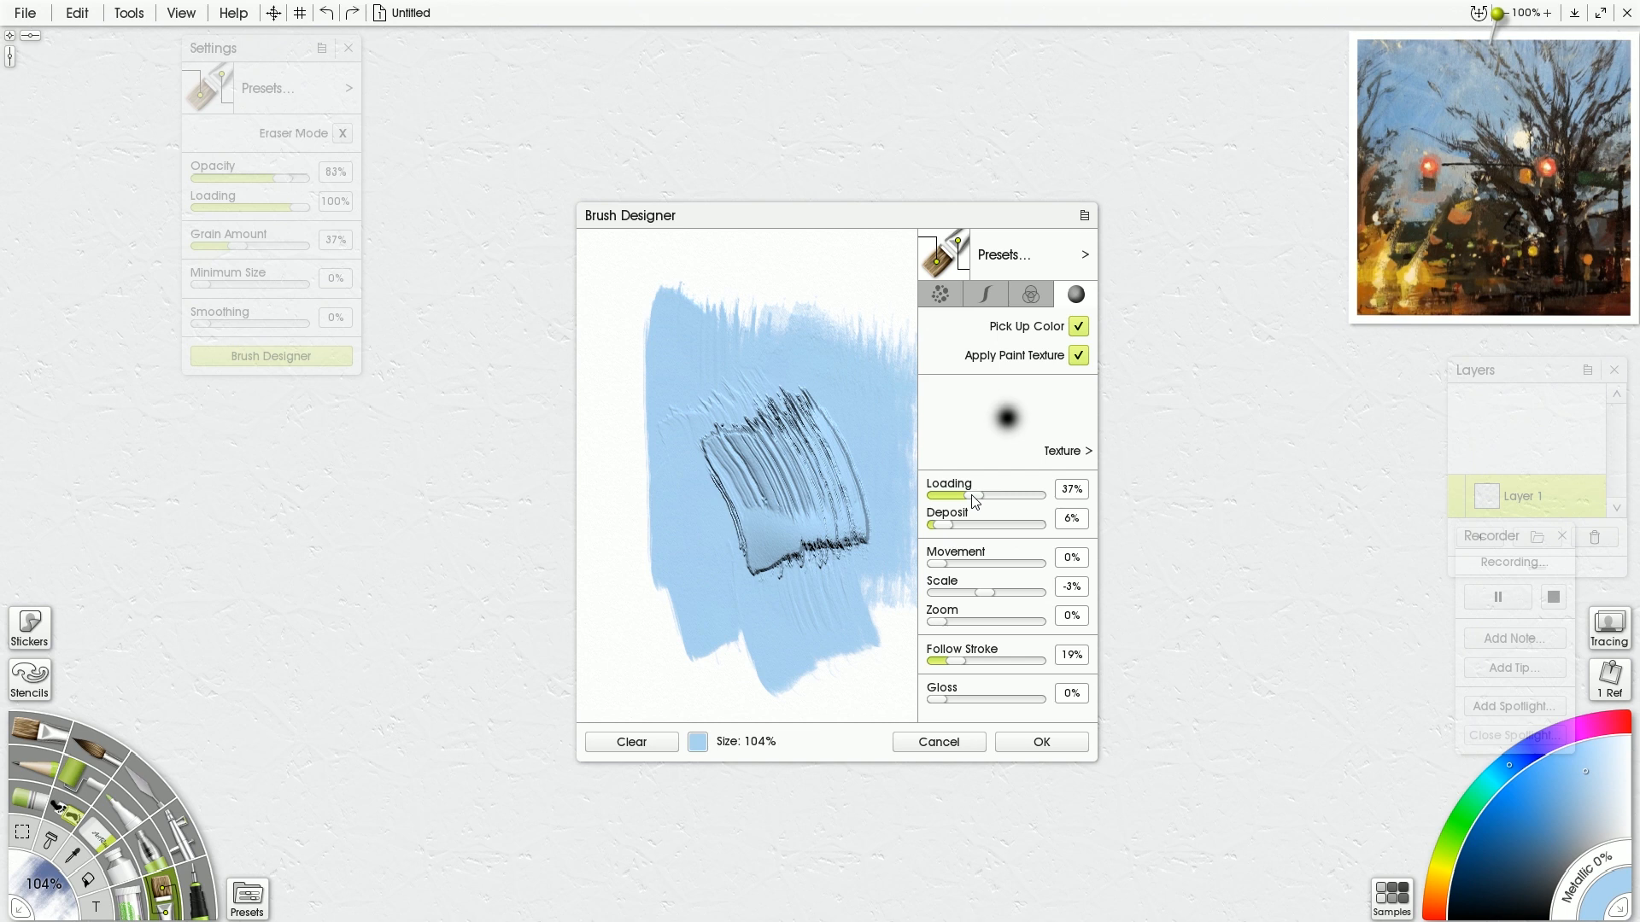
- Lower Loading to 5% and paint a pale blue textured test stroke
{"action": "left_click_drag", "start_coordinate": [973, 495], "coordinate": [929, 495]}
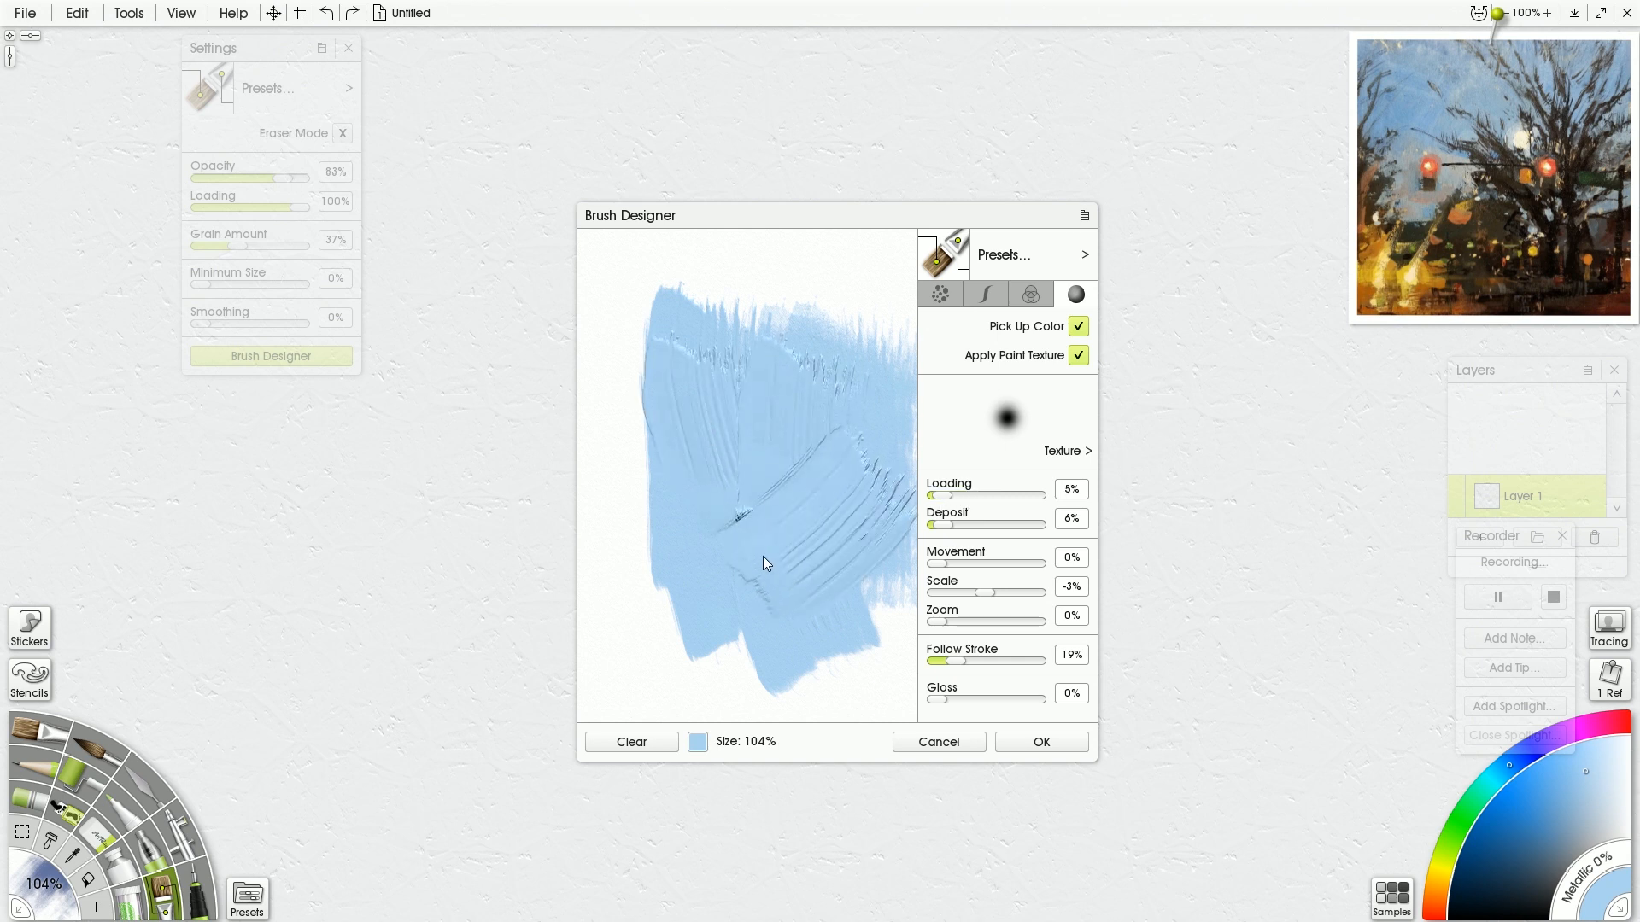
{"action": "left_click_drag", "start_coordinate": [764, 564], "coordinate": [700, 544]}
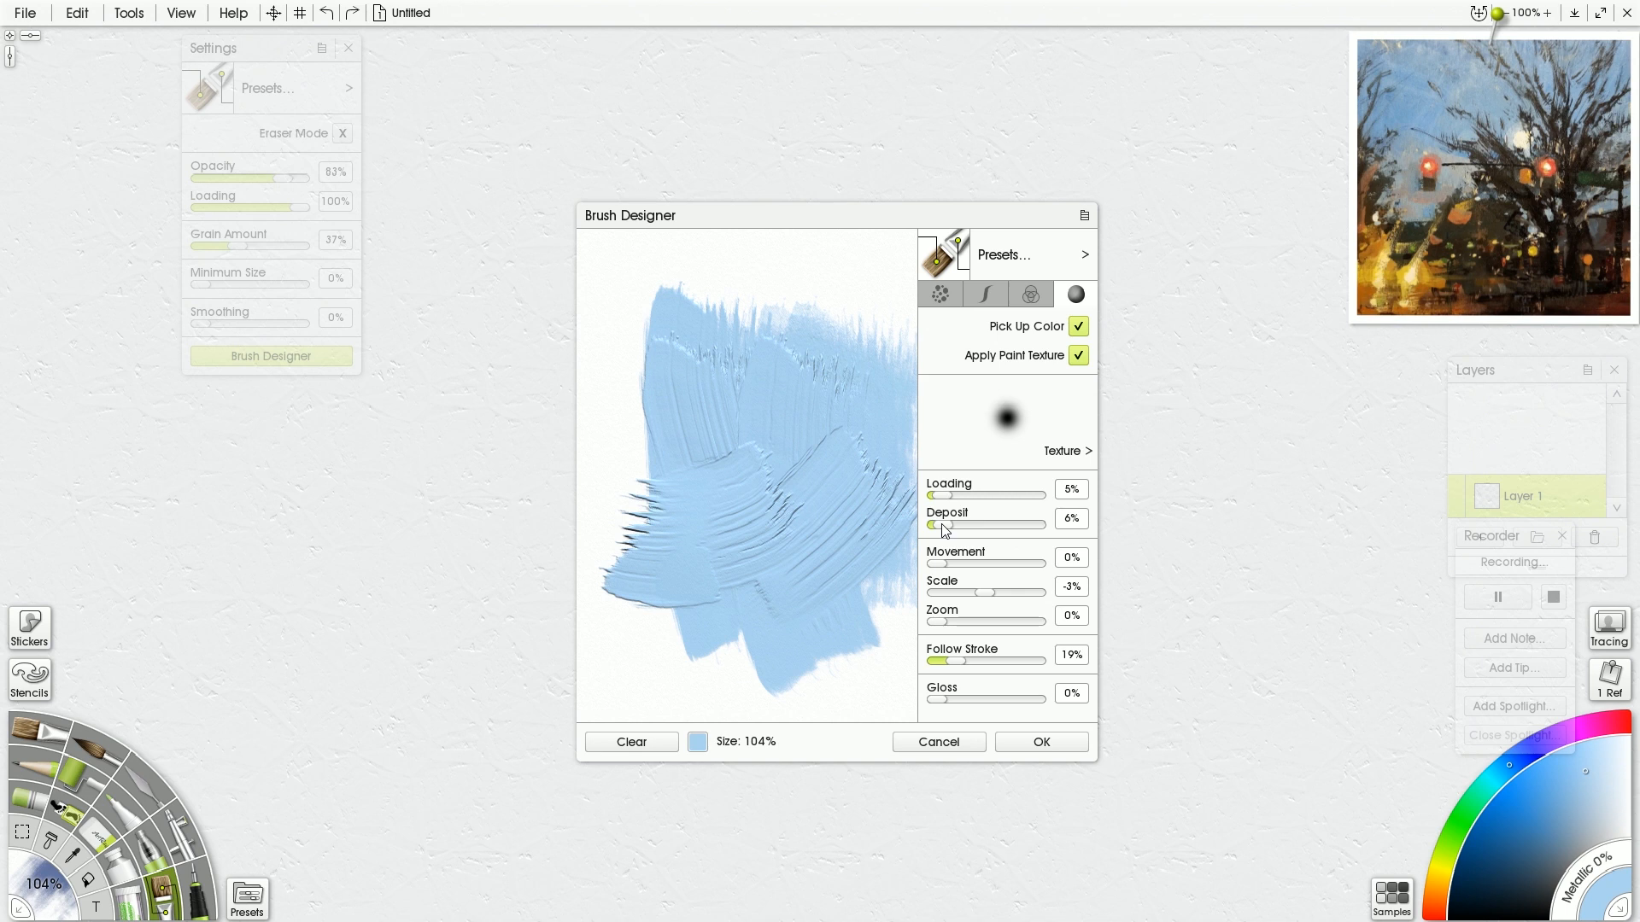
{"action": "mouse_move", "coordinate": [861, 523]}
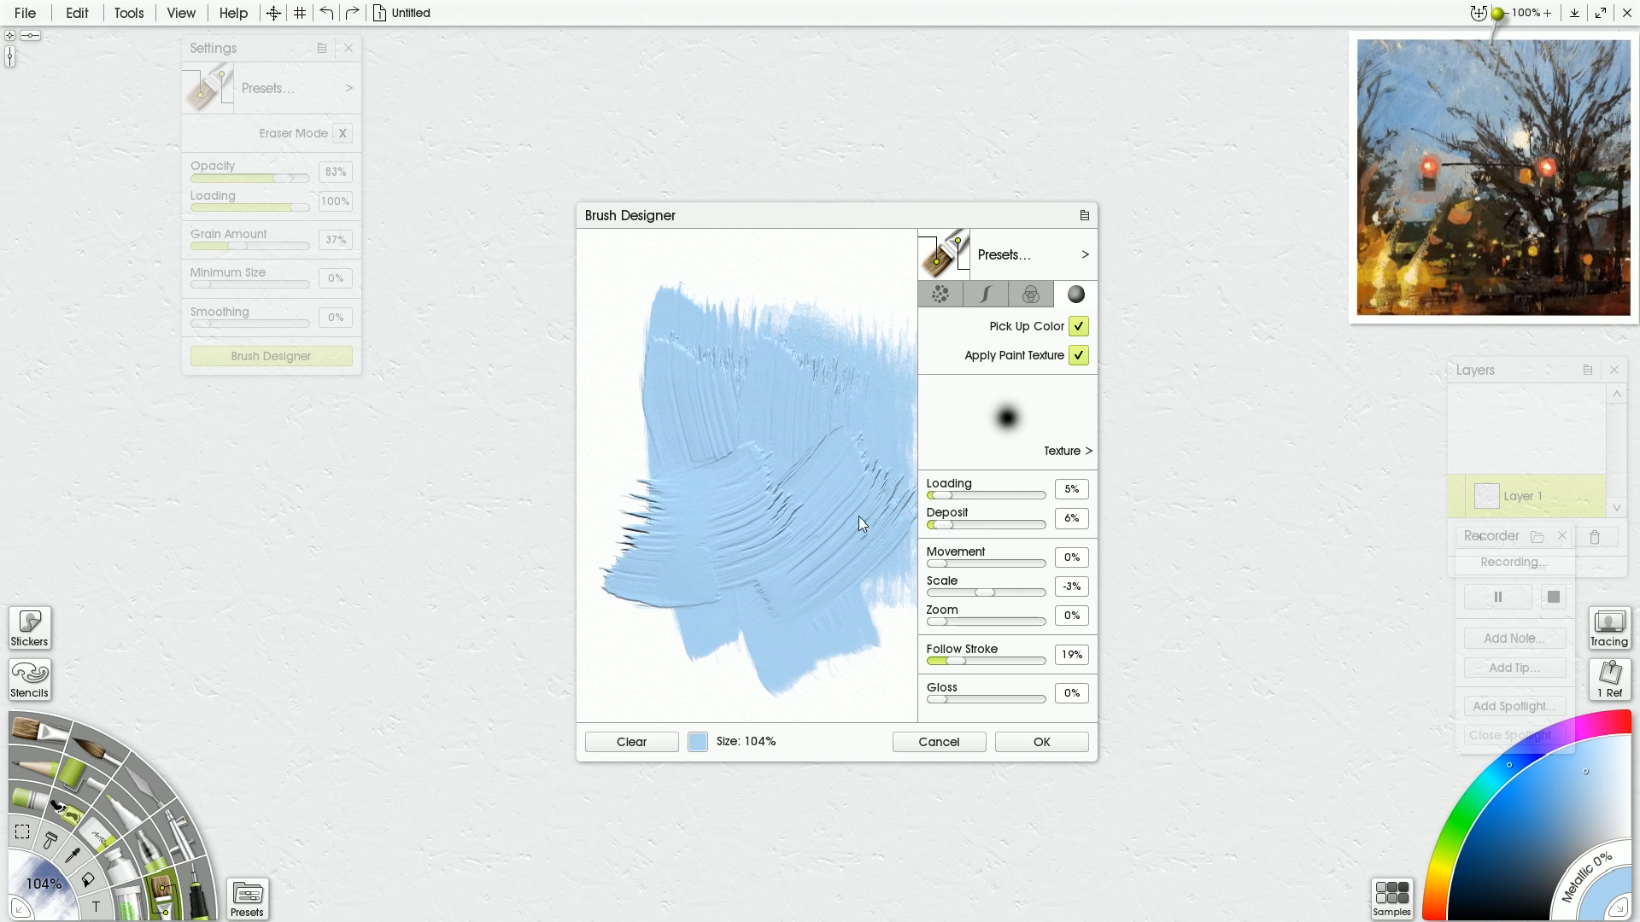
{"action": "mouse_move", "coordinate": [833, 516]}
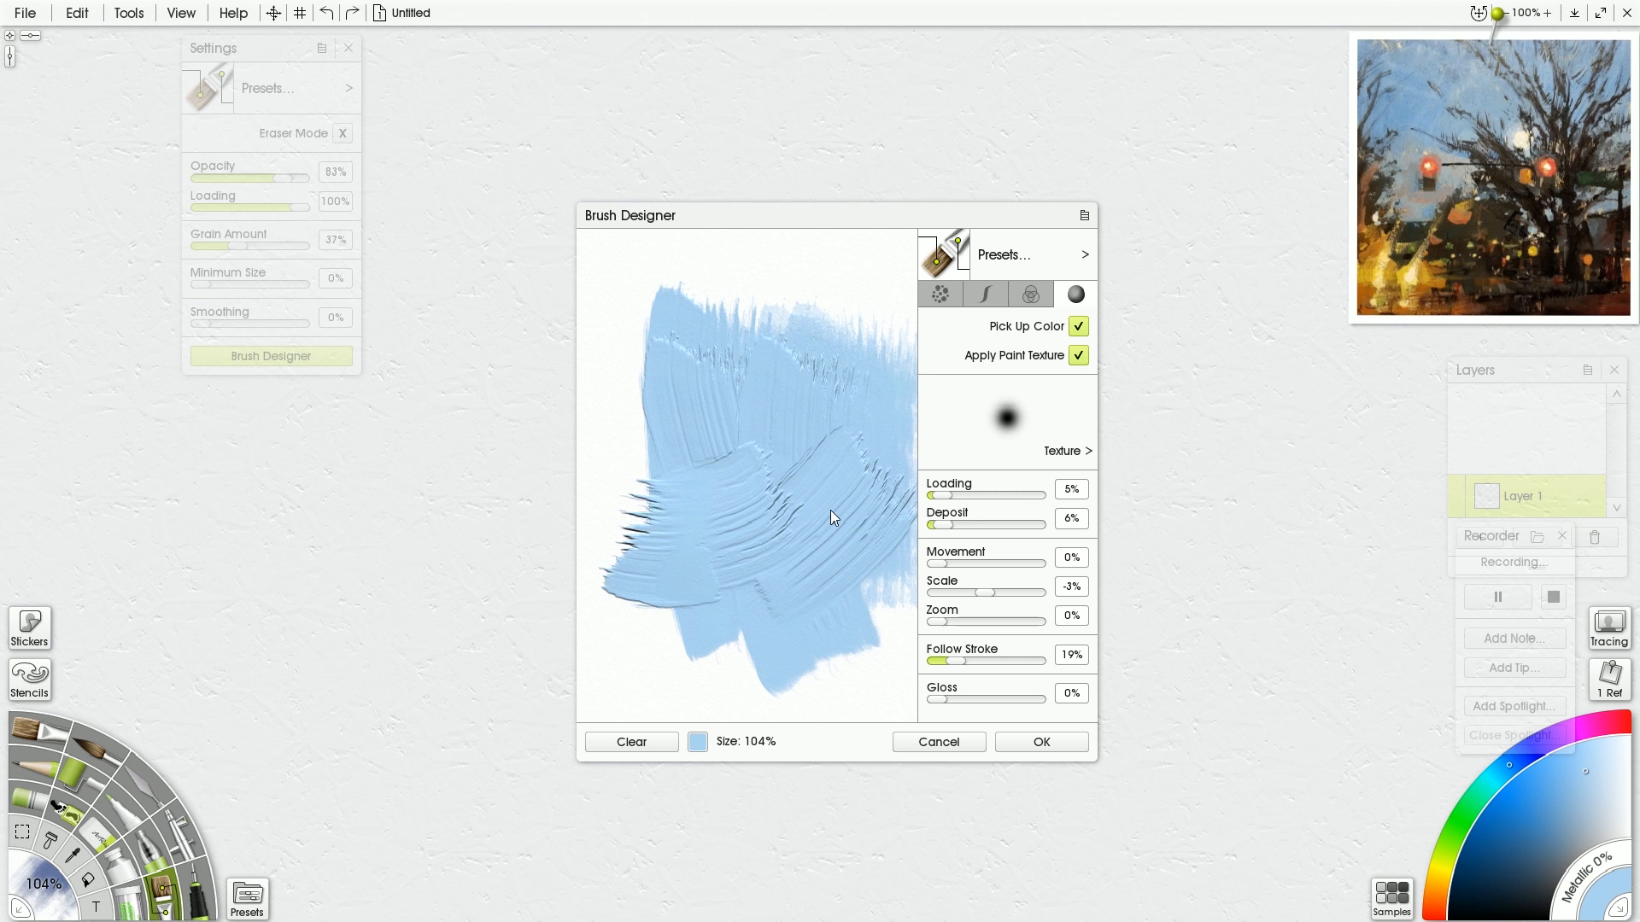
{"action": "mouse_move", "coordinate": [967, 484]}
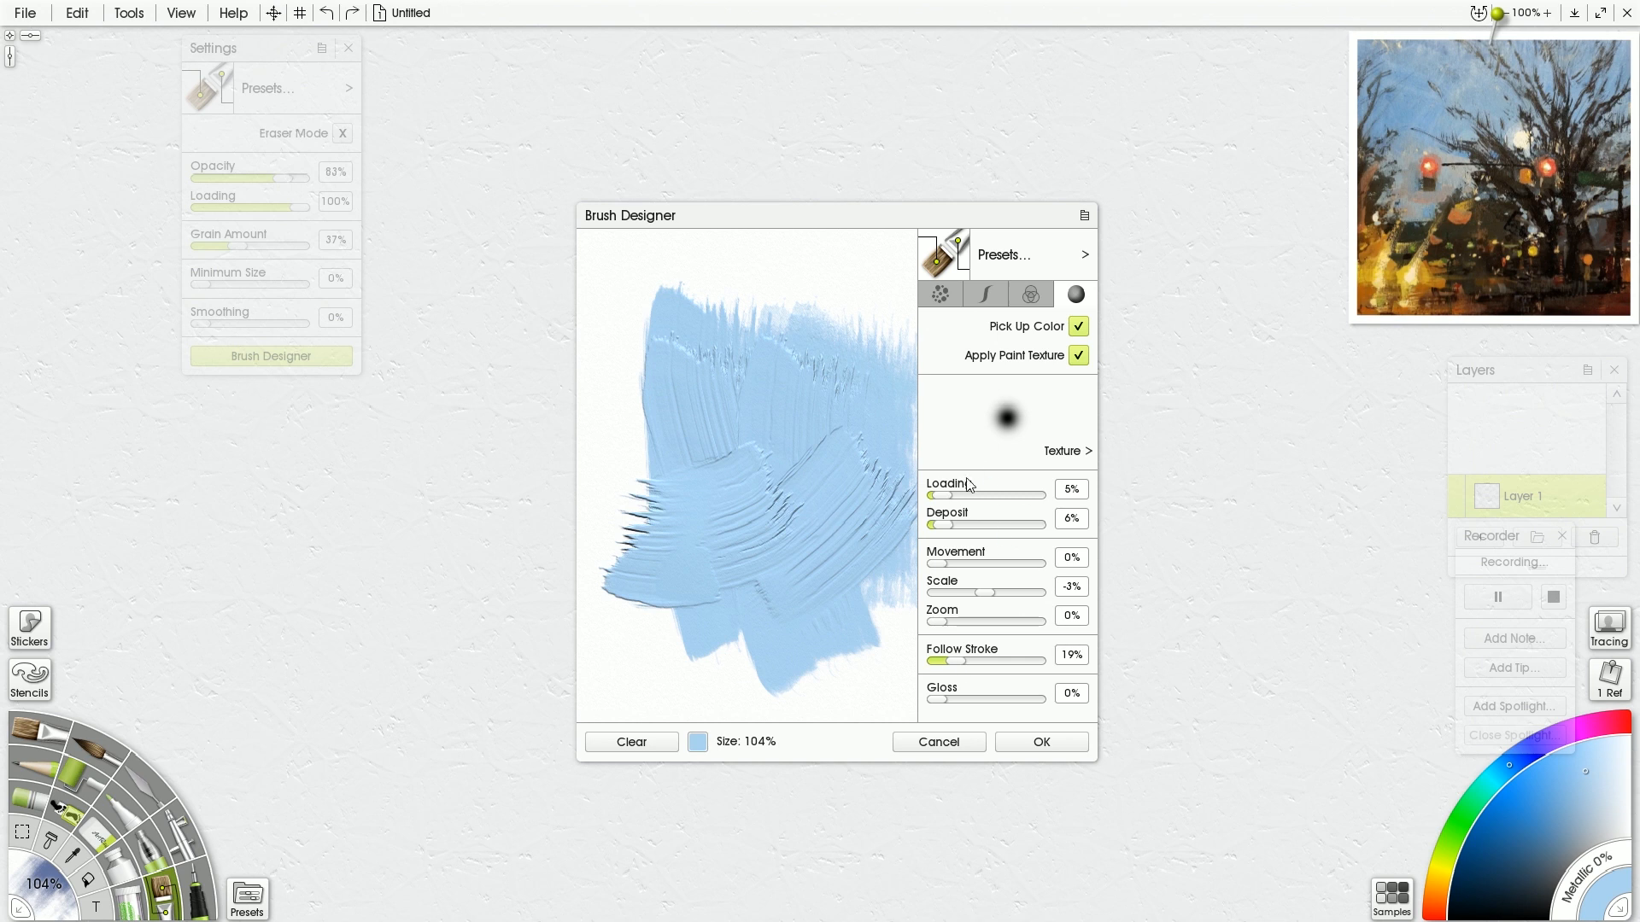
- Raise Gloss to 91% and test, then lower it gradually to 4%
{"action": "left_click_drag", "start_coordinate": [934, 699], "coordinate": [1036, 699]}
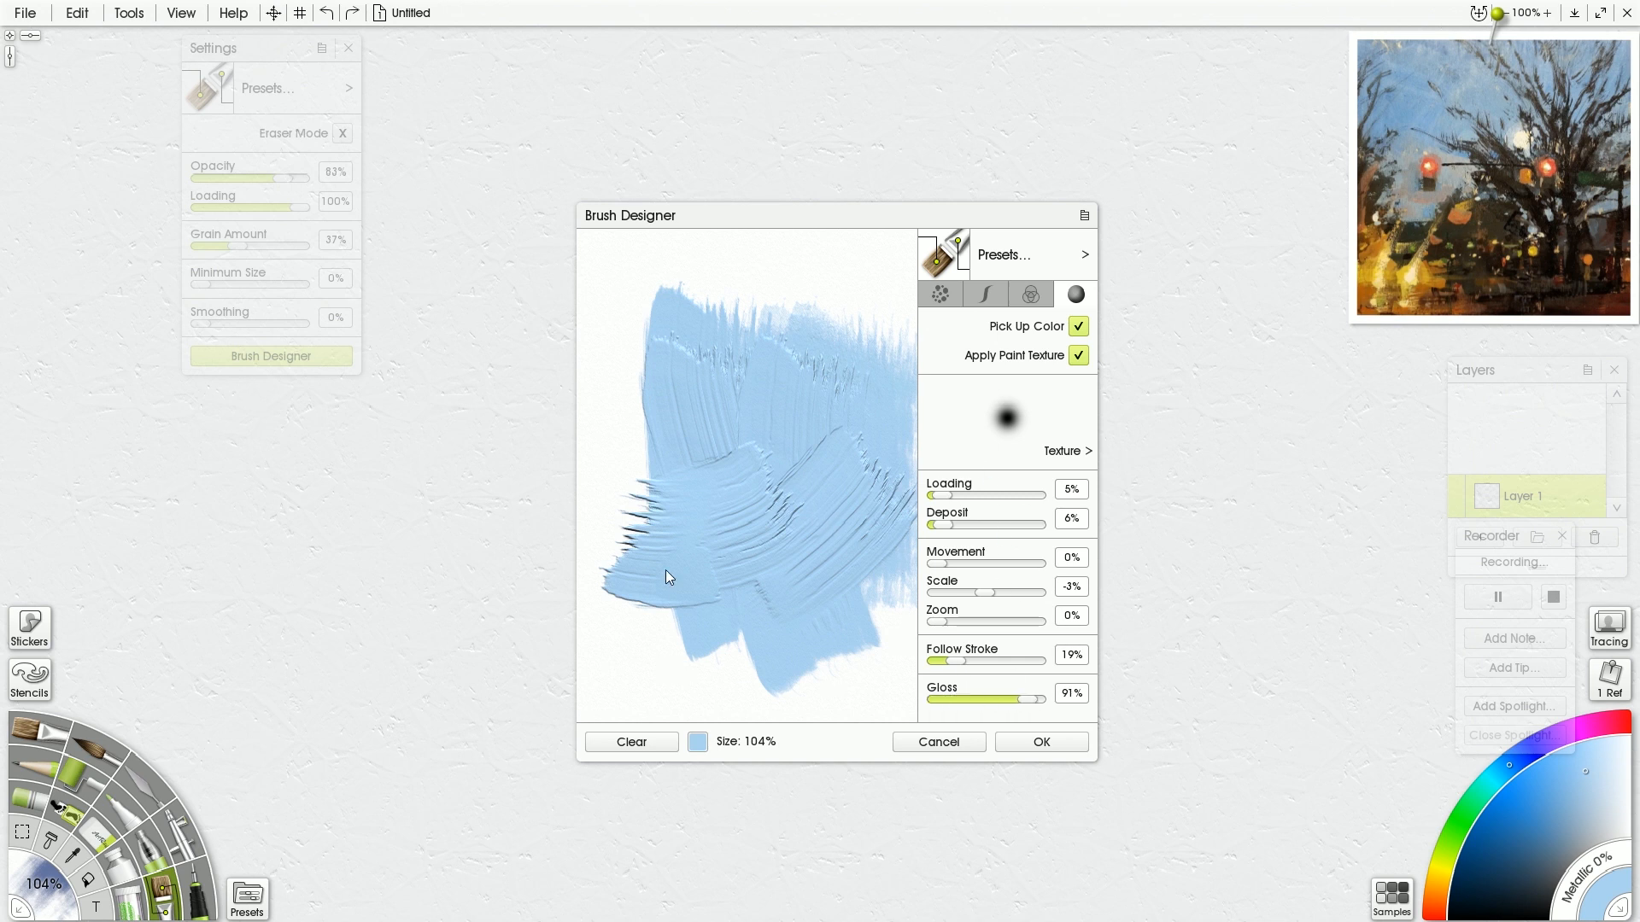
{"action": "left_click_drag", "start_coordinate": [669, 577], "coordinate": [710, 513]}
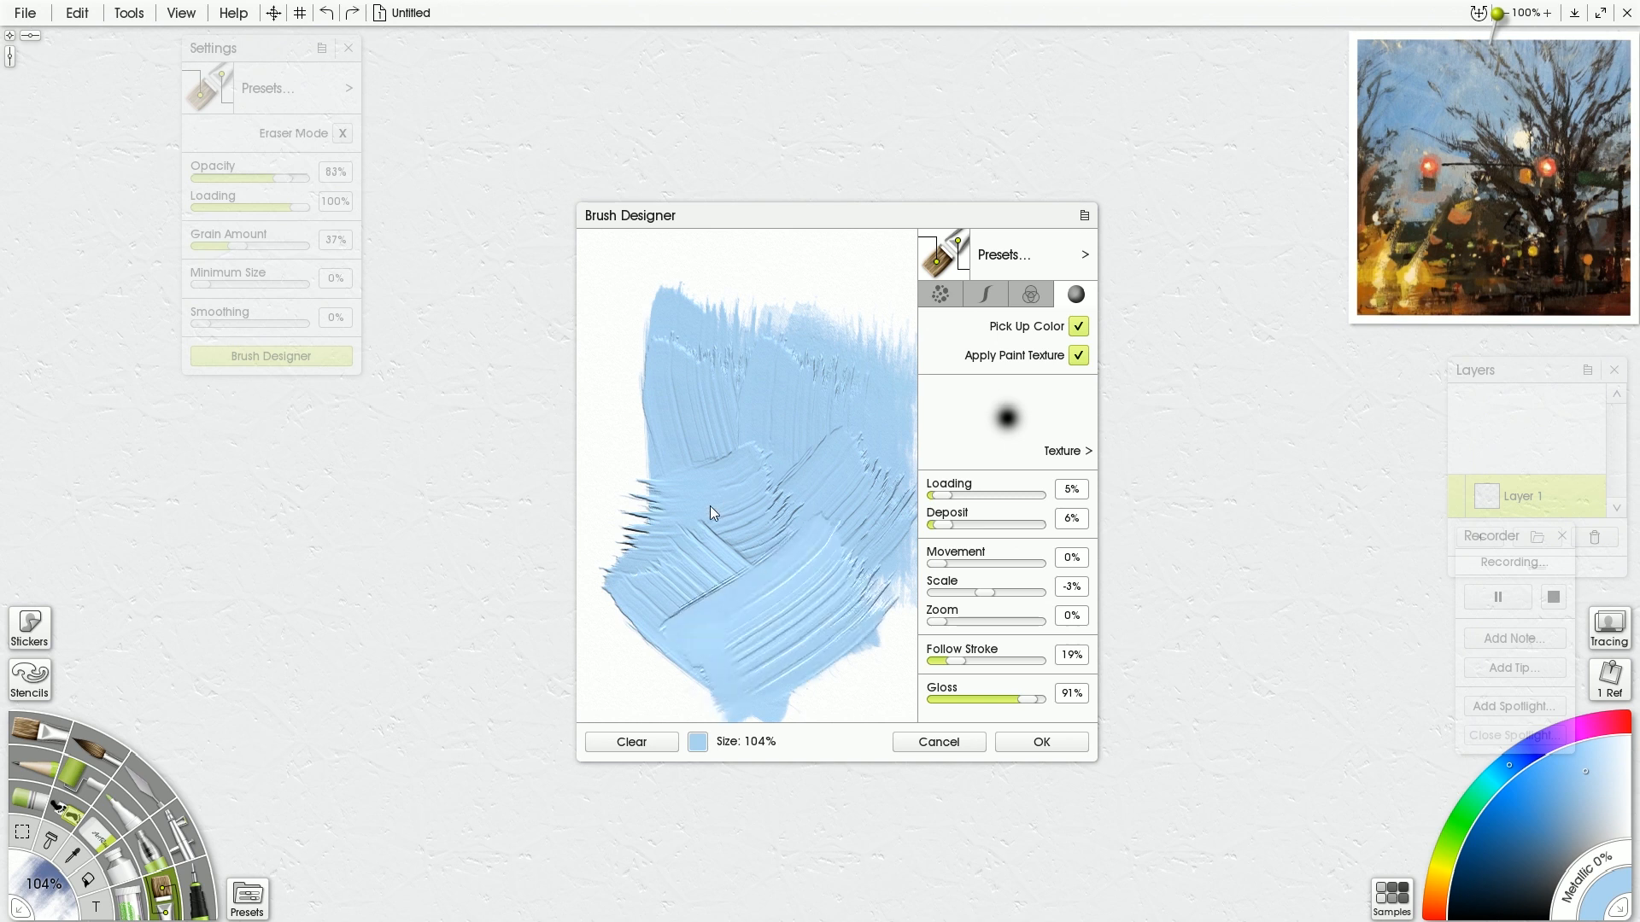
{"action": "mouse_move", "coordinate": [696, 433]}
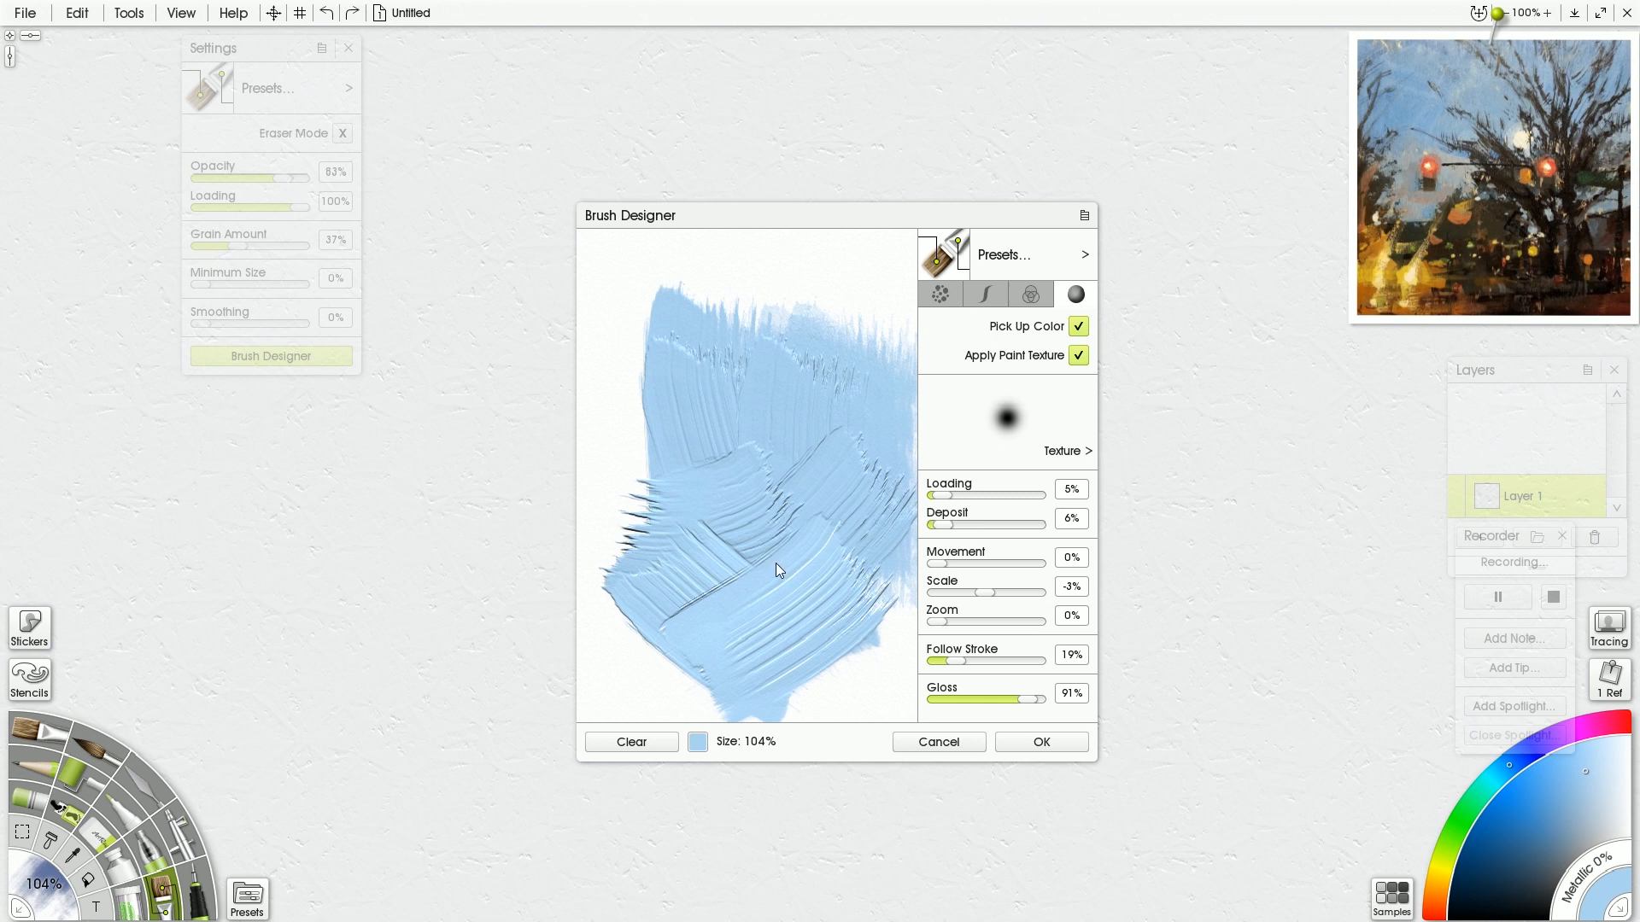
{"action": "left_click_drag", "start_coordinate": [1030, 699], "coordinate": [970, 698]}
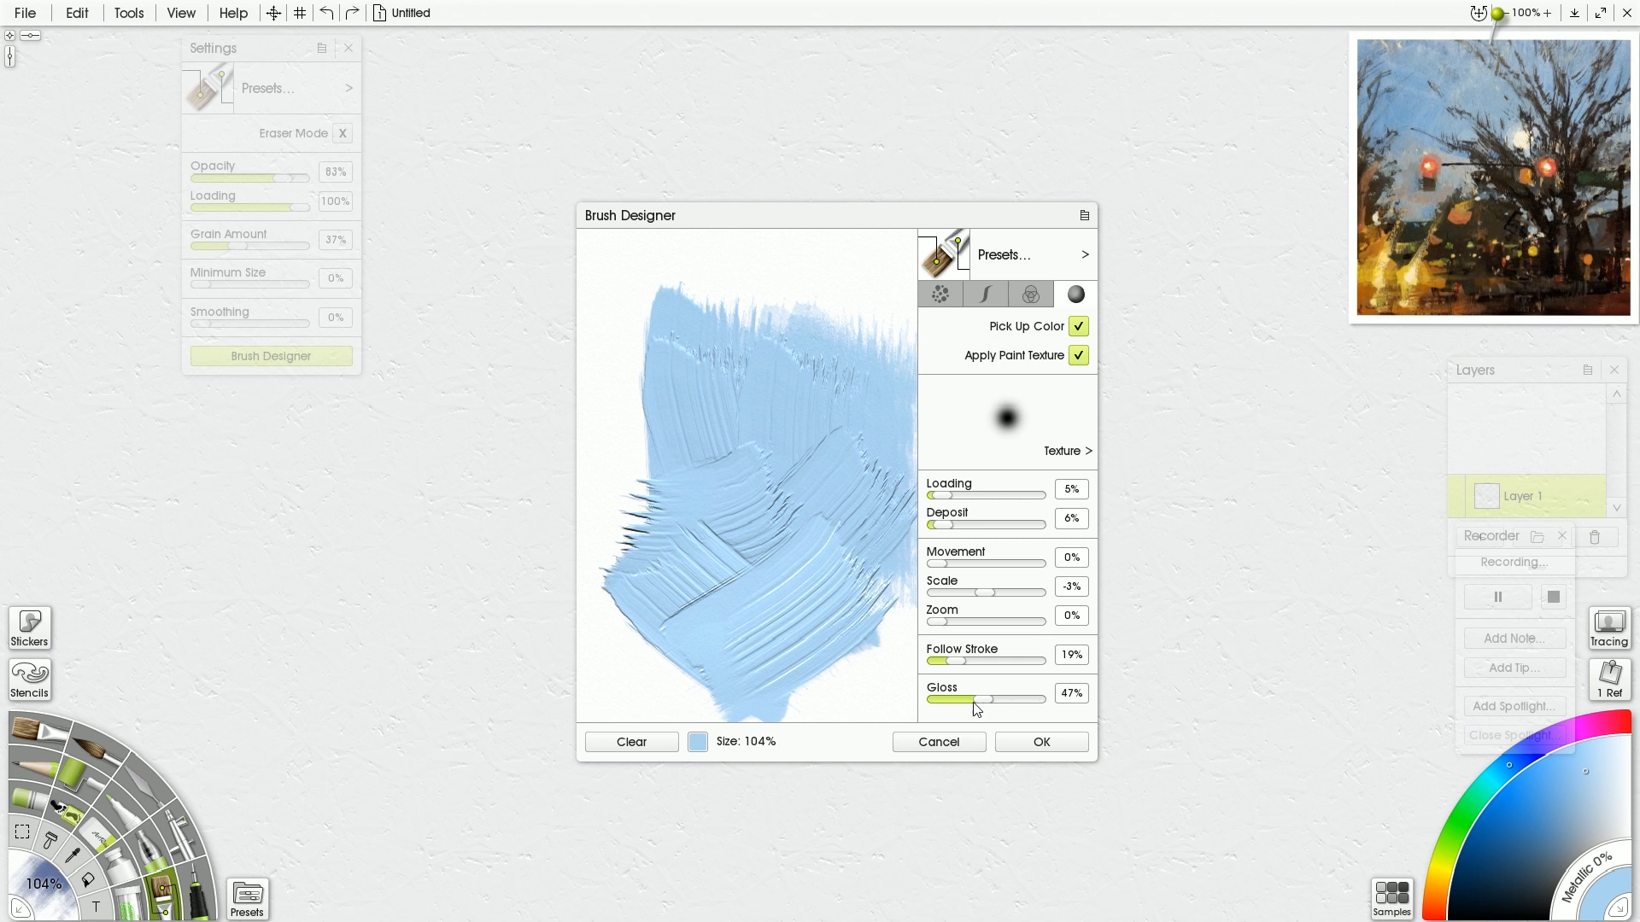
{"action": "left_click_drag", "start_coordinate": [978, 699], "coordinate": [930, 698]}
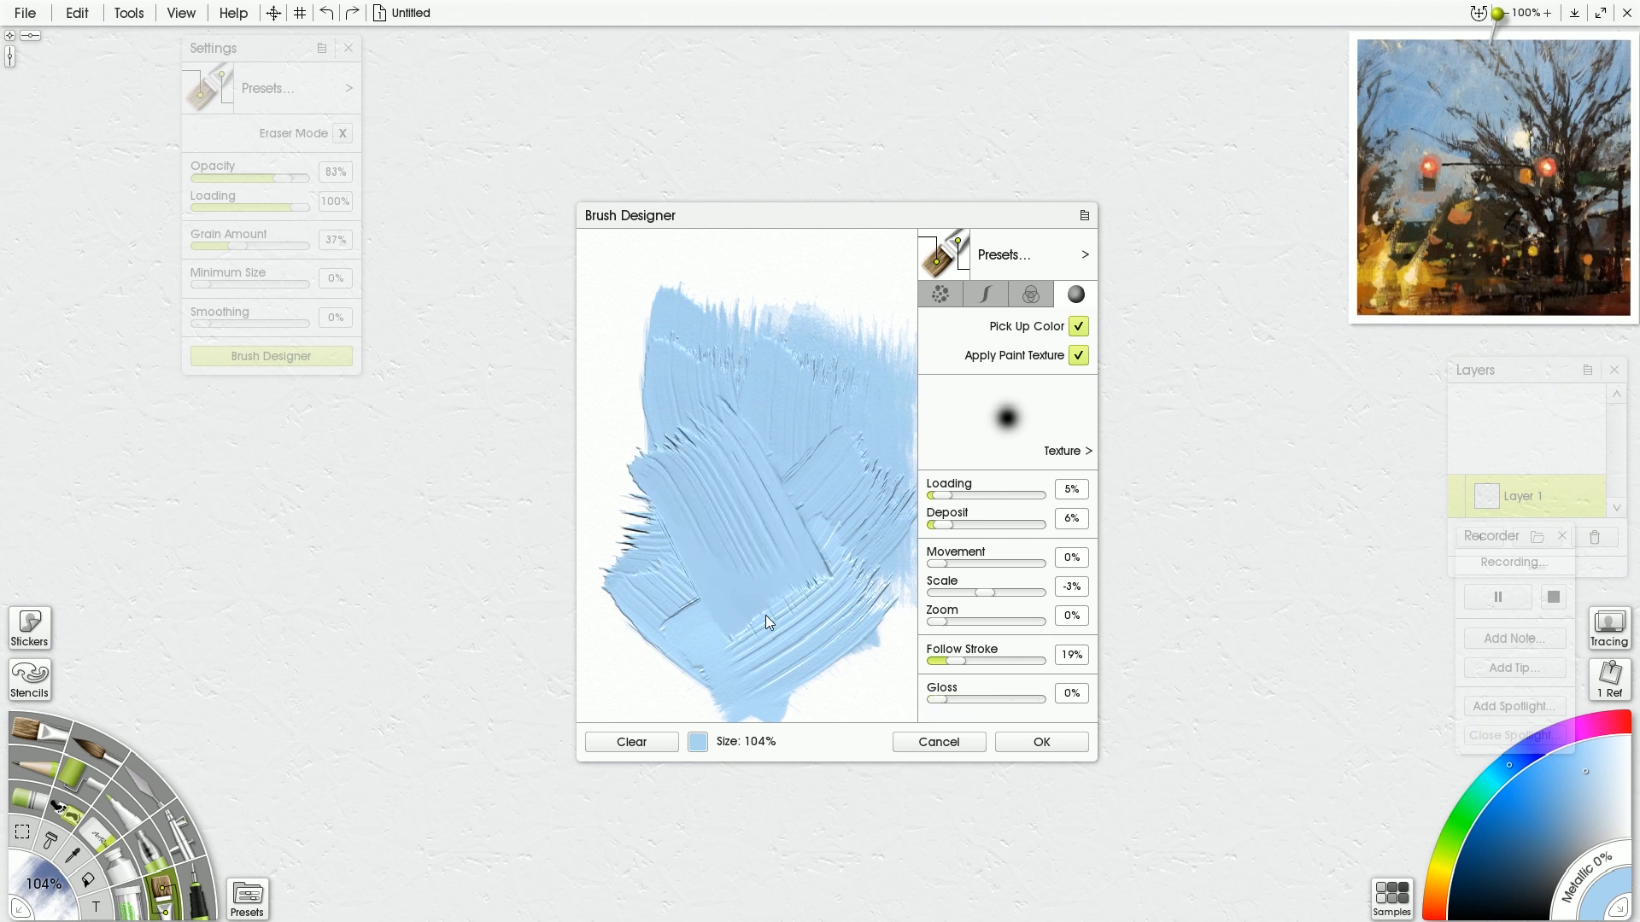
{"action": "left_click_drag", "start_coordinate": [934, 698], "coordinate": [1059, 698]}
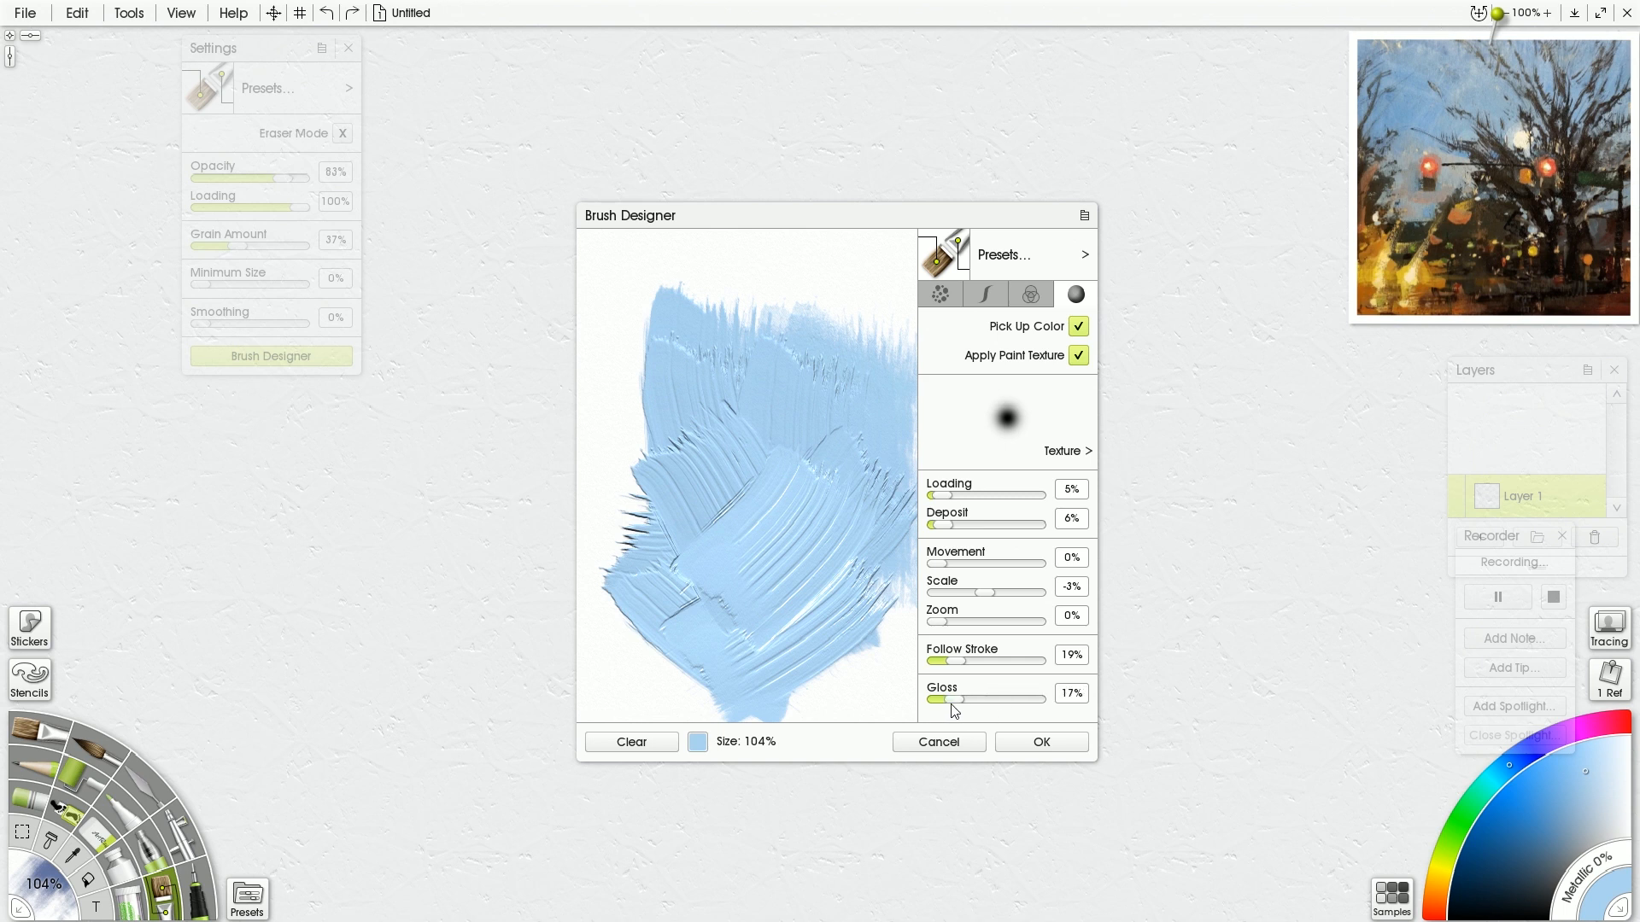
{"action": "left_click_drag", "start_coordinate": [946, 699], "coordinate": [938, 698]}
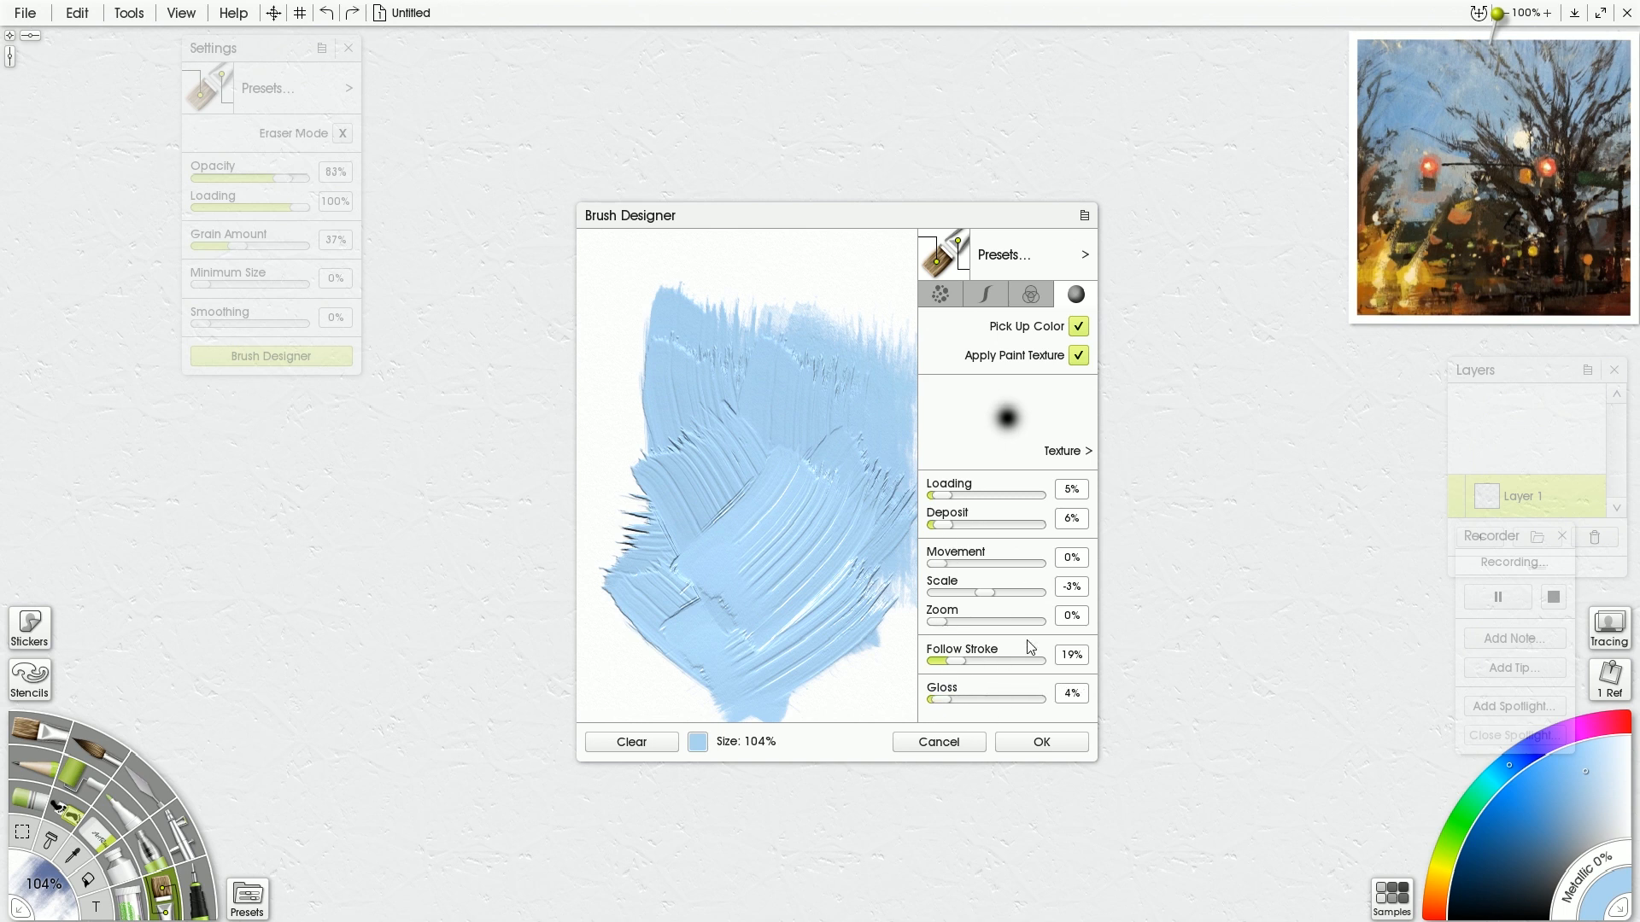
{"action": "mouse_move", "coordinate": [904, 298]}
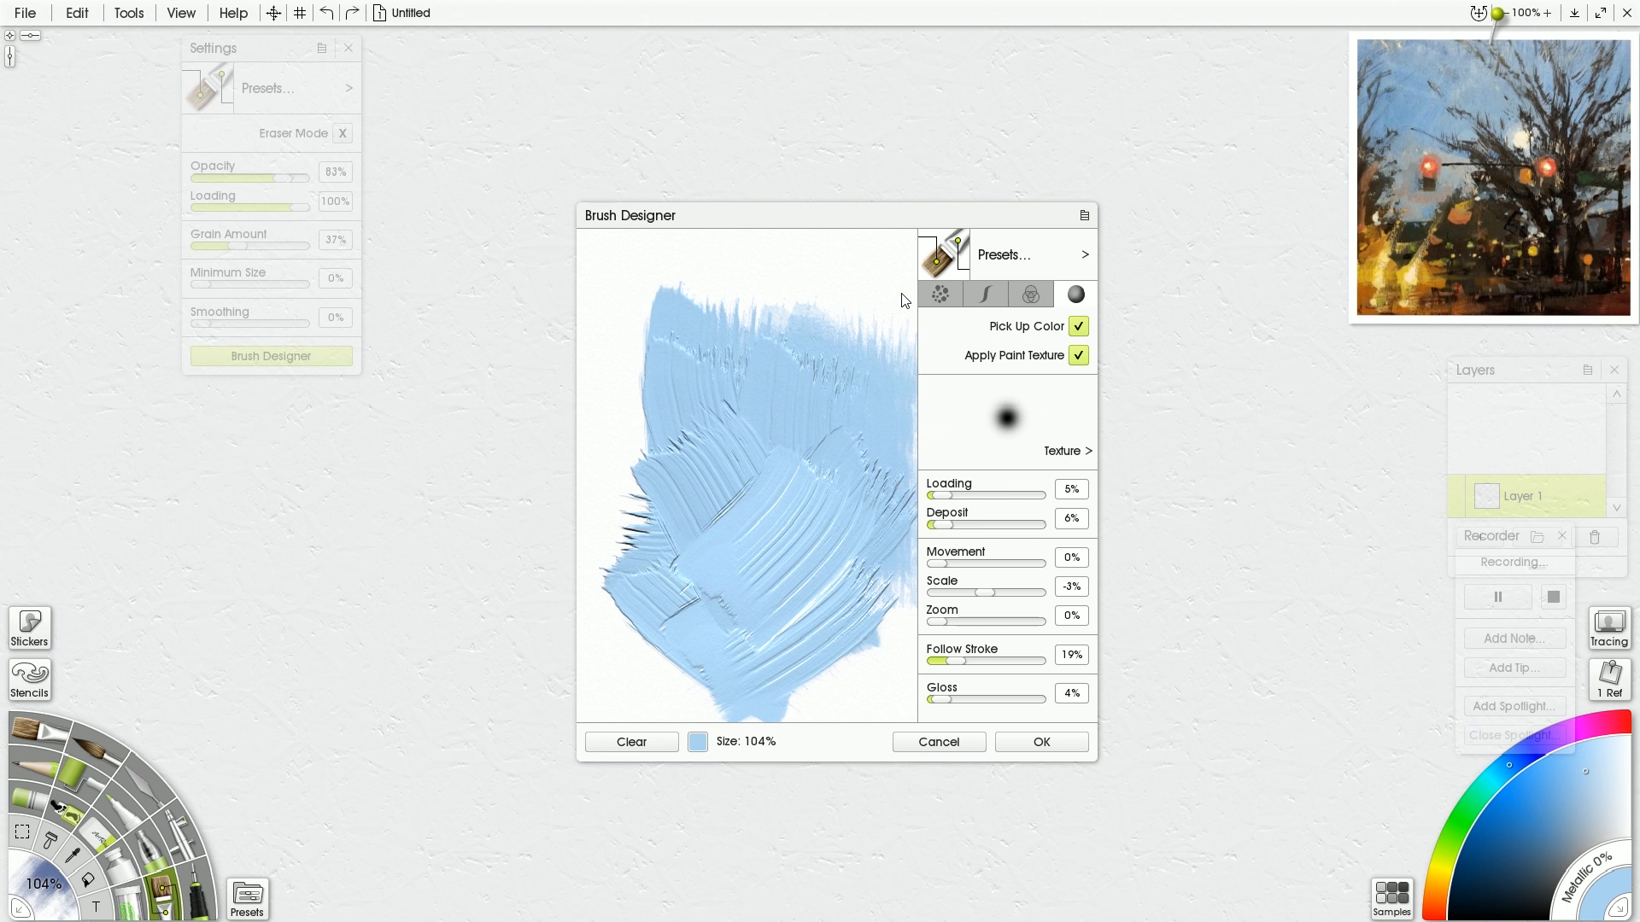
- Browse for a different brush head image, then close the browser without loading
{"action": "left_click", "coordinate": [940, 294]}
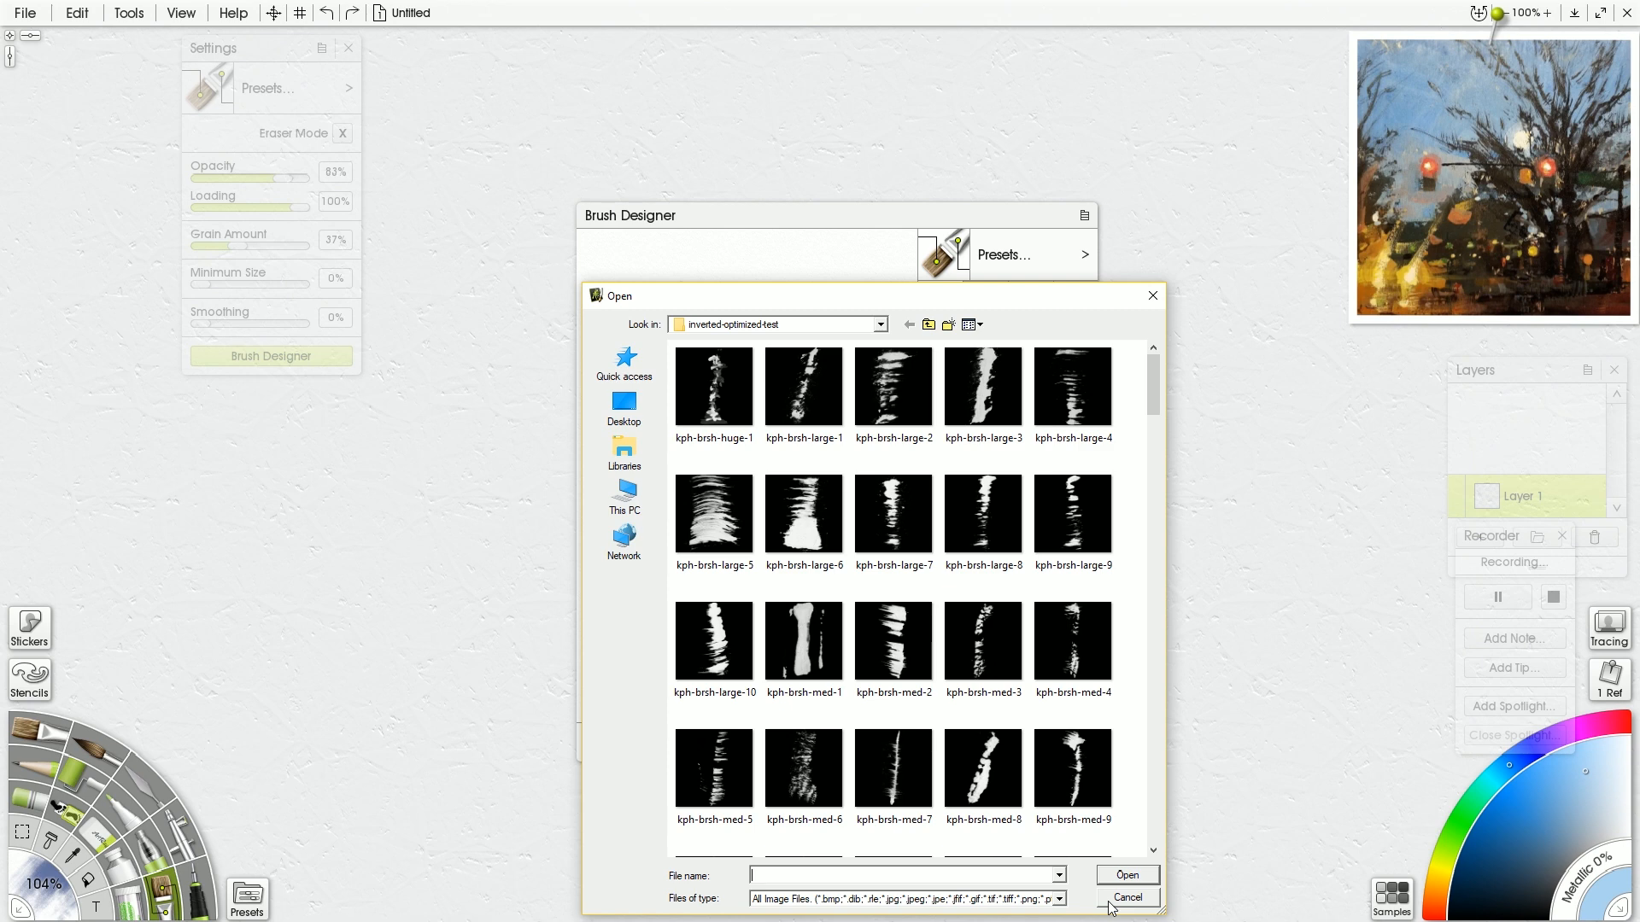
{"action": "left_click", "coordinate": [1129, 897]}
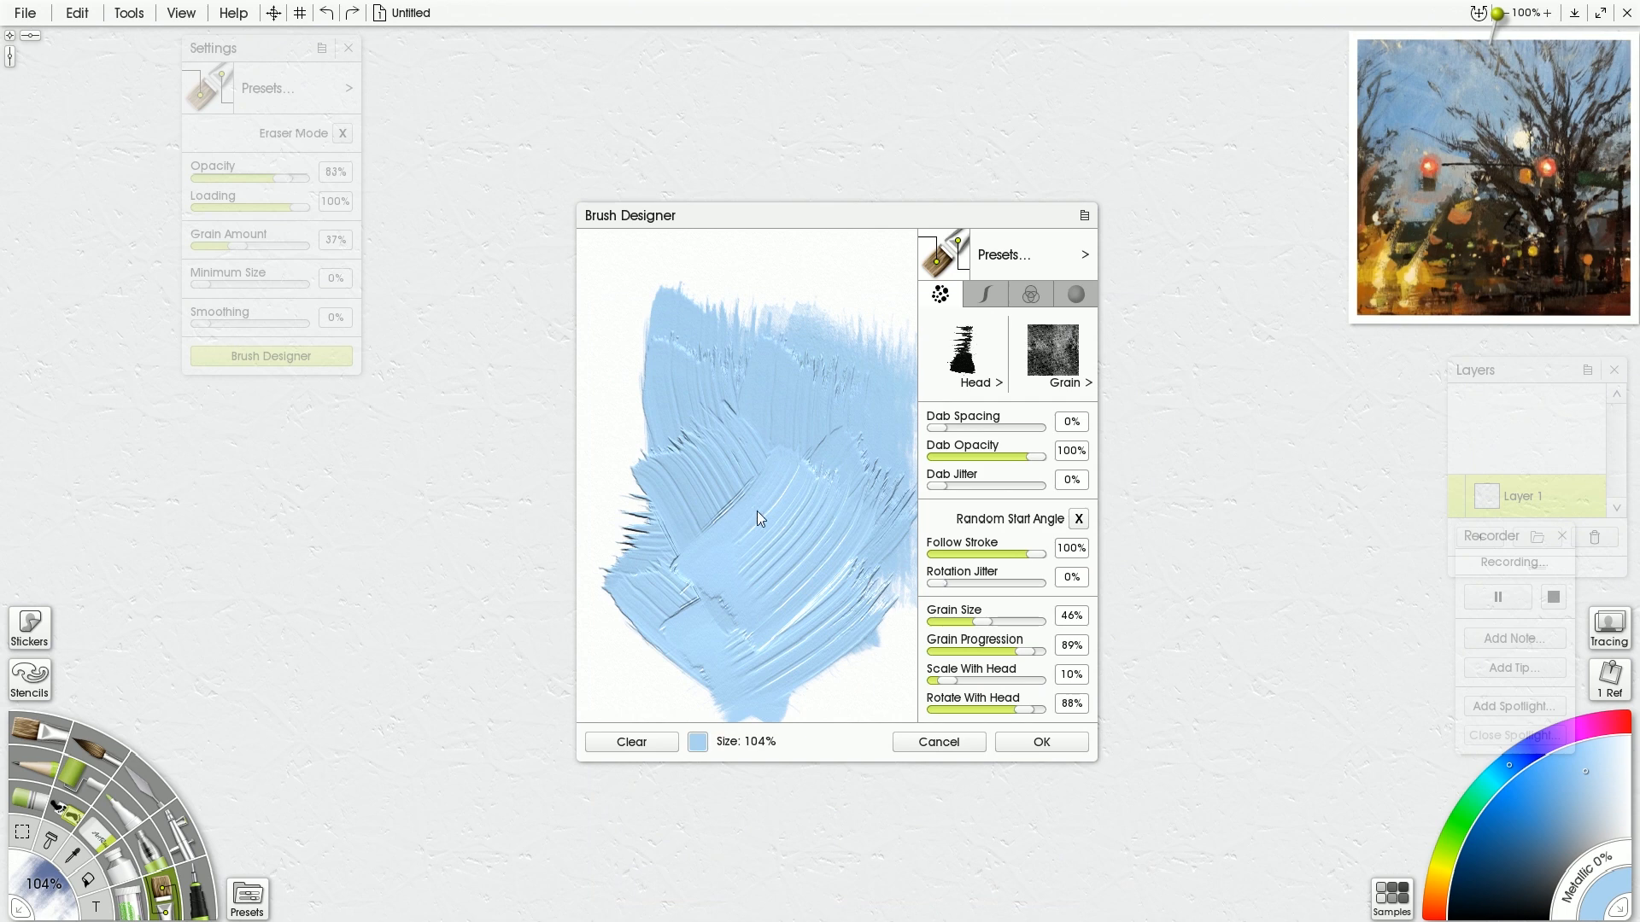
{"action": "mouse_move", "coordinate": [749, 534]}
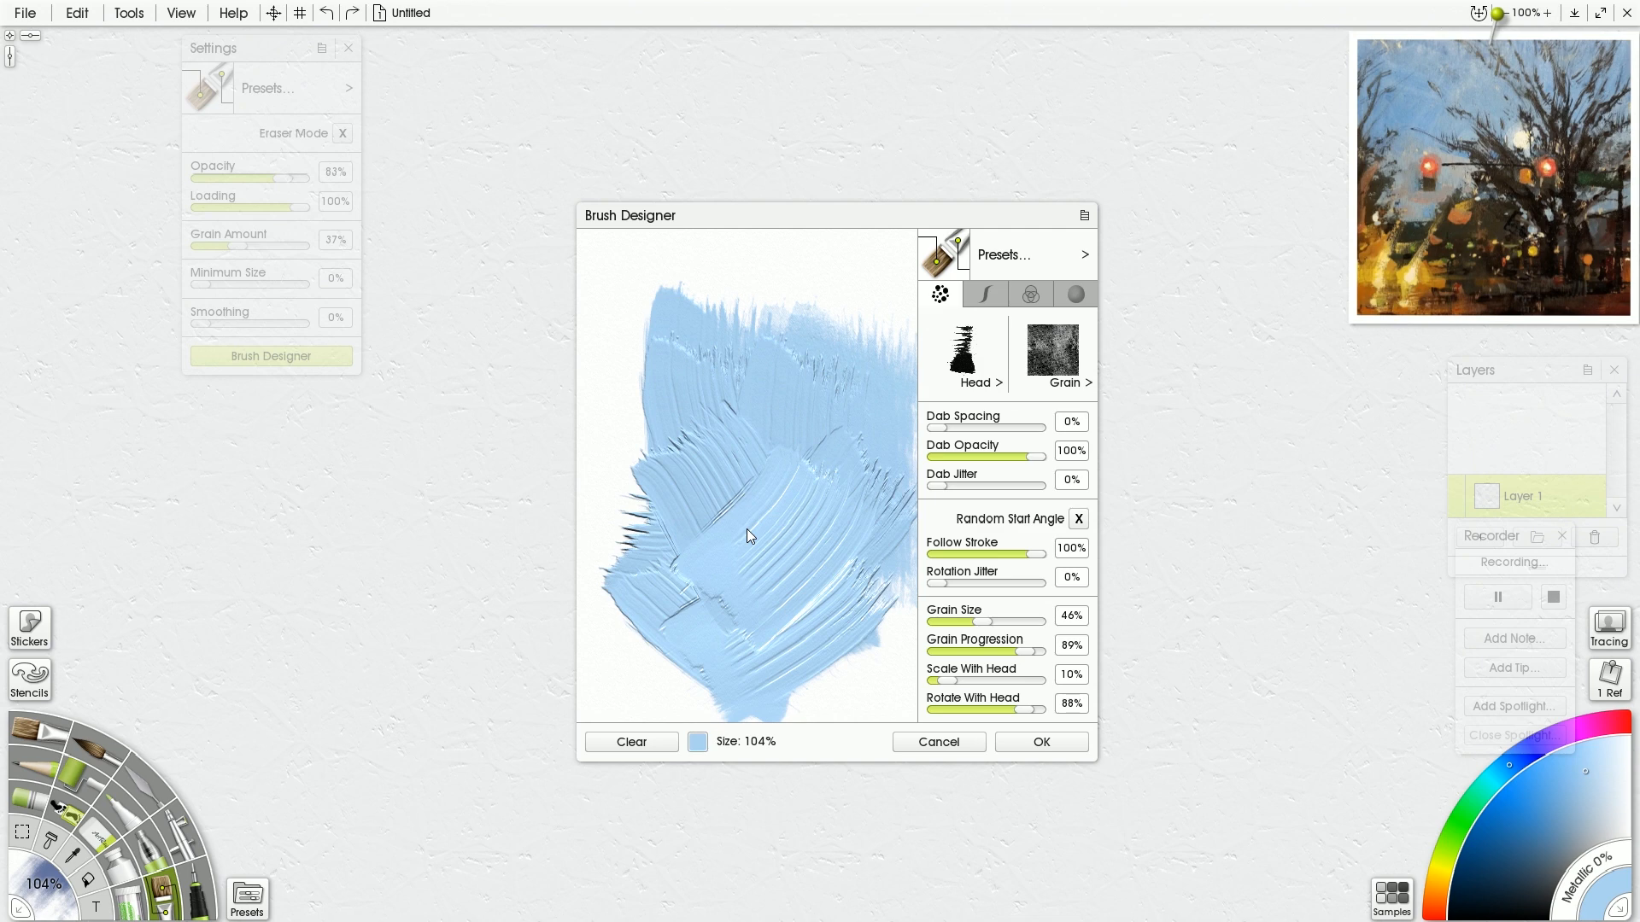
{"action": "mouse_move", "coordinate": [979, 359]}
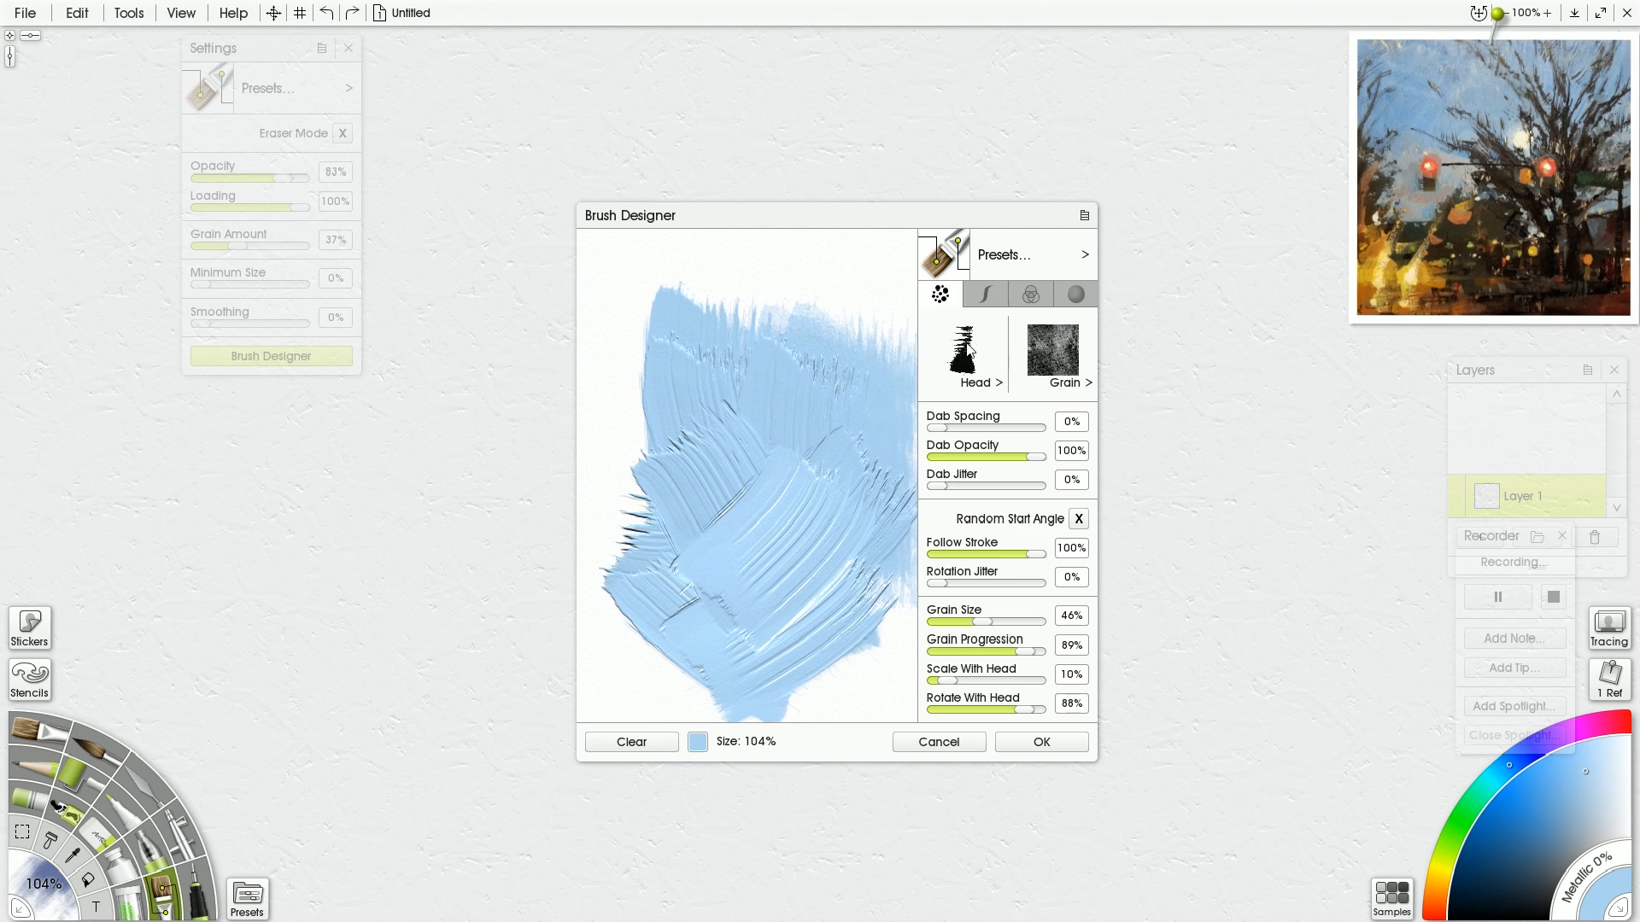
{"action": "mouse_move", "coordinate": [1050, 362]}
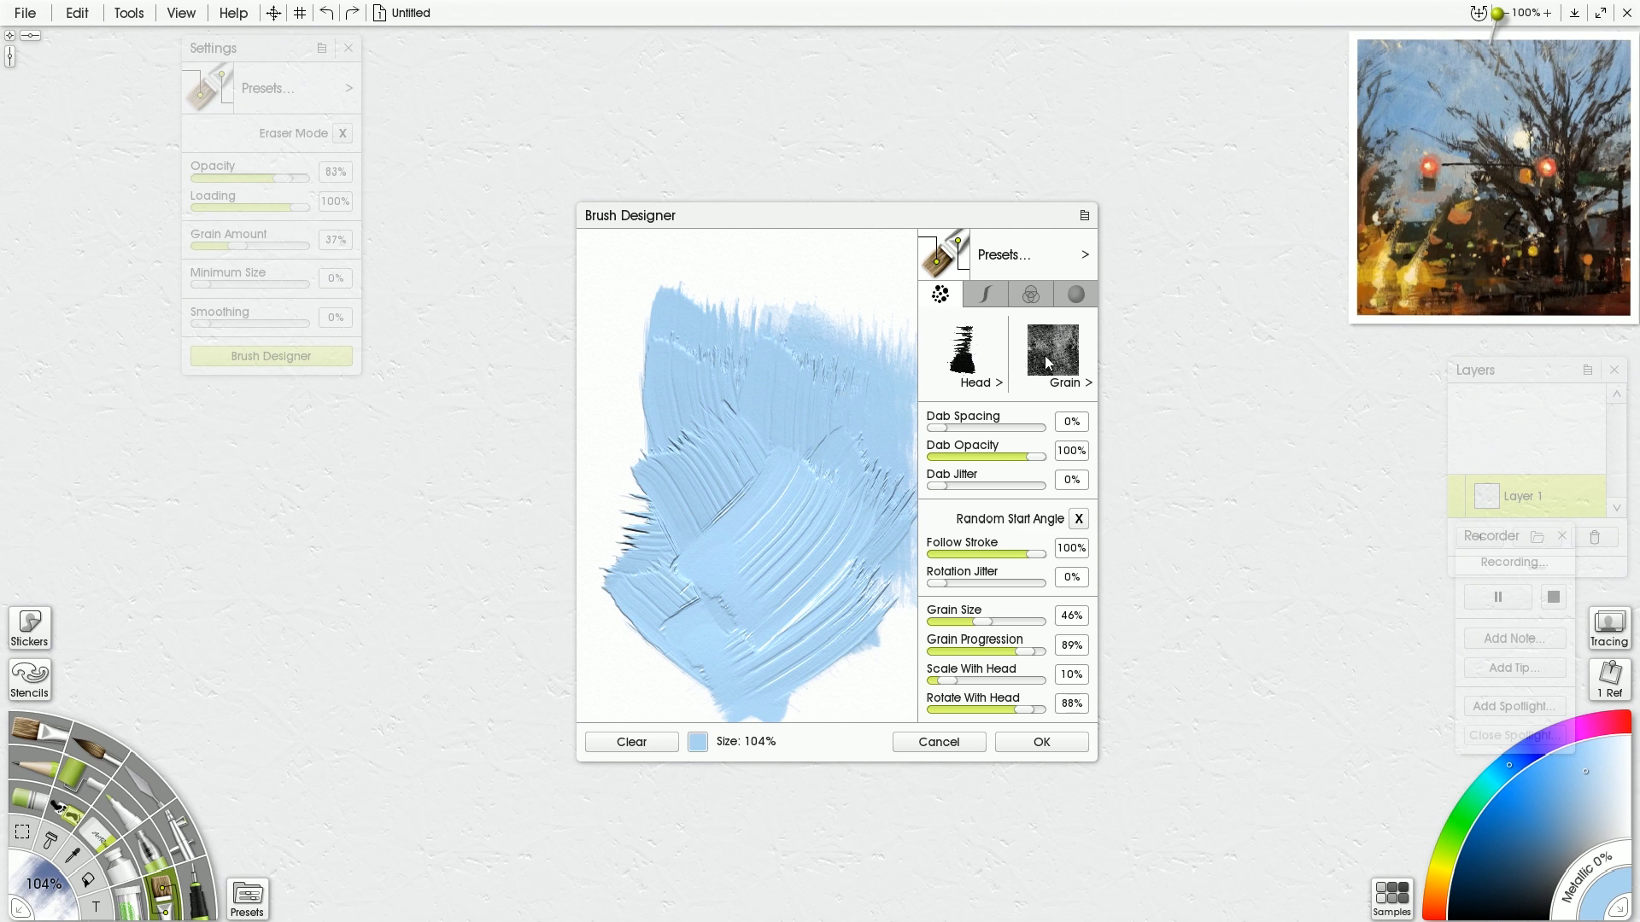
{"action": "mouse_move", "coordinate": [1002, 600]}
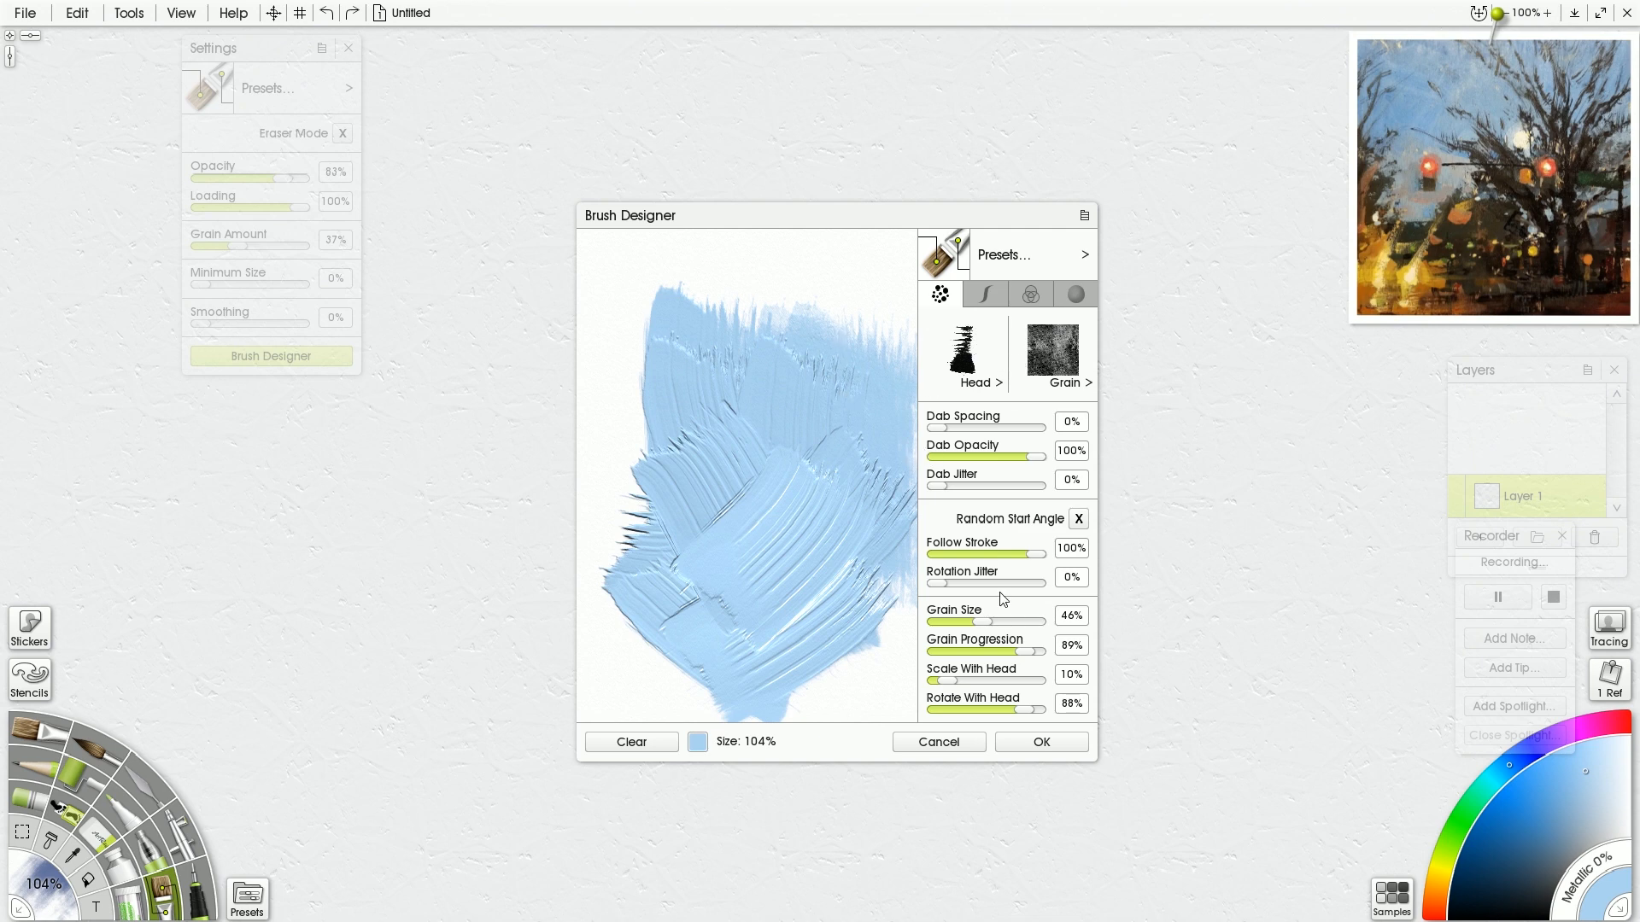
{"action": "mouse_move", "coordinate": [950, 747]}
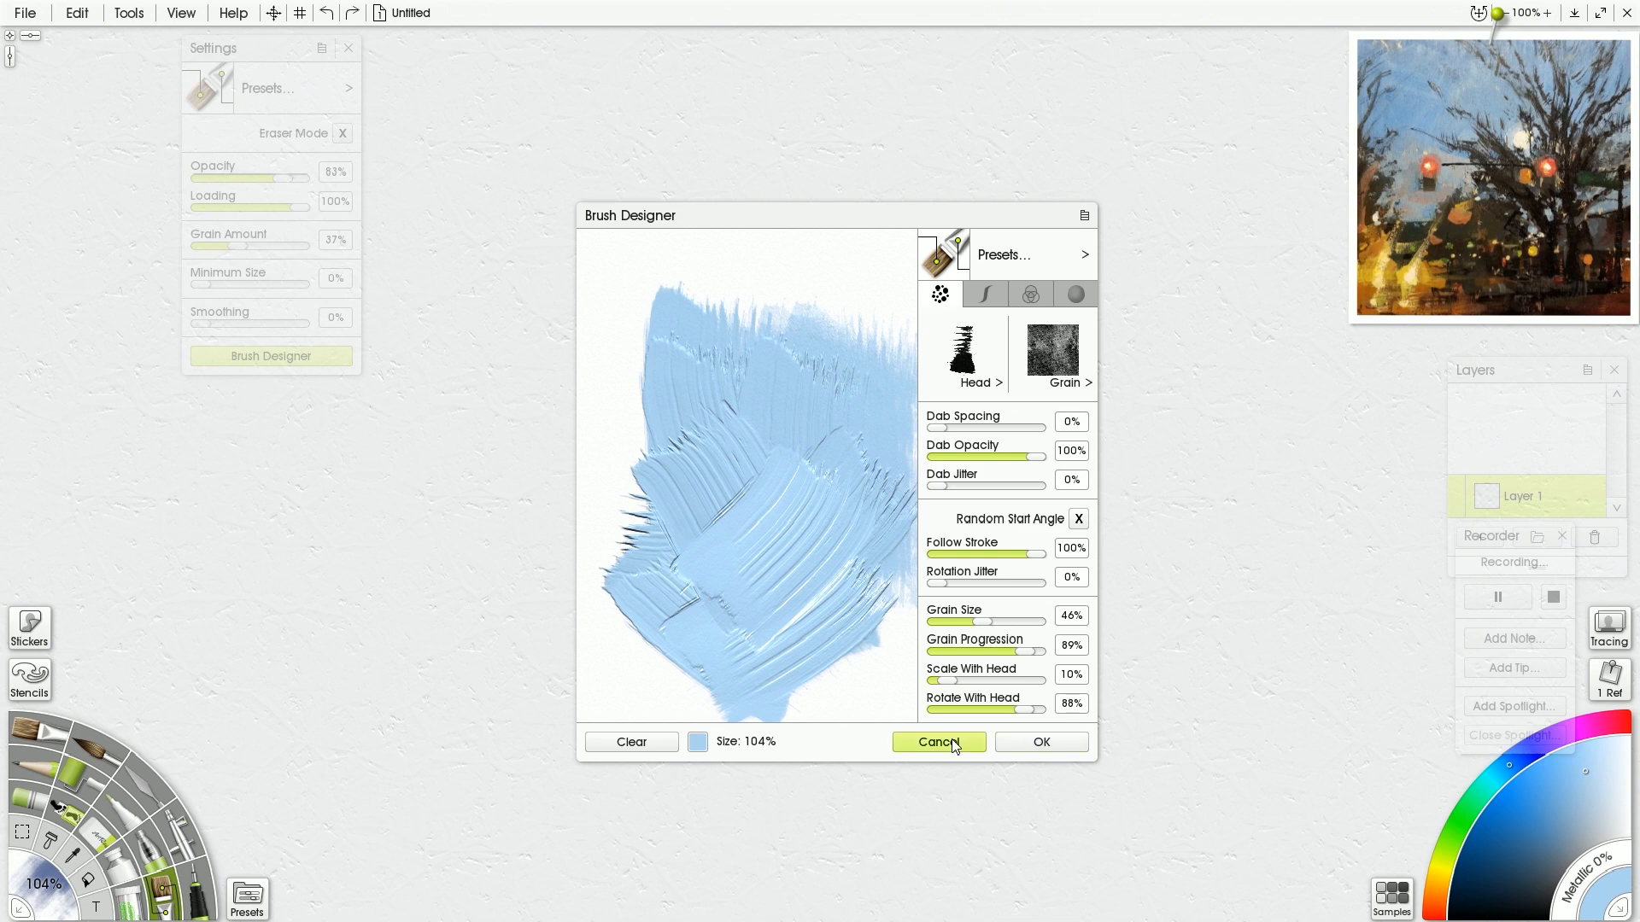
- Check the Color and Paint Texture settings, then confirm the custom brush with OK
{"action": "left_click", "coordinate": [1030, 293]}
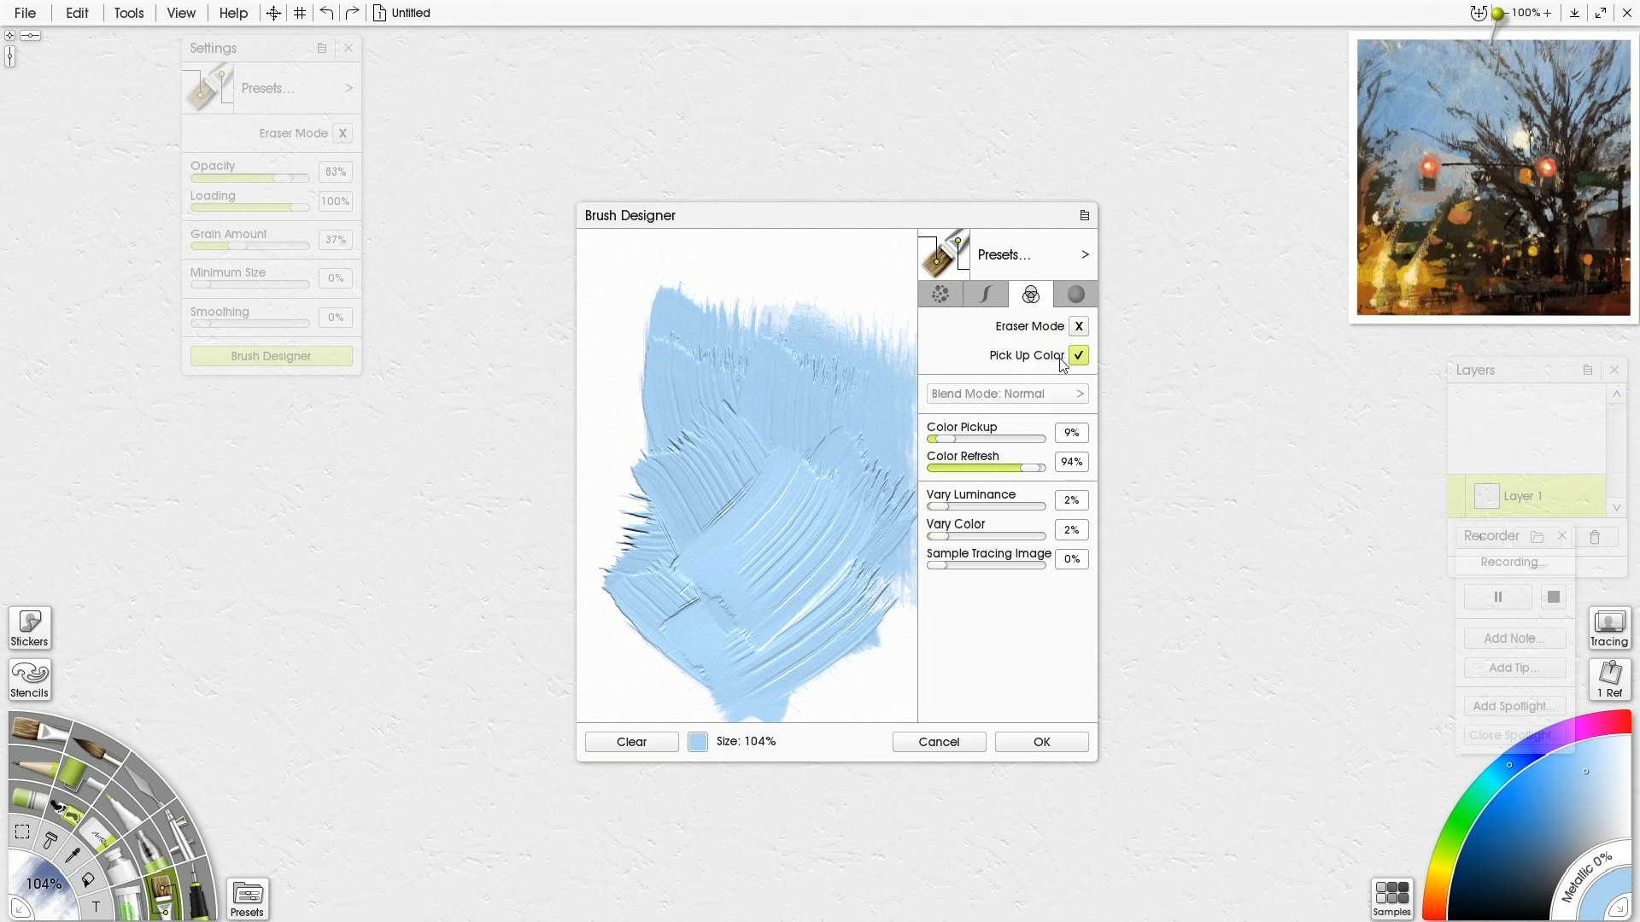
{"action": "left_click", "coordinate": [1076, 294]}
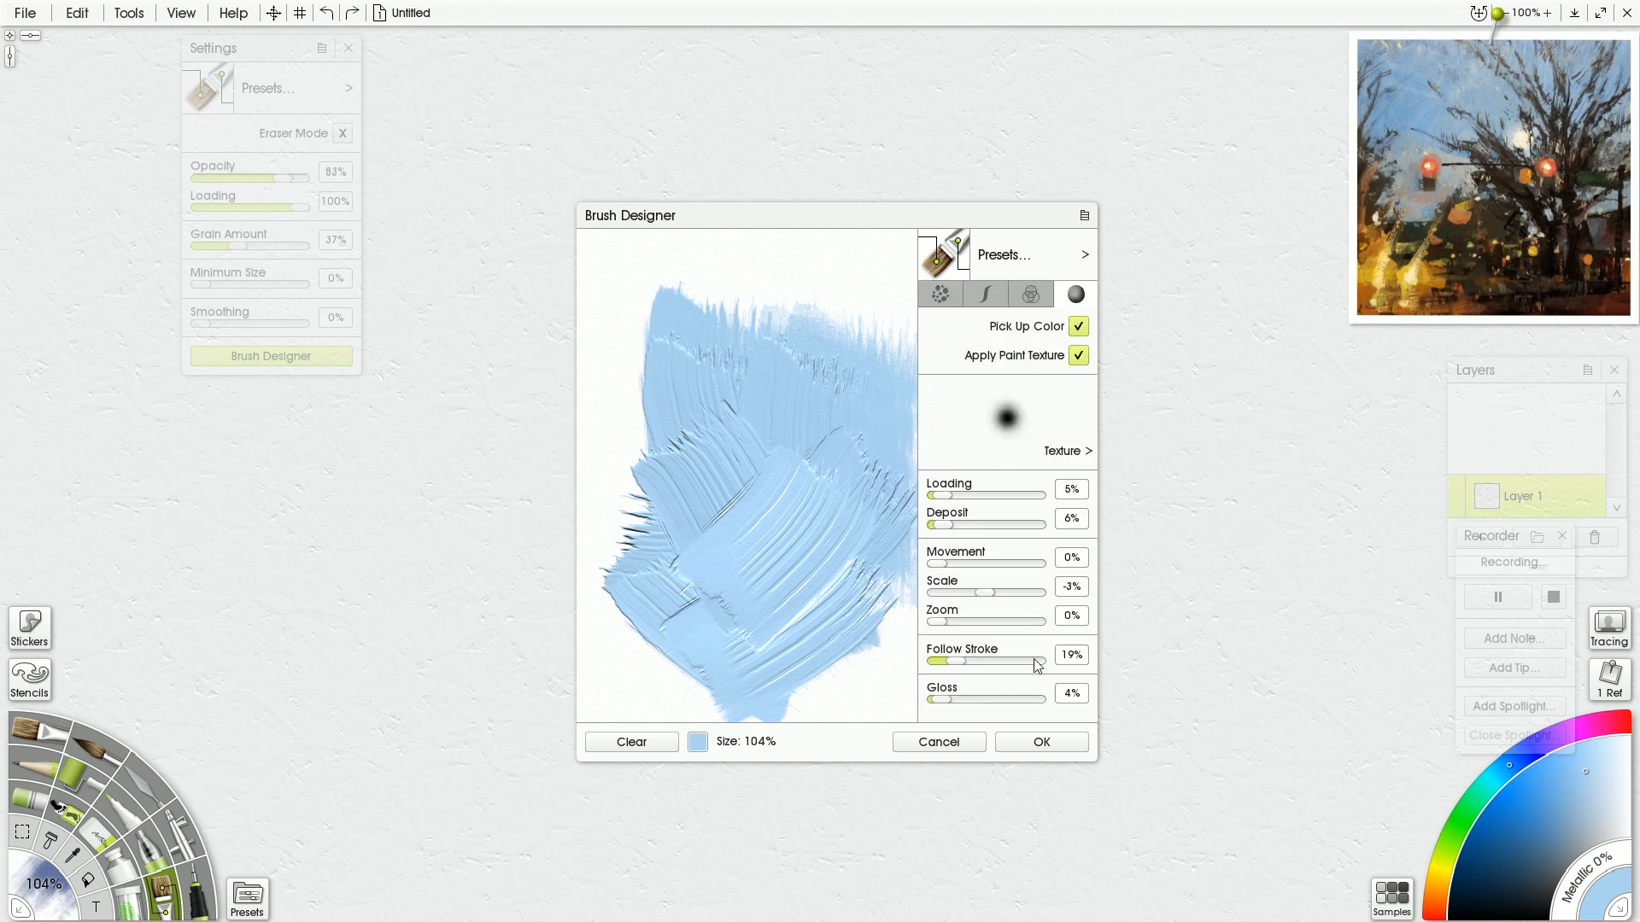
{"action": "mouse_move", "coordinate": [1006, 489]}
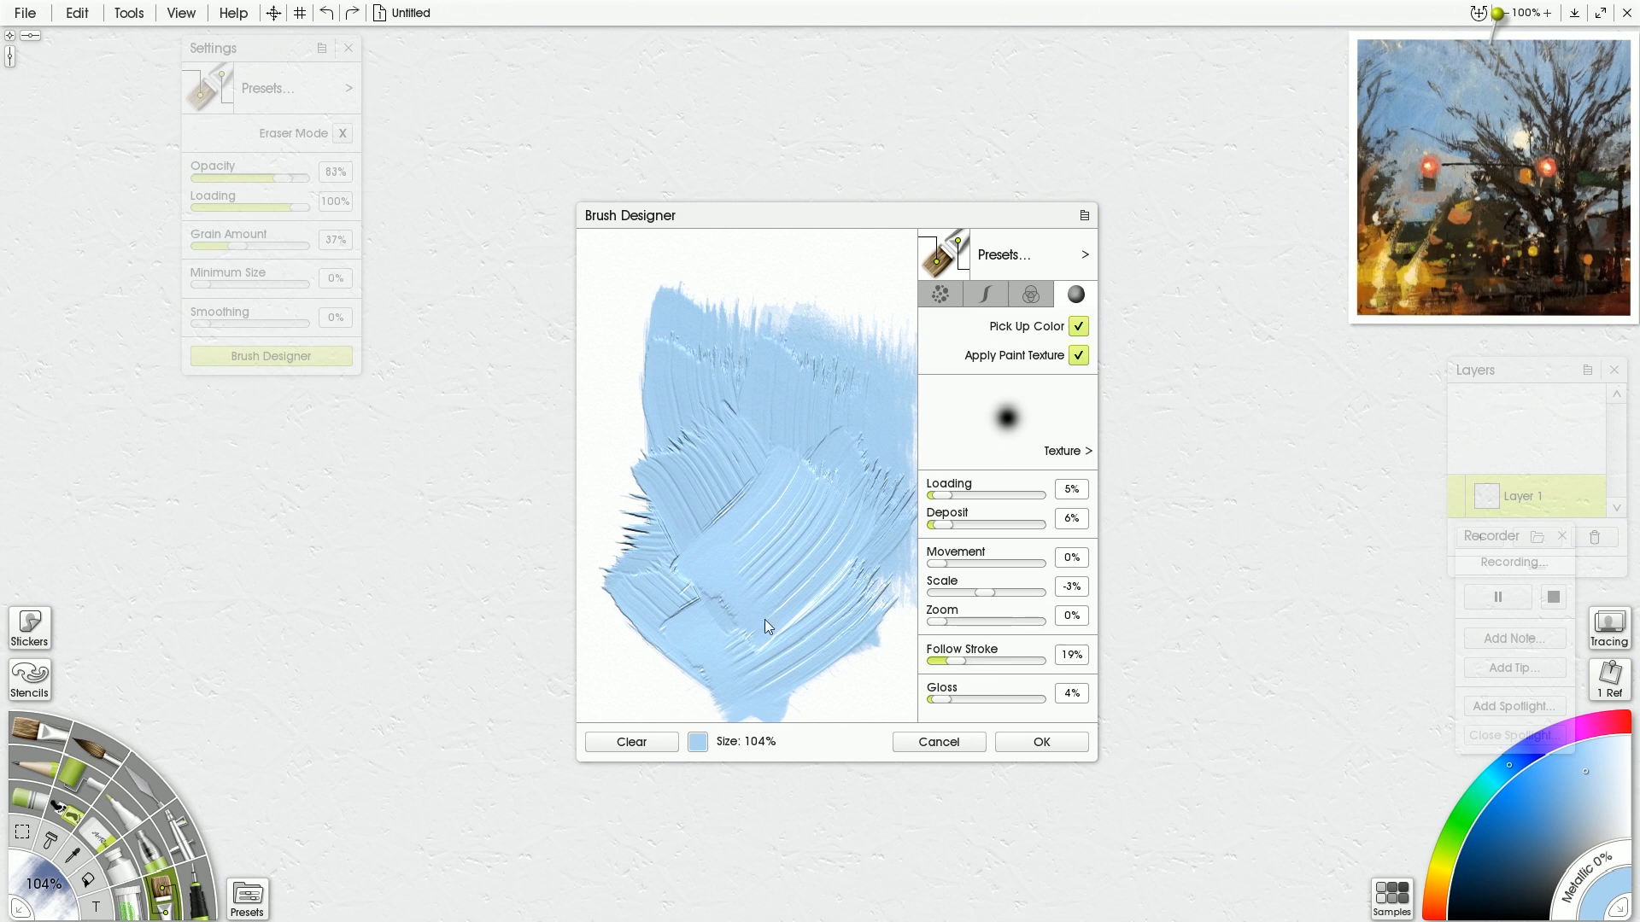
{"action": "mouse_move", "coordinate": [1041, 742]}
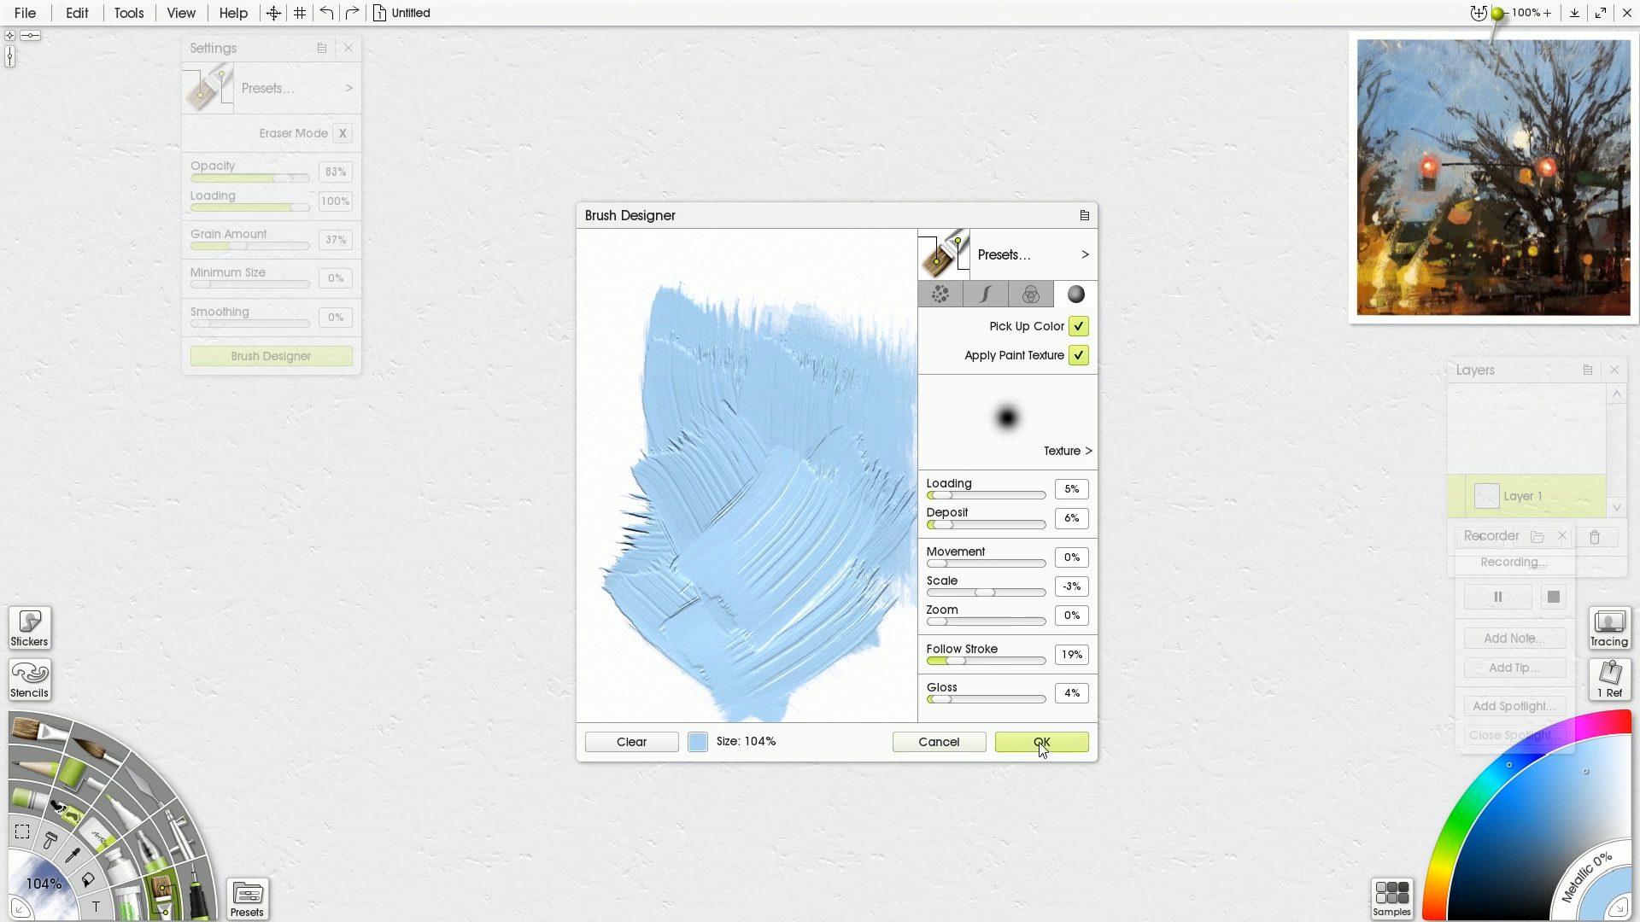
{"action": "left_click", "coordinate": [1040, 742]}
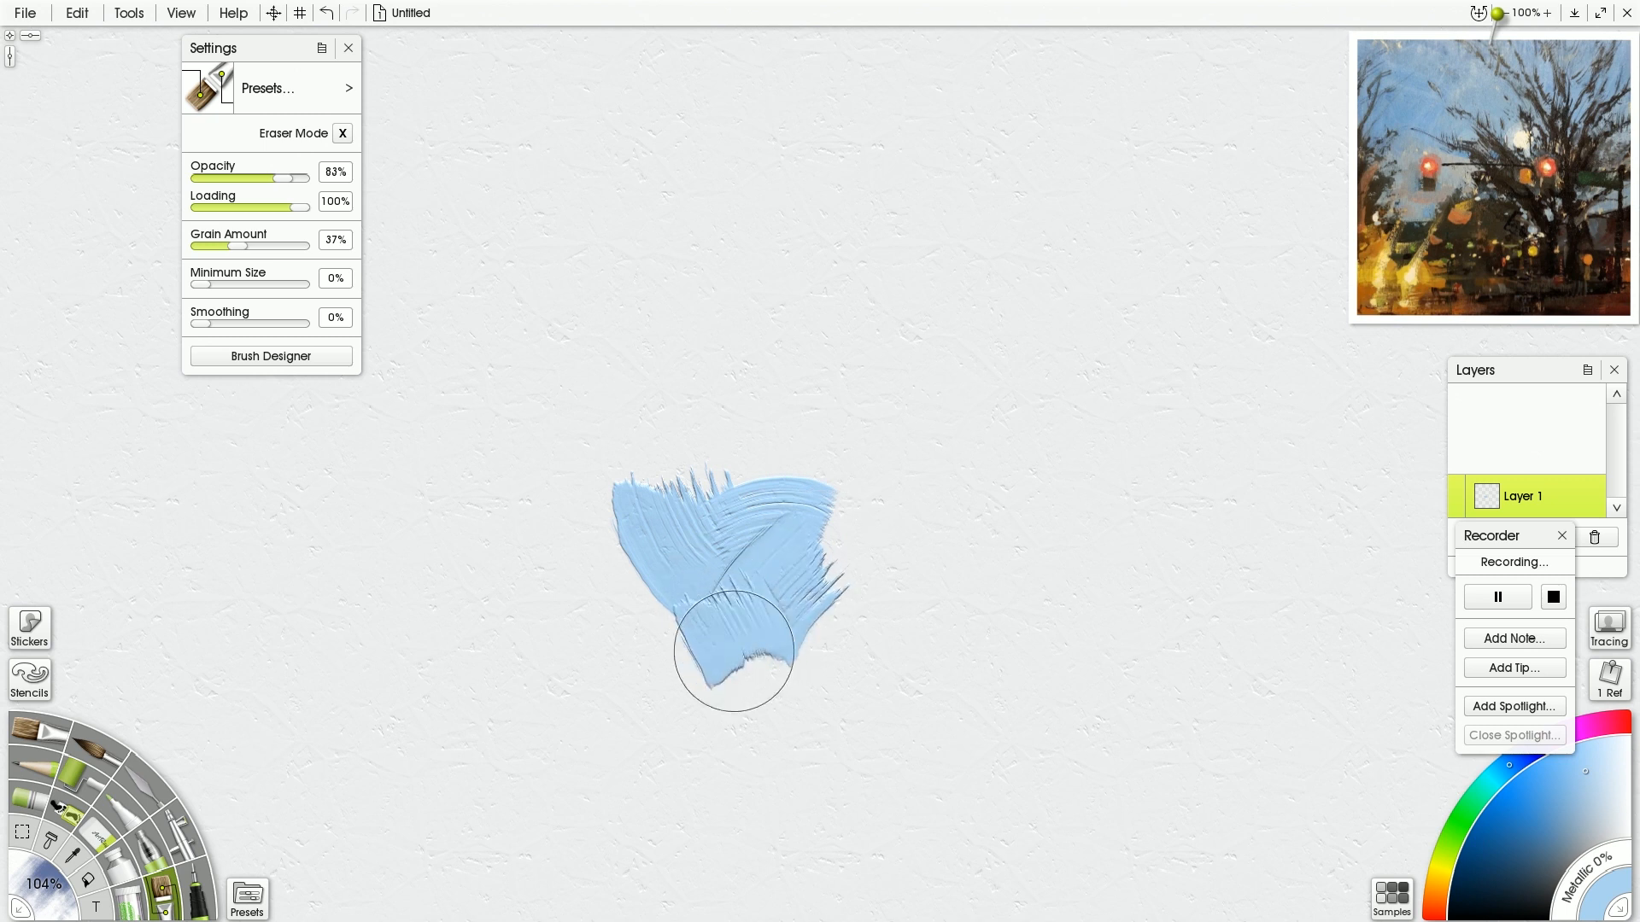
- Paint two overlapping pale blue textured strokes across the canvas centre, widening the patch horizontally
{"action": "left_click_drag", "start_coordinate": [732, 649], "coordinate": [878, 544]}
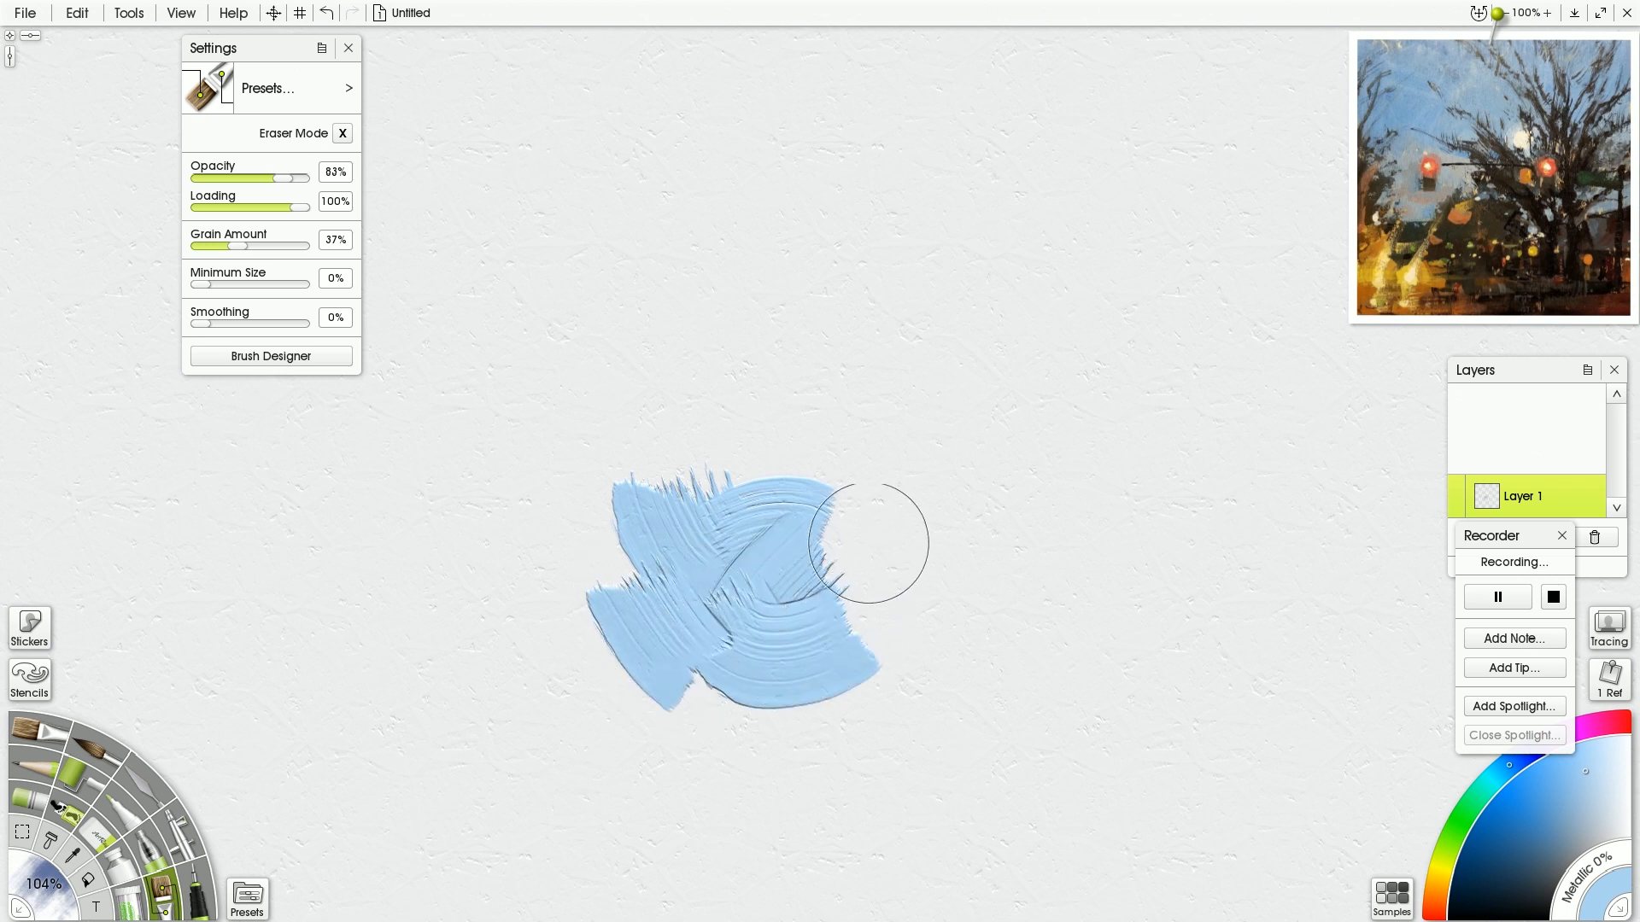
{"action": "left_click_drag", "start_coordinate": [858, 545], "coordinate": [896, 652]}
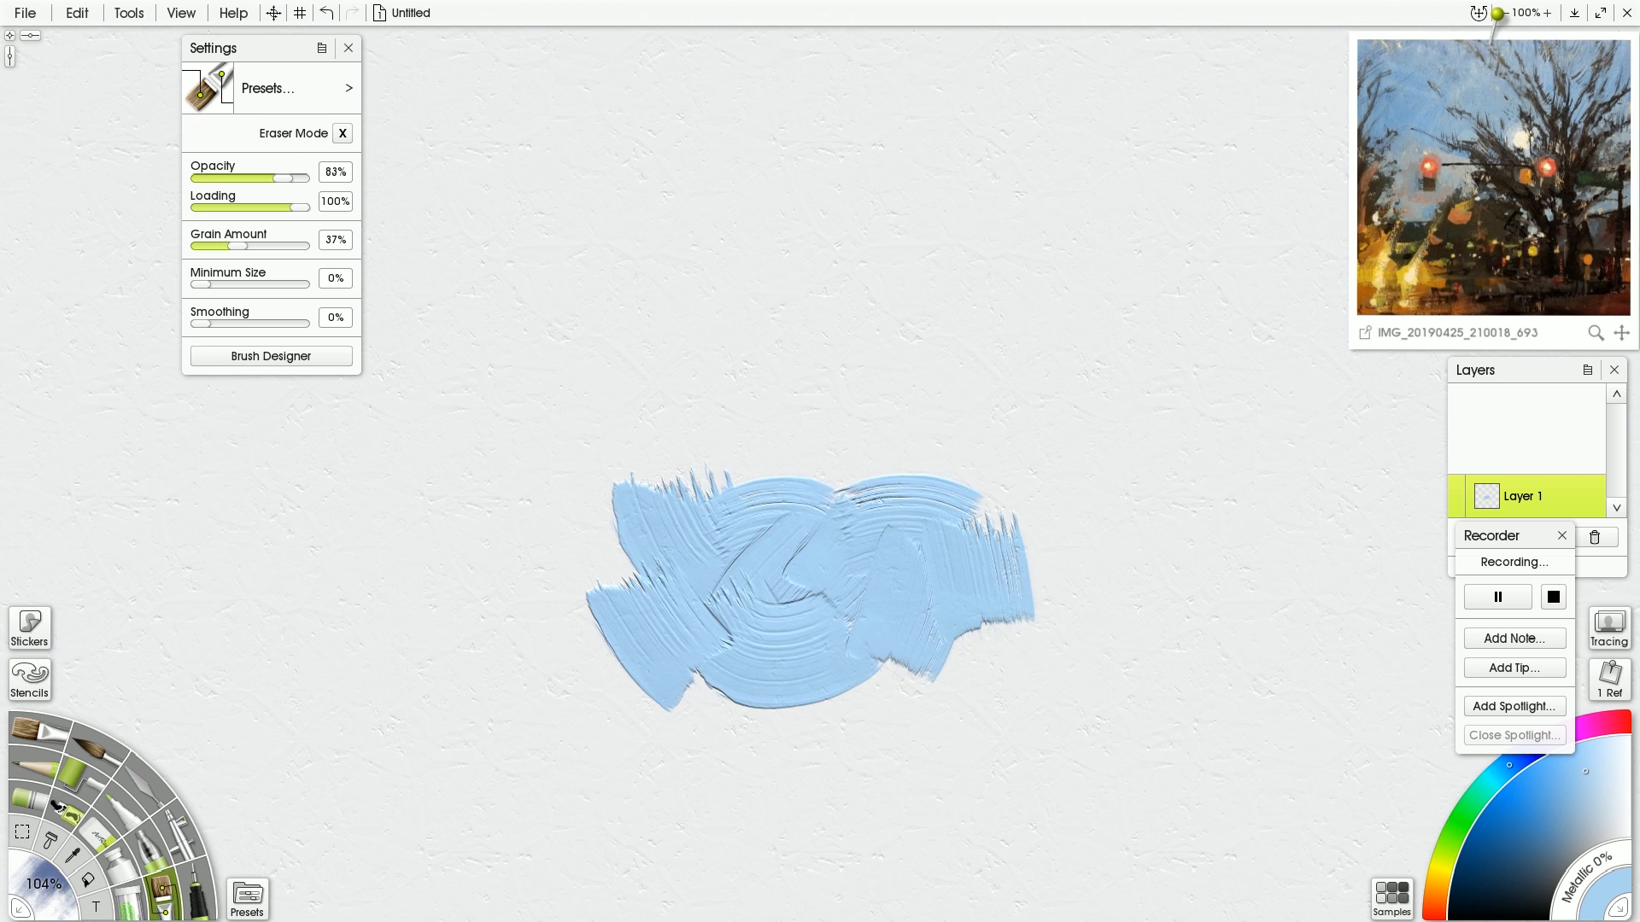
{"action": "mouse_move", "coordinate": [1249, 503]}
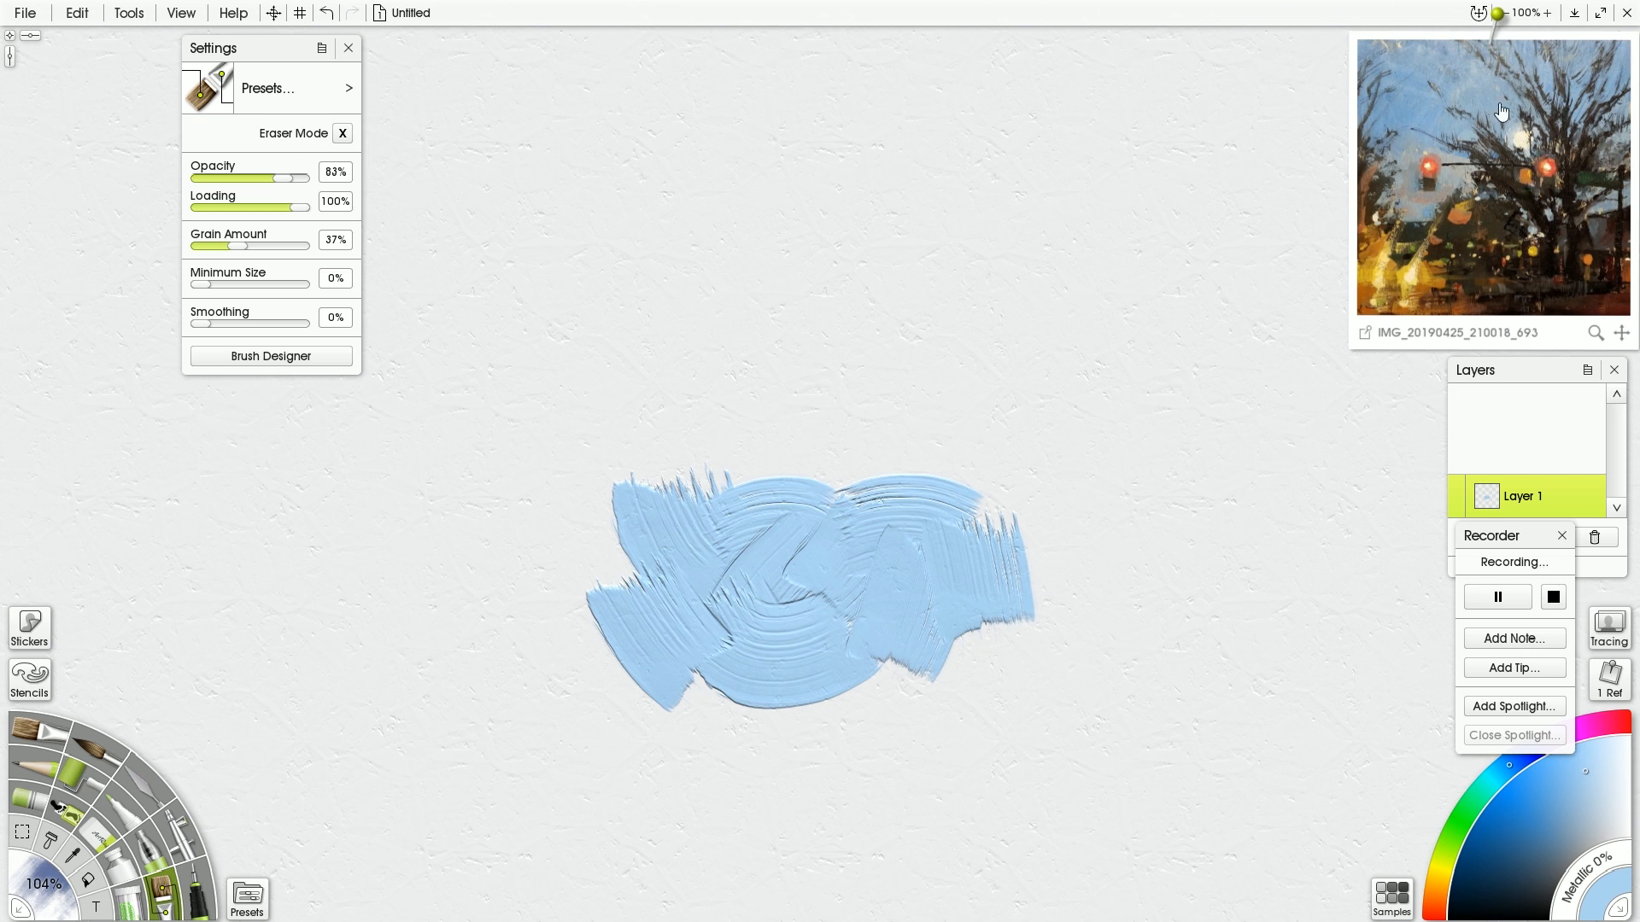
{"action": "mouse_move", "coordinate": [1457, 276]}
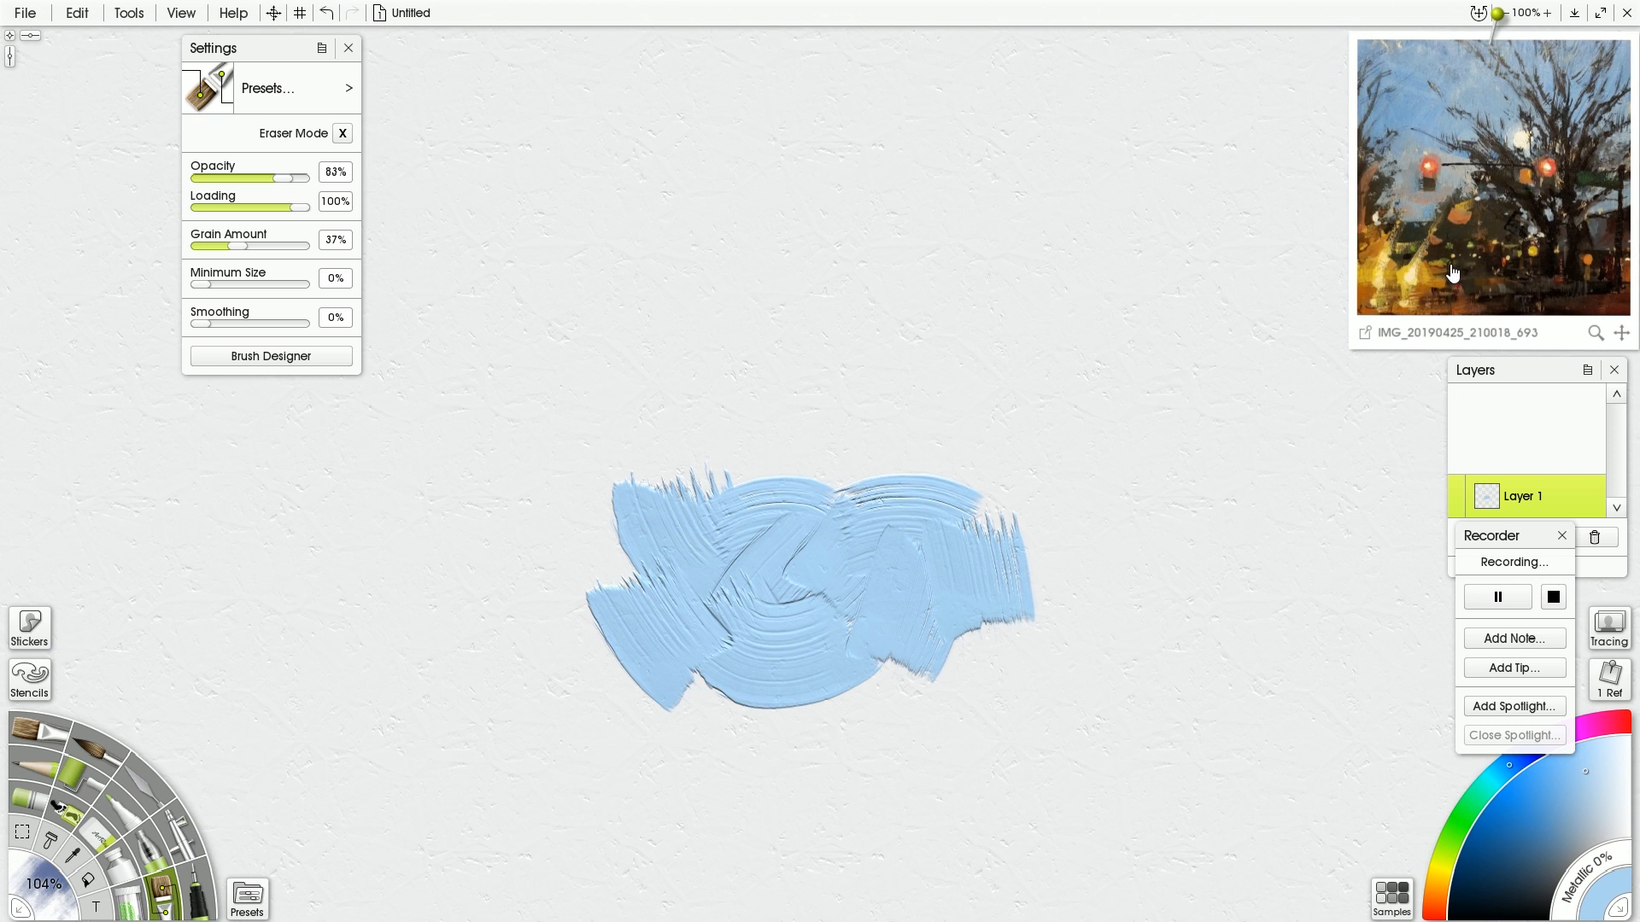
{"action": "mouse_move", "coordinate": [1449, 275]}
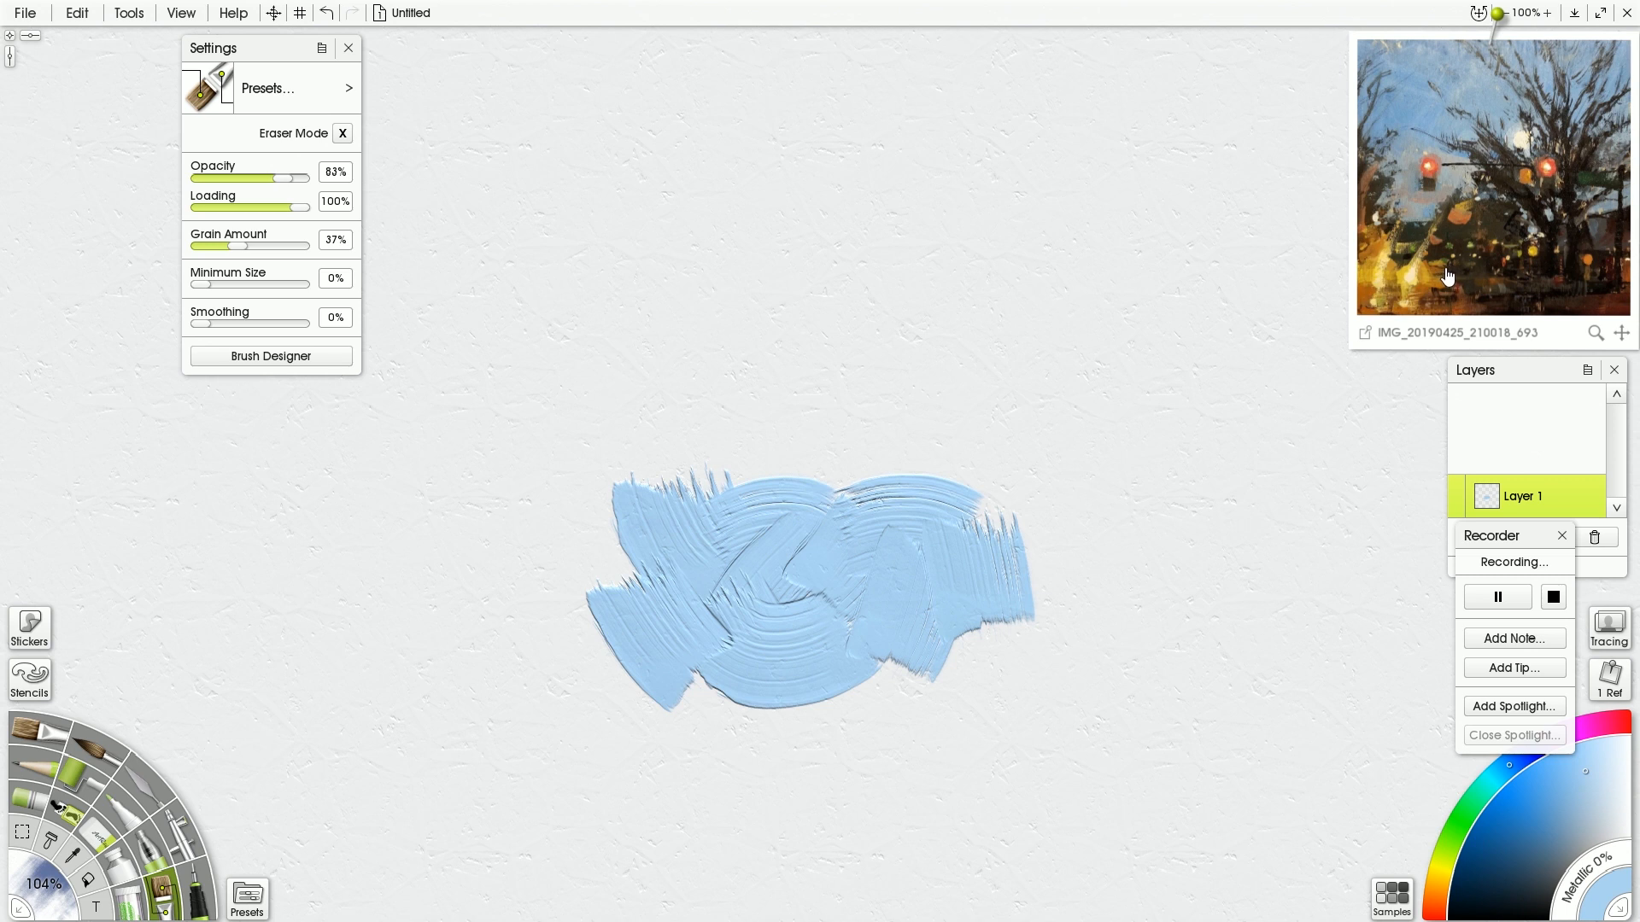
{"action": "mouse_move", "coordinate": [1440, 281]}
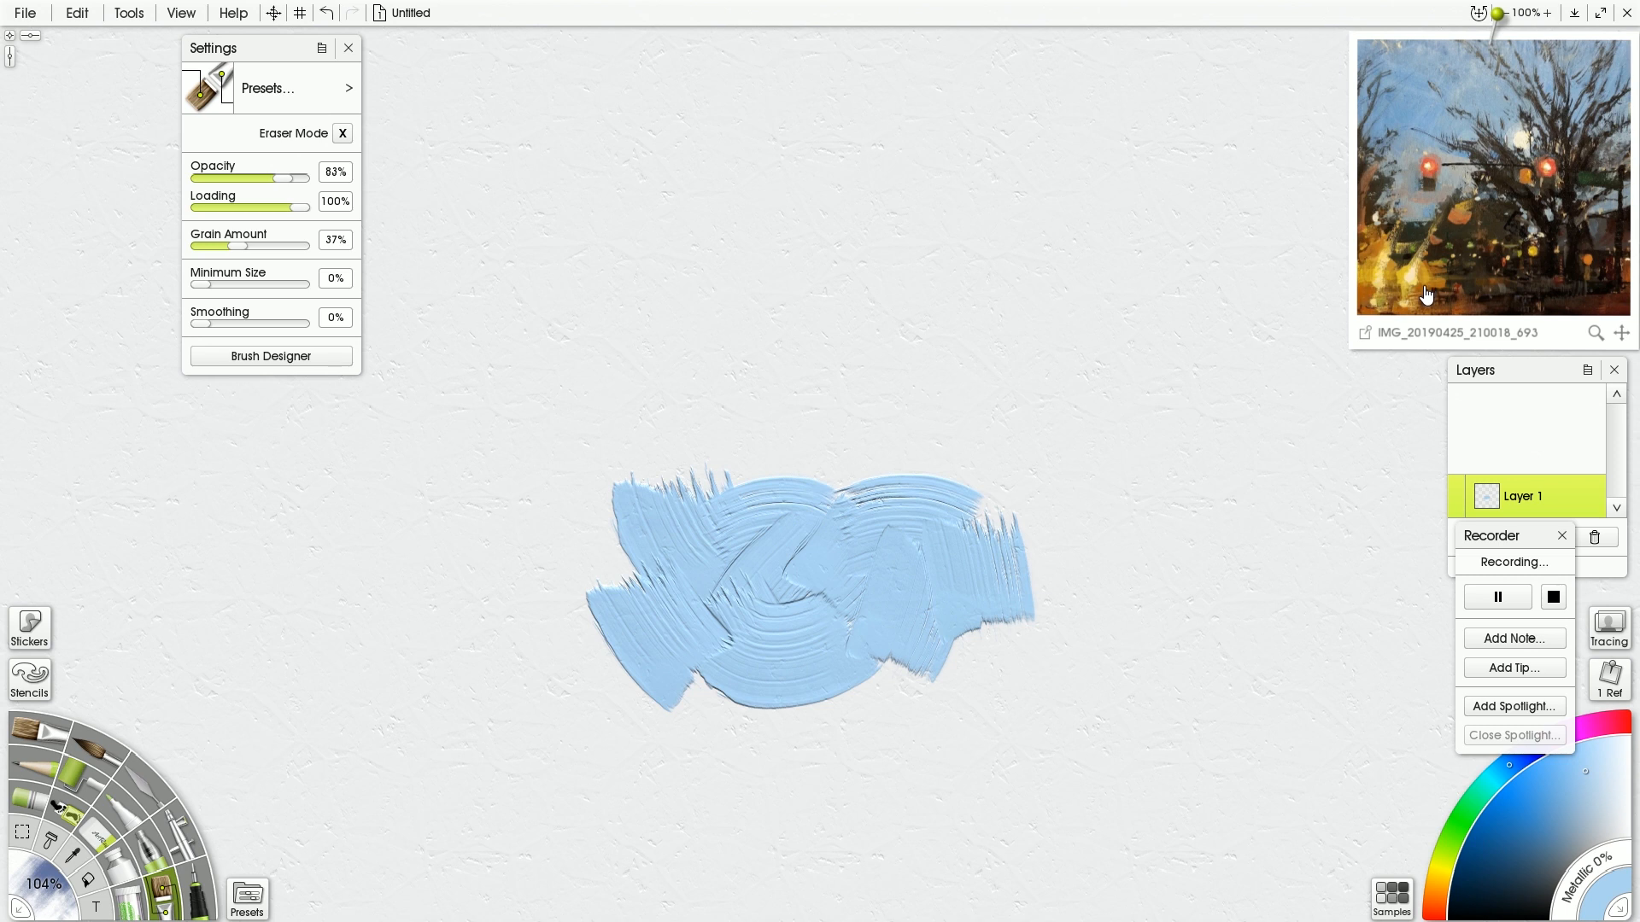
{"action": "mouse_move", "coordinate": [1392, 330]}
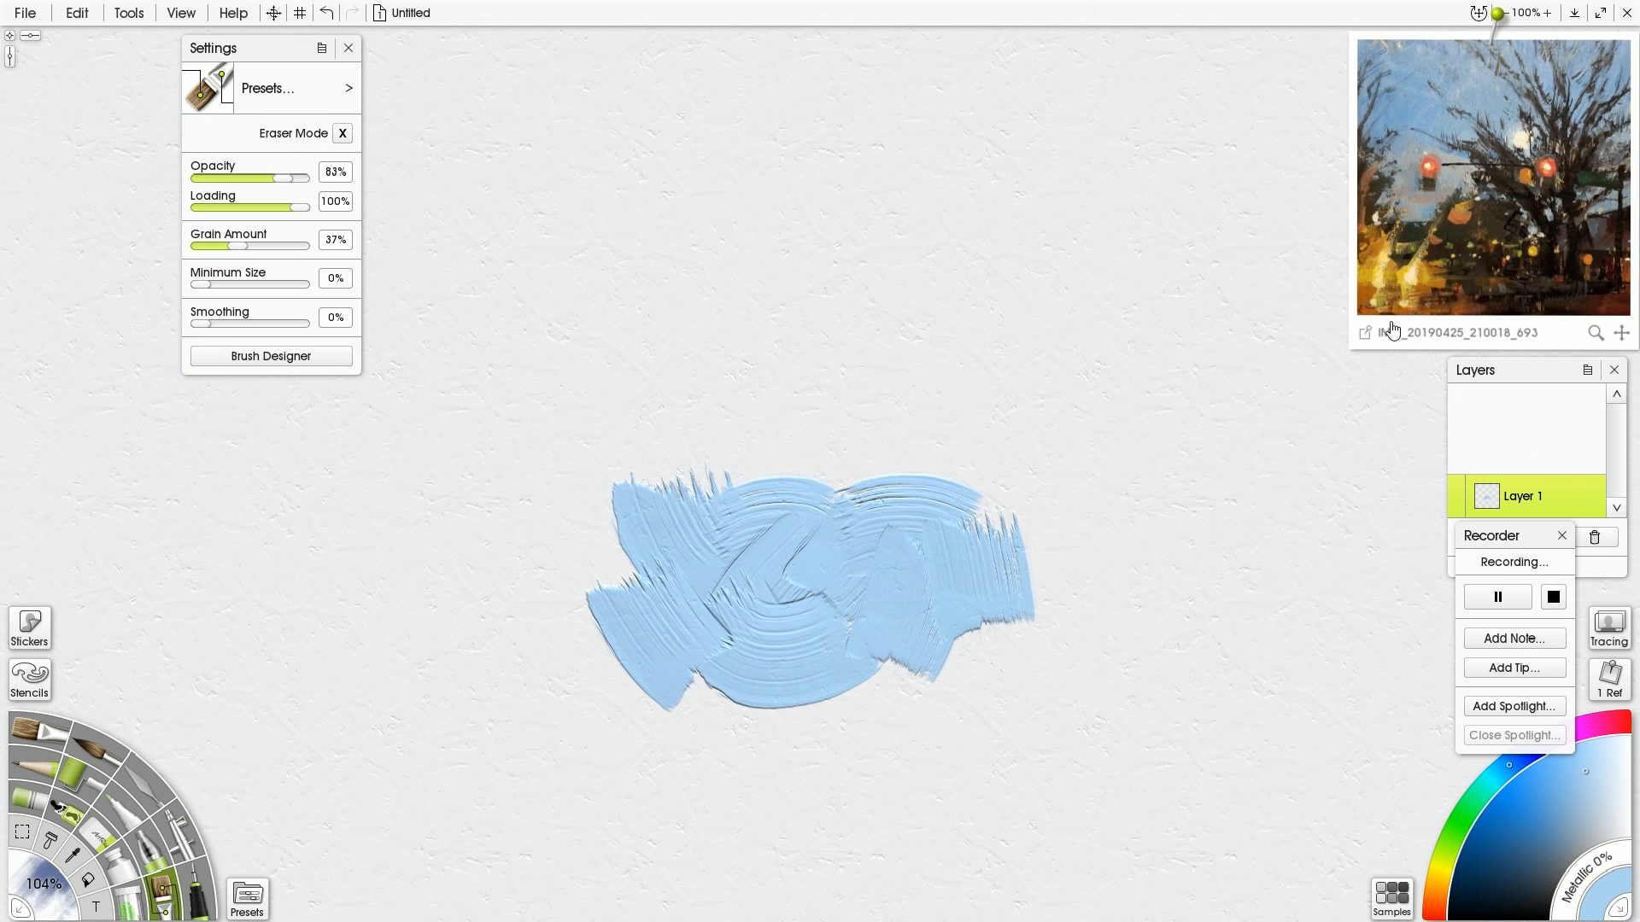
{"action": "mouse_move", "coordinate": [1386, 331]}
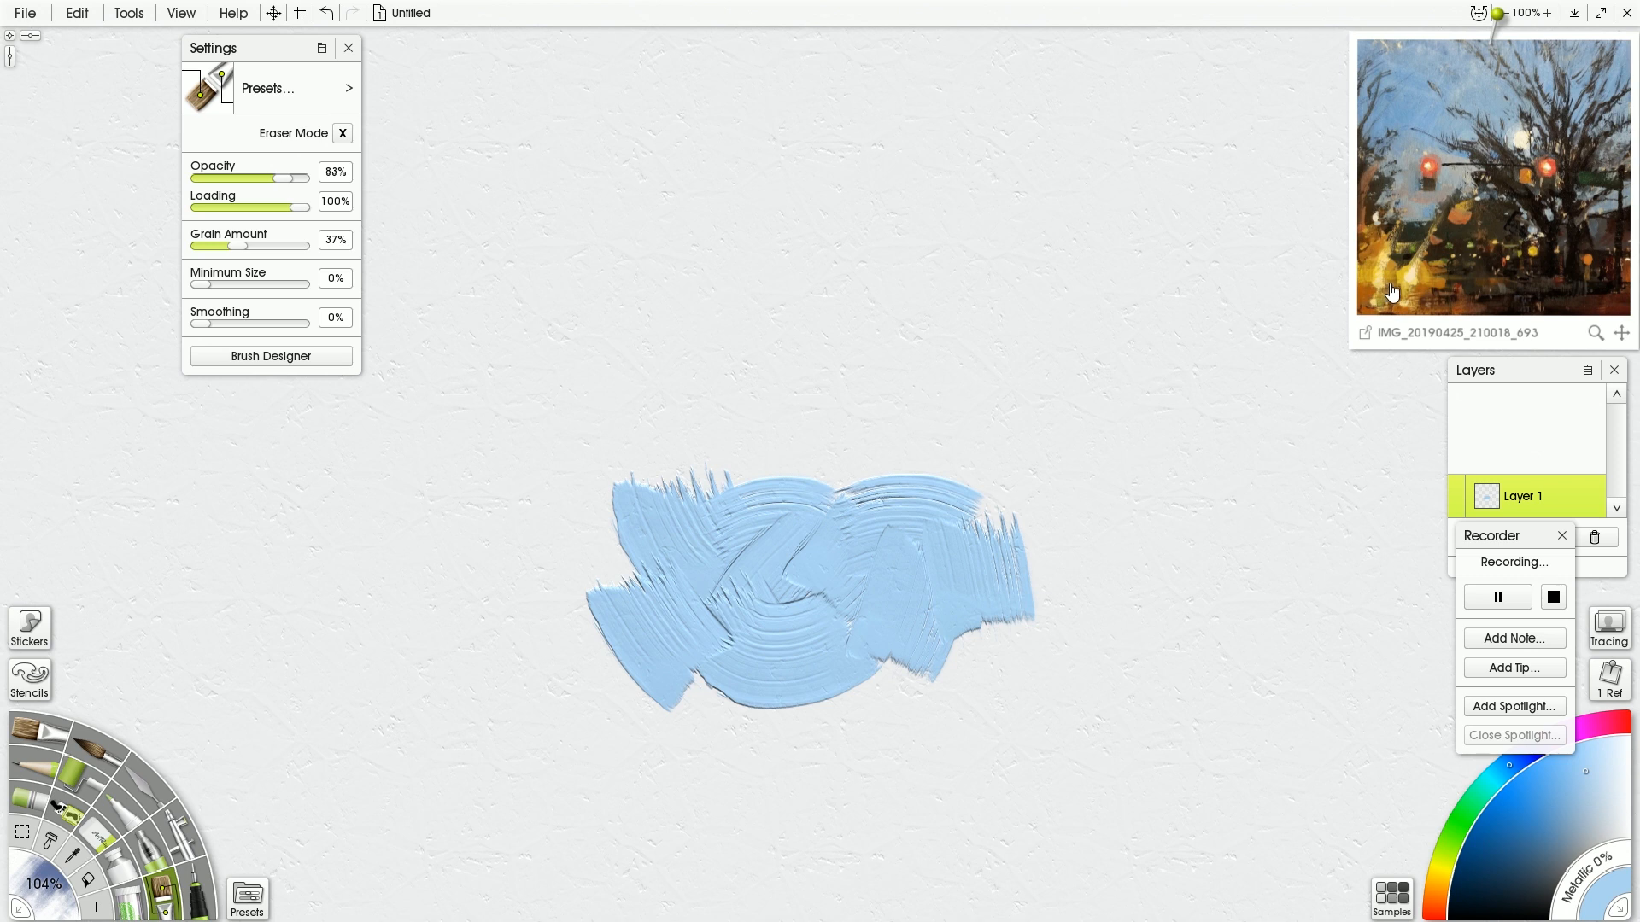
{"action": "mouse_move", "coordinate": [1397, 289]}
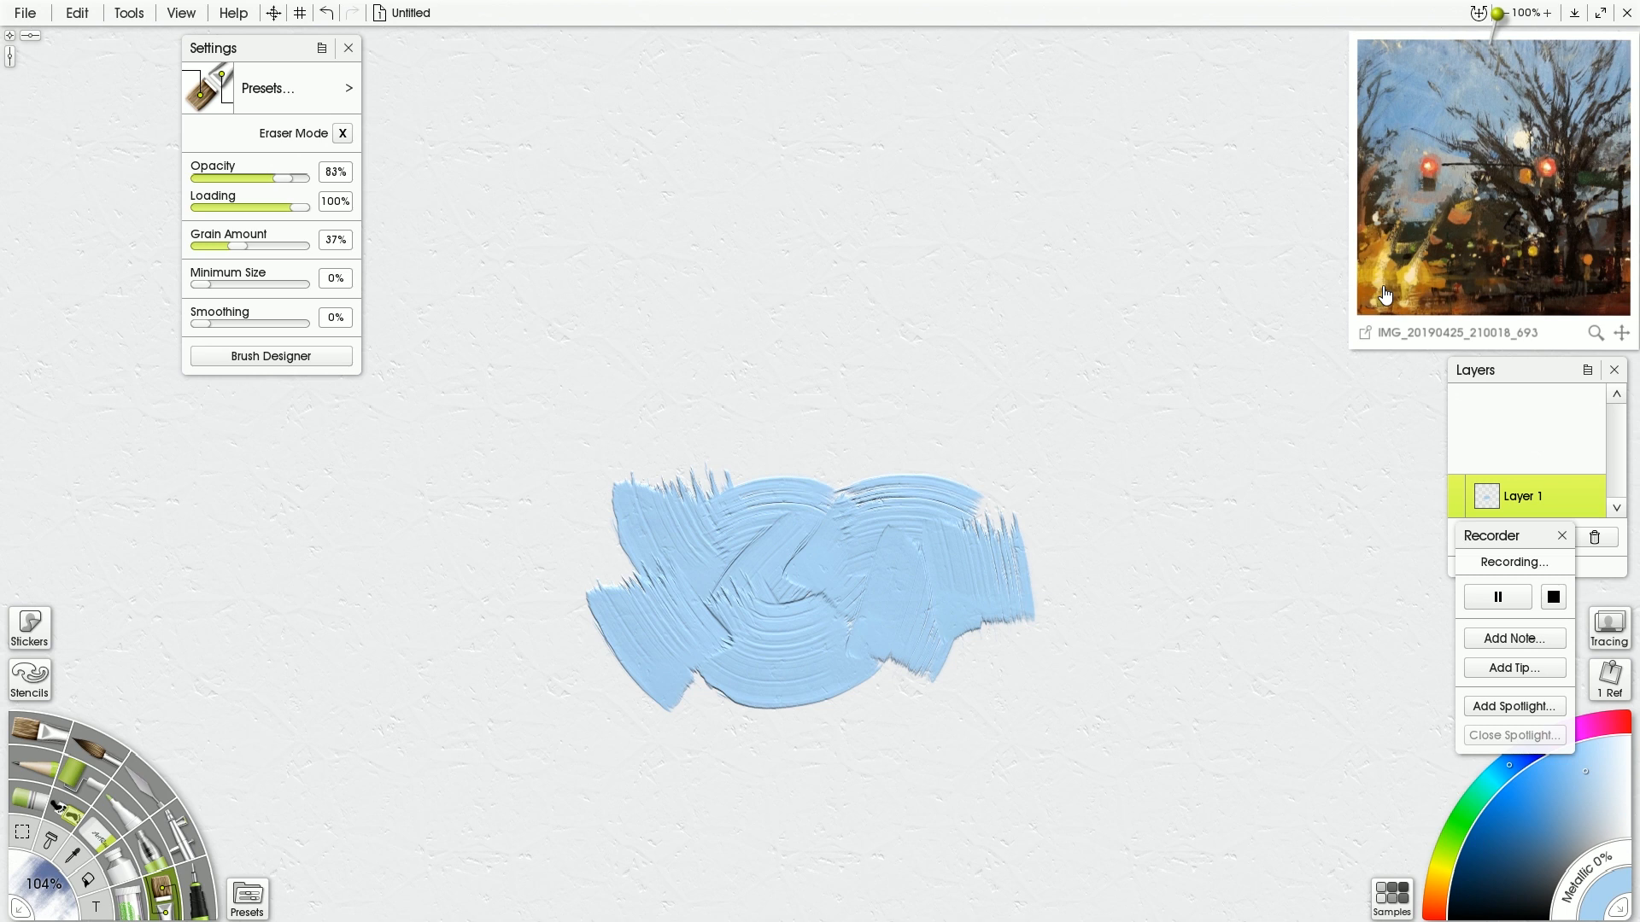
{"action": "mouse_move", "coordinate": [1401, 235]}
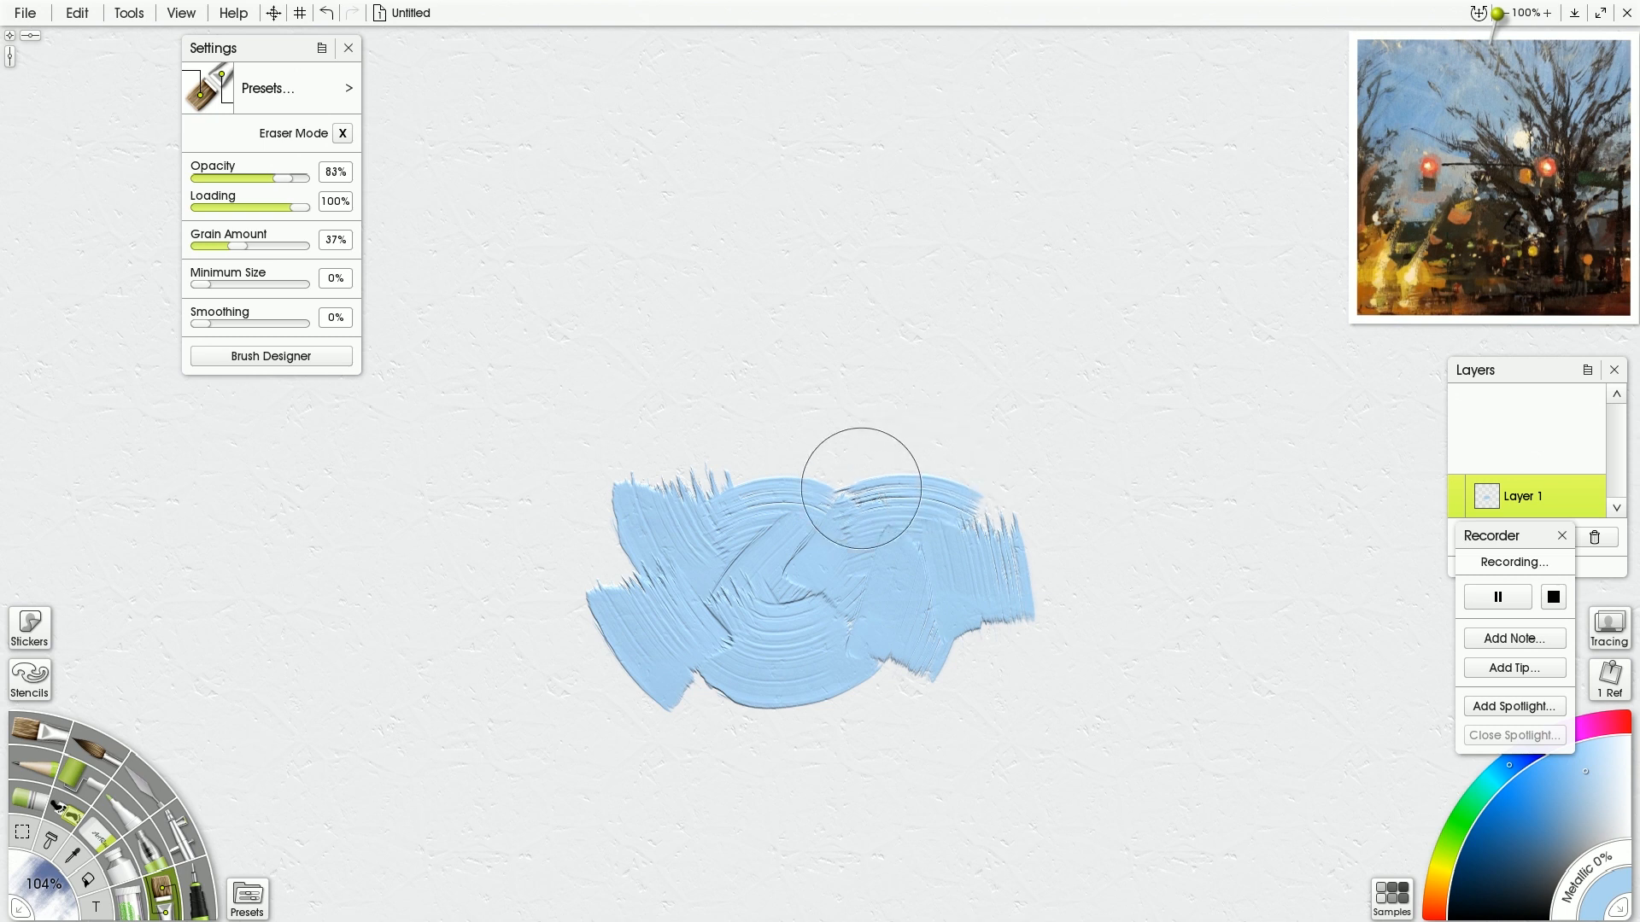
{"action": "mouse_move", "coordinate": [852, 511]}
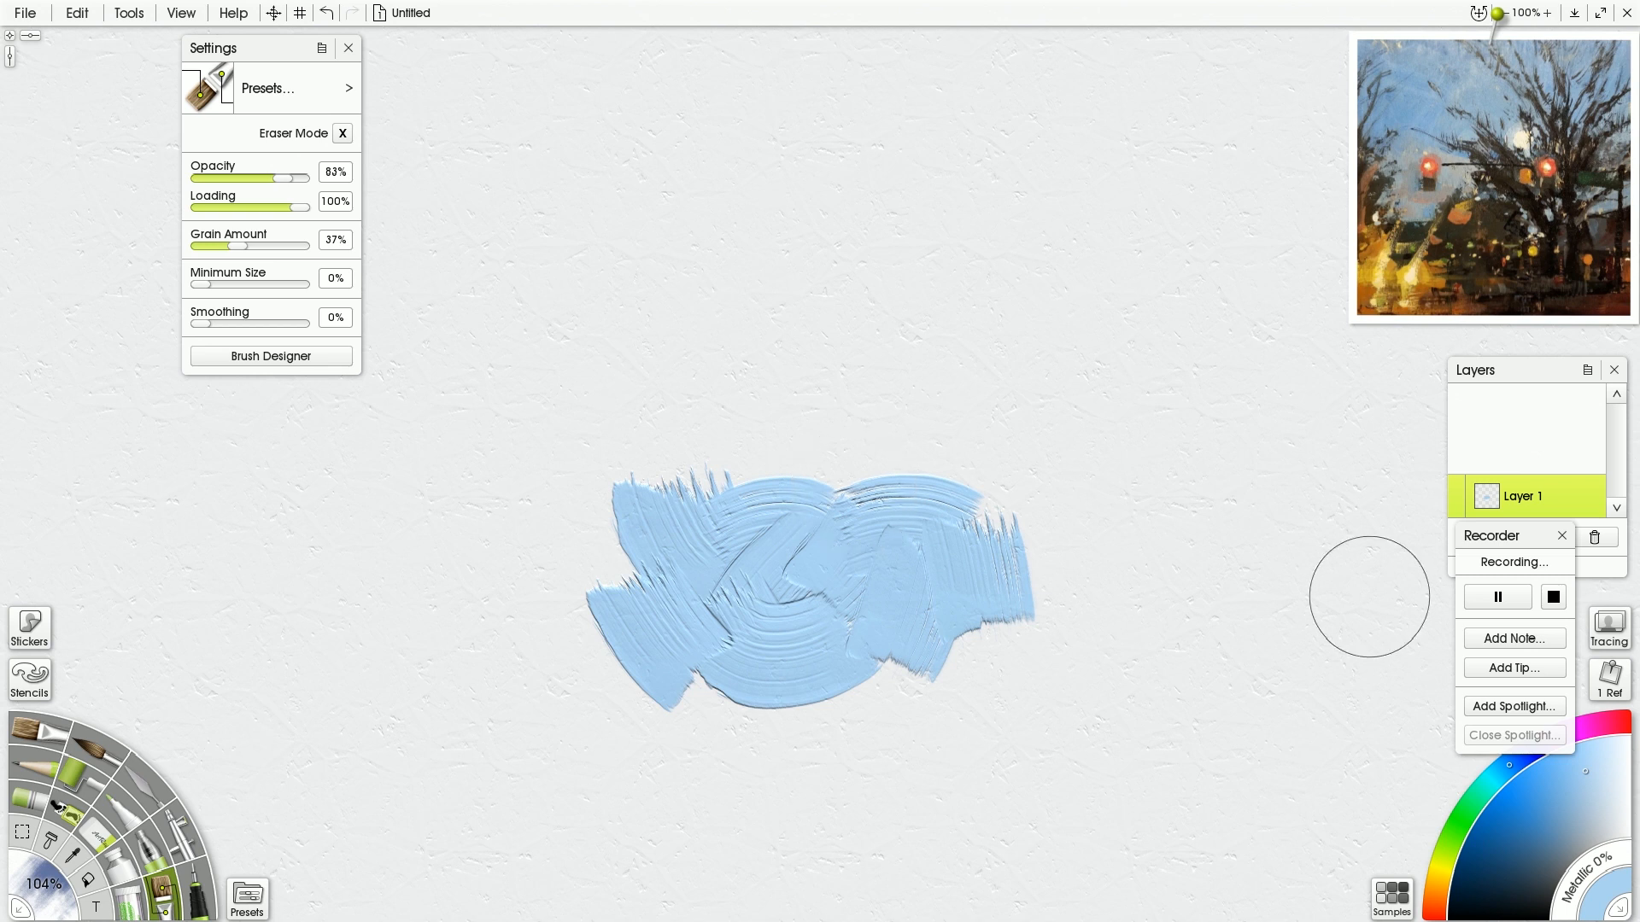
{"action": "mouse_move", "coordinate": [927, 578]}
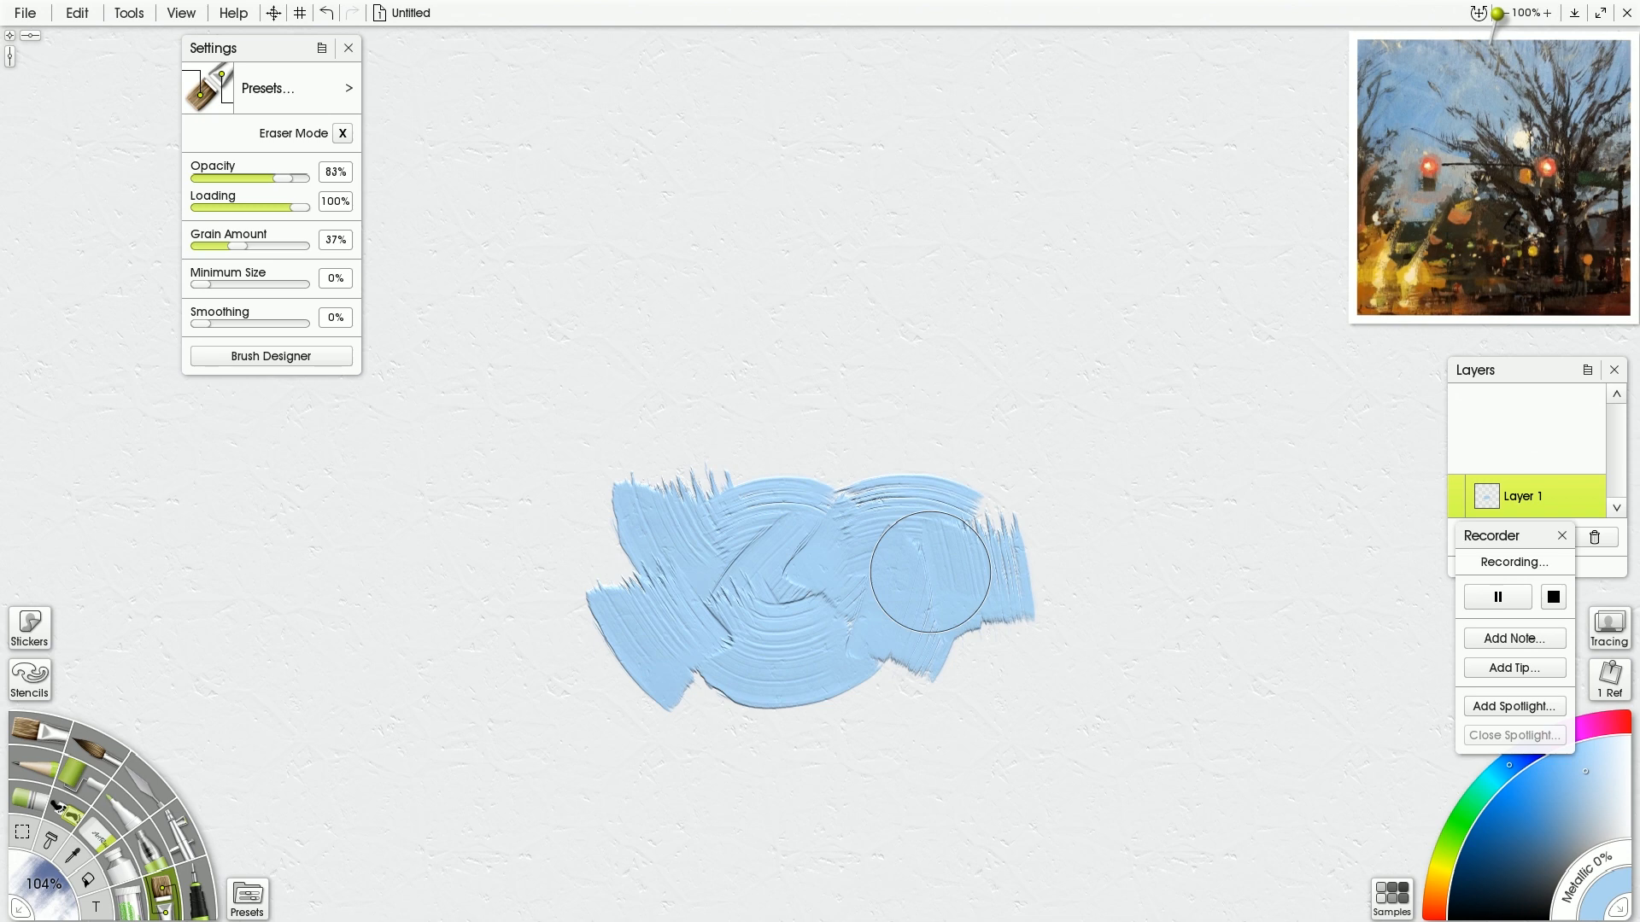
{"action": "mouse_move", "coordinate": [917, 573]}
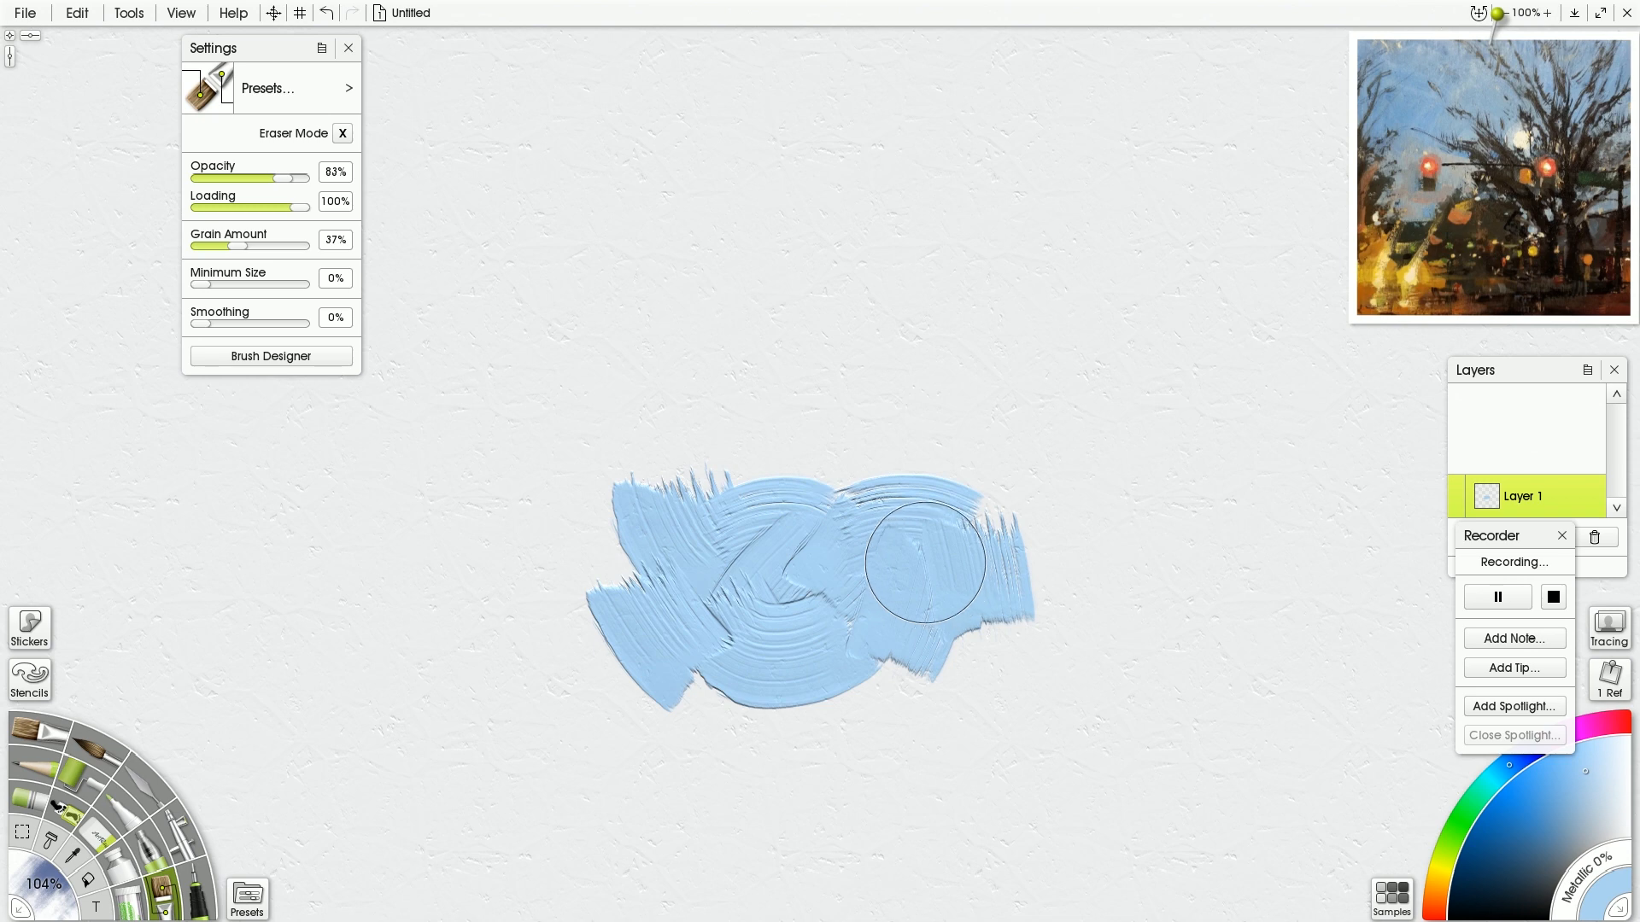